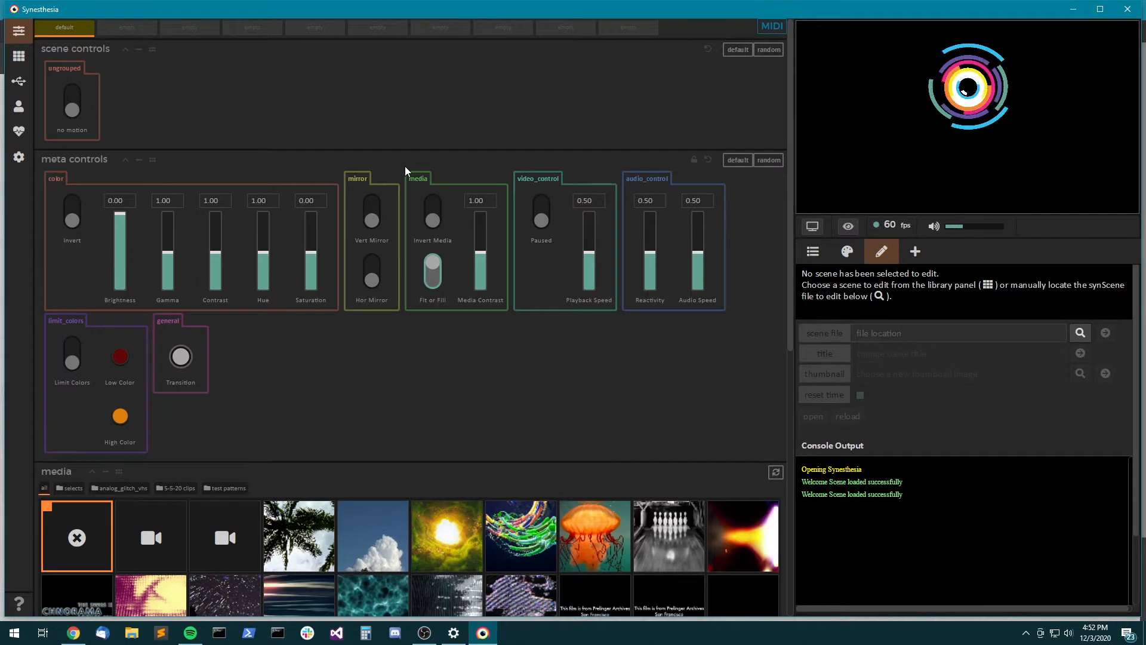
mouse_move(405, 145)
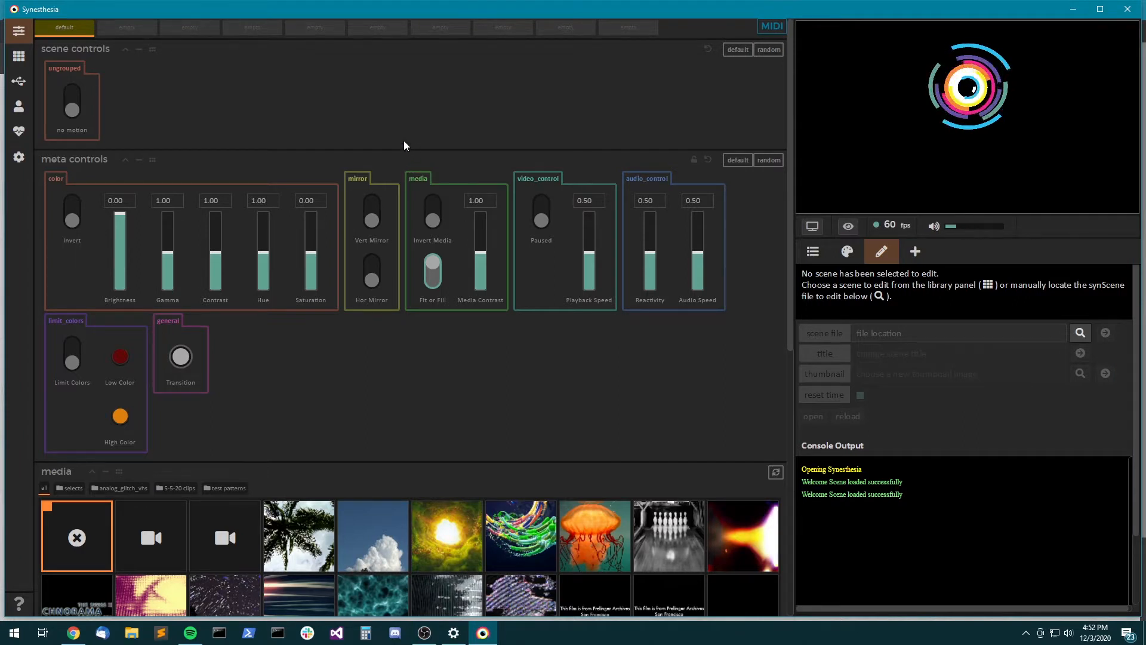
mouse_move(532, 379)
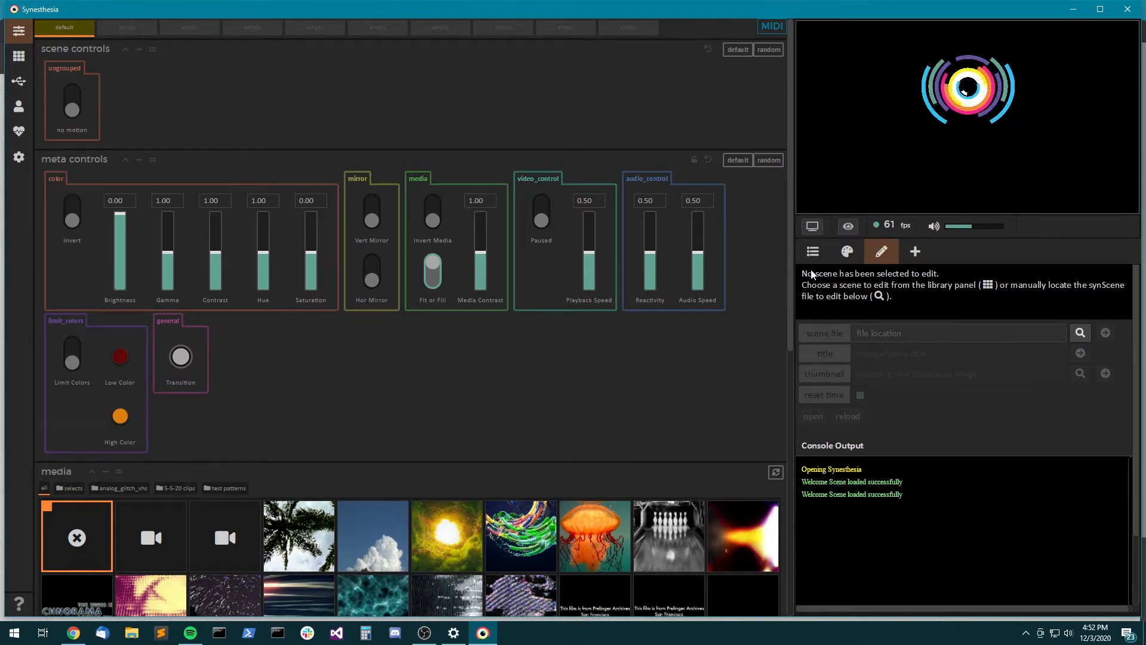
- Show the import panels and select the example Shadertoy link in the Import from Shadertoy field
click(914, 252)
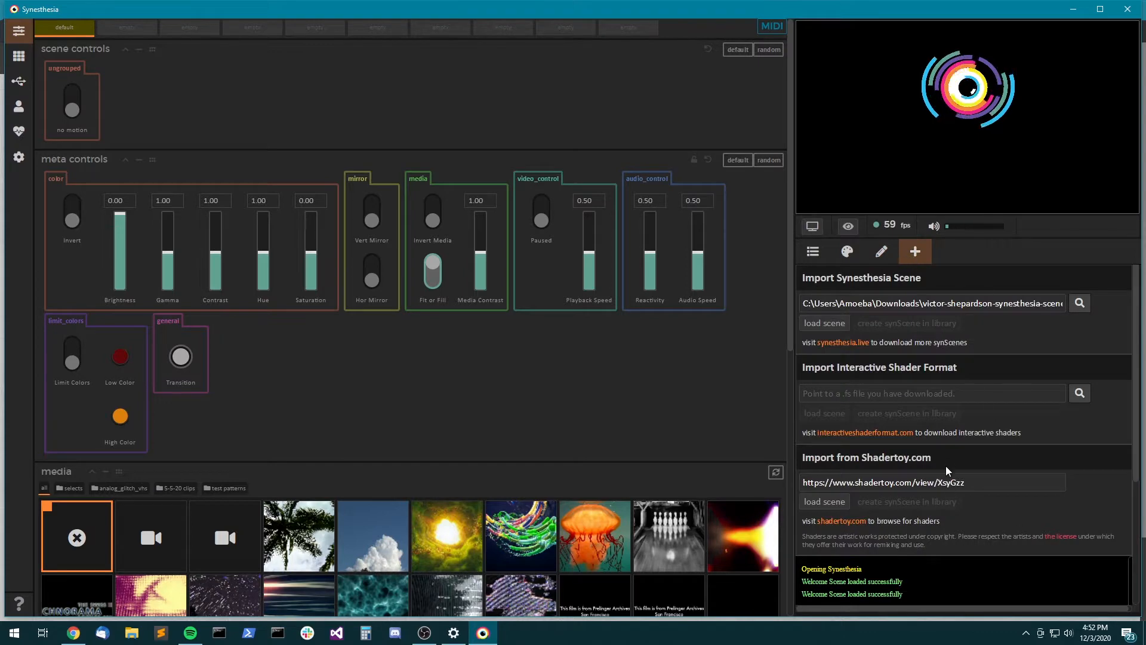
triple_click(931, 482)
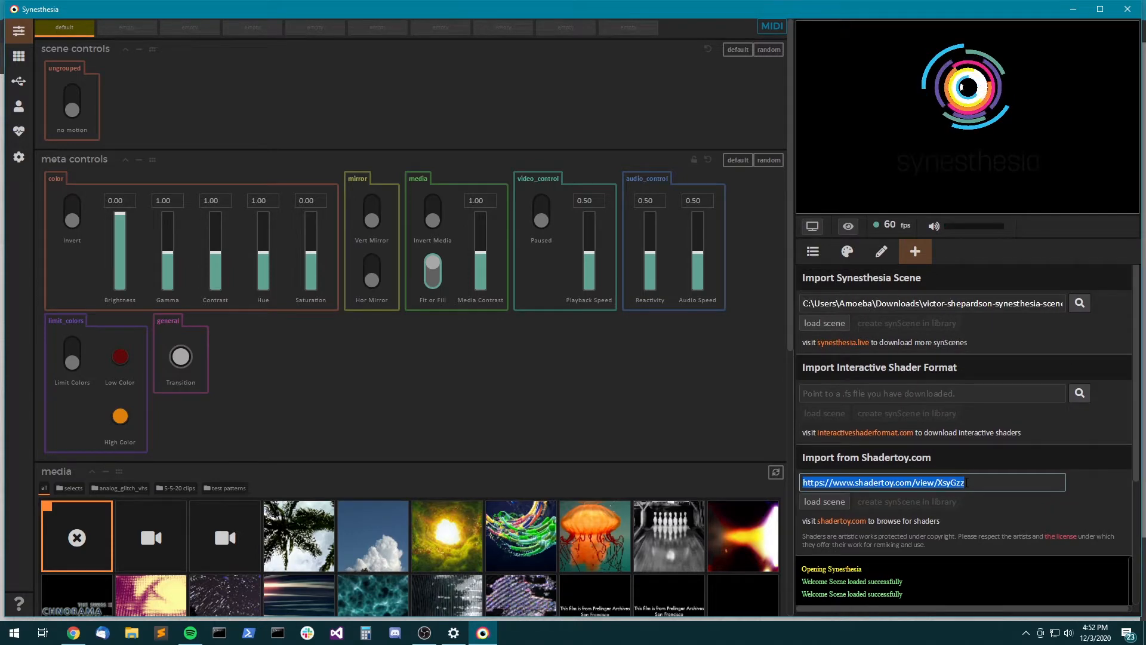
click(932, 481)
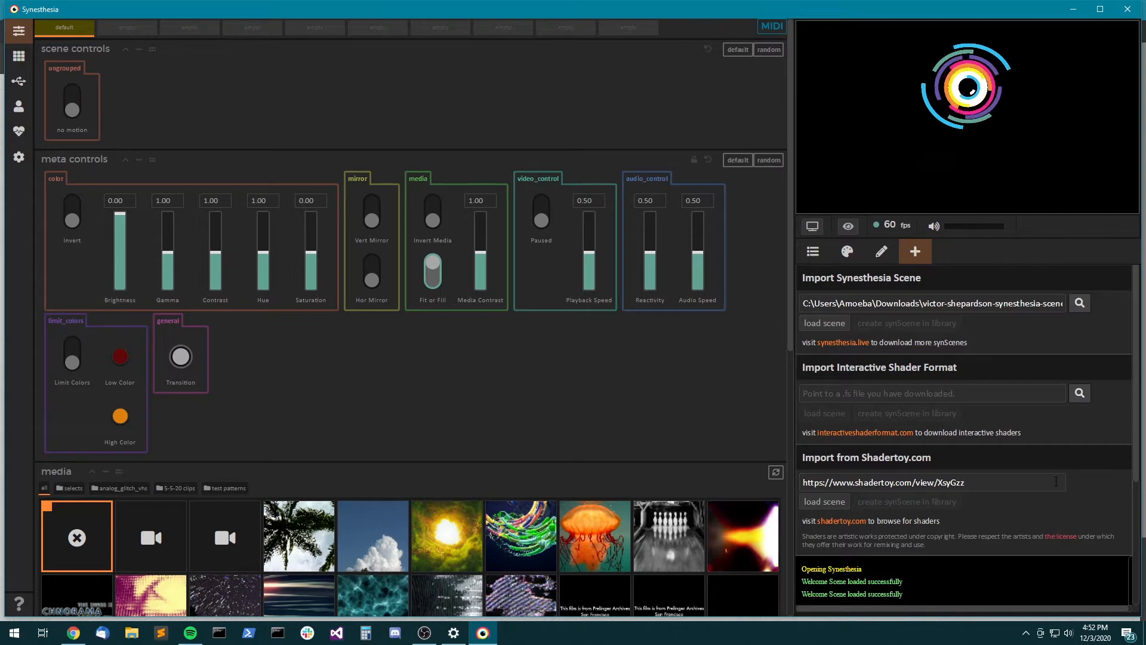
mouse_move(666, 414)
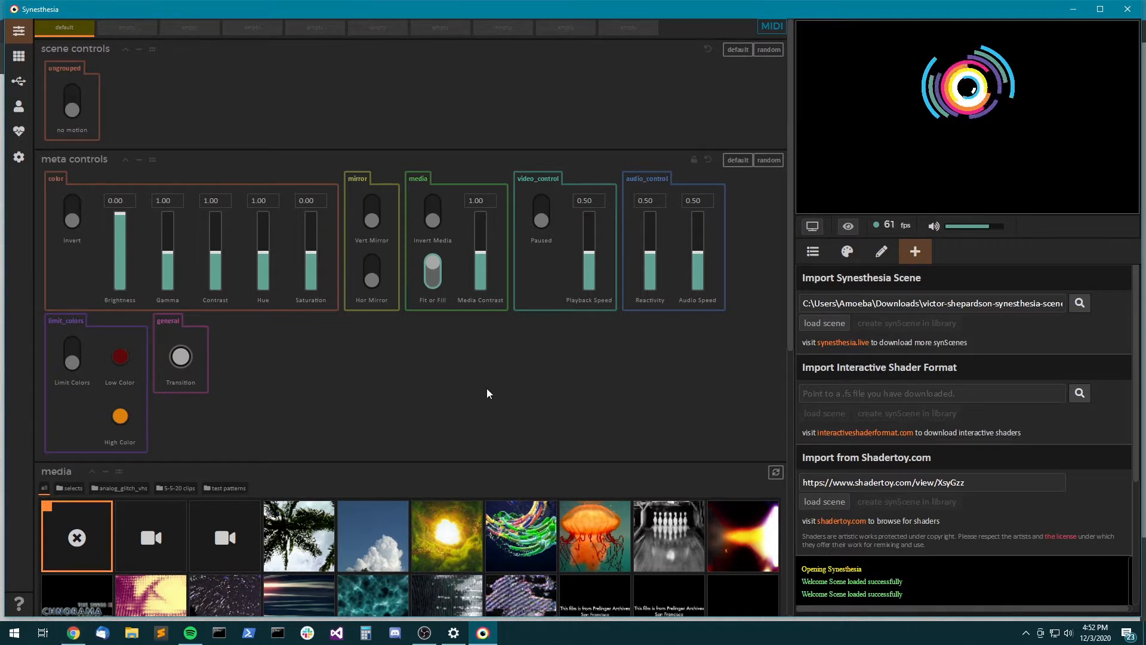
mouse_move(522, 458)
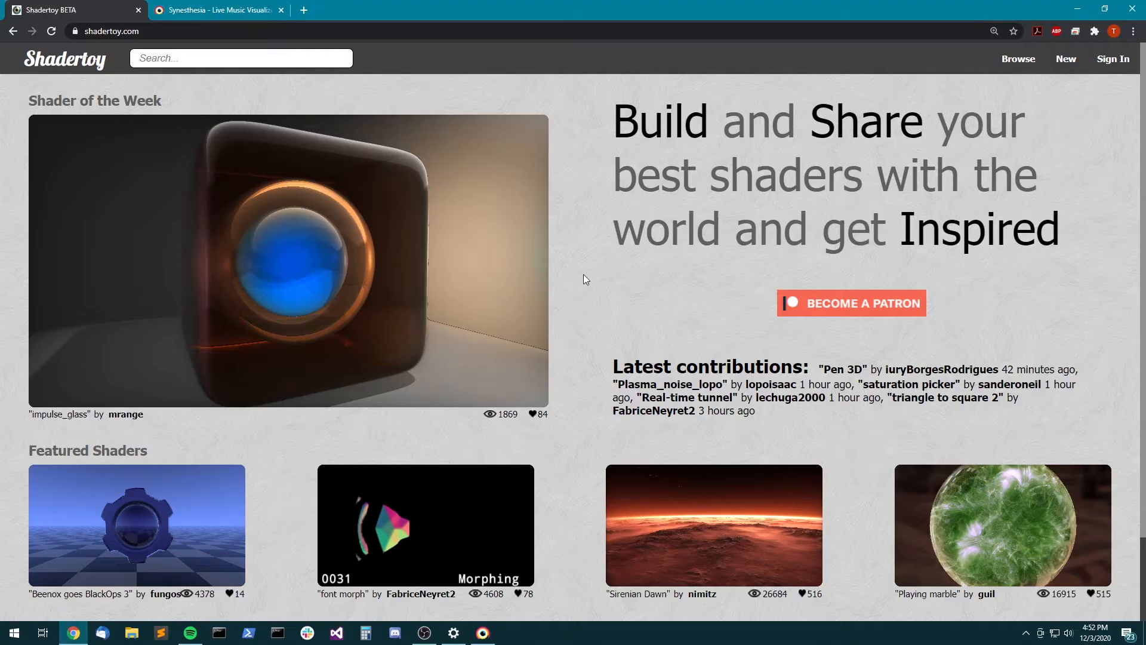
- Open the impulse_glass Shader of the Week page from the Shadertoy homepage
scroll(down, 3)
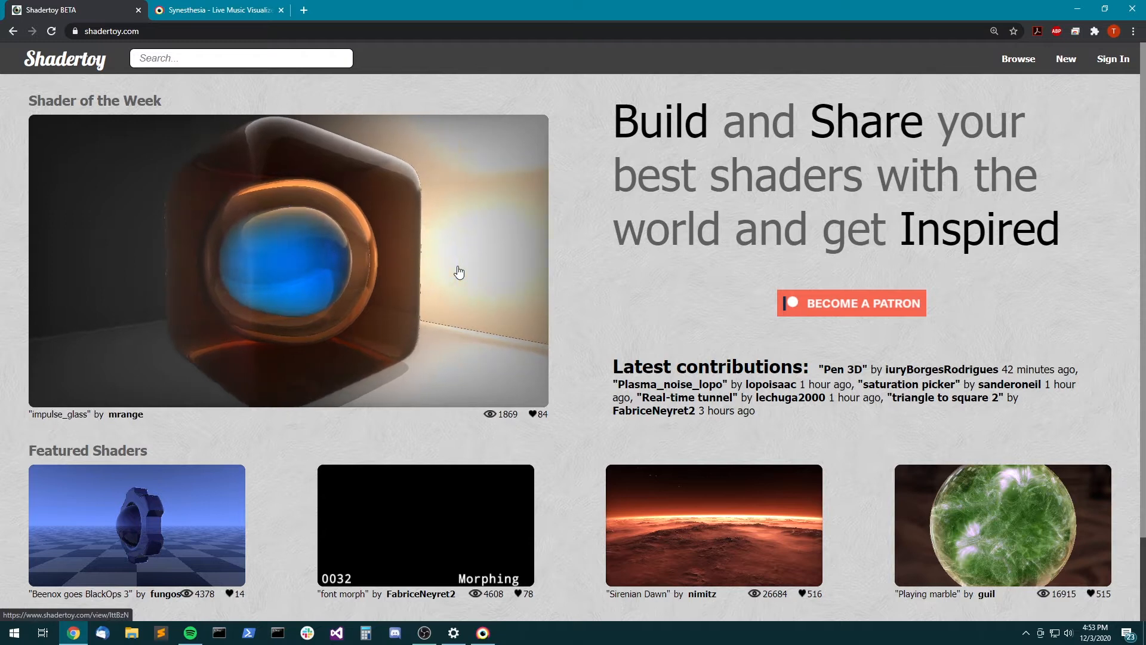
mouse_move(580, 277)
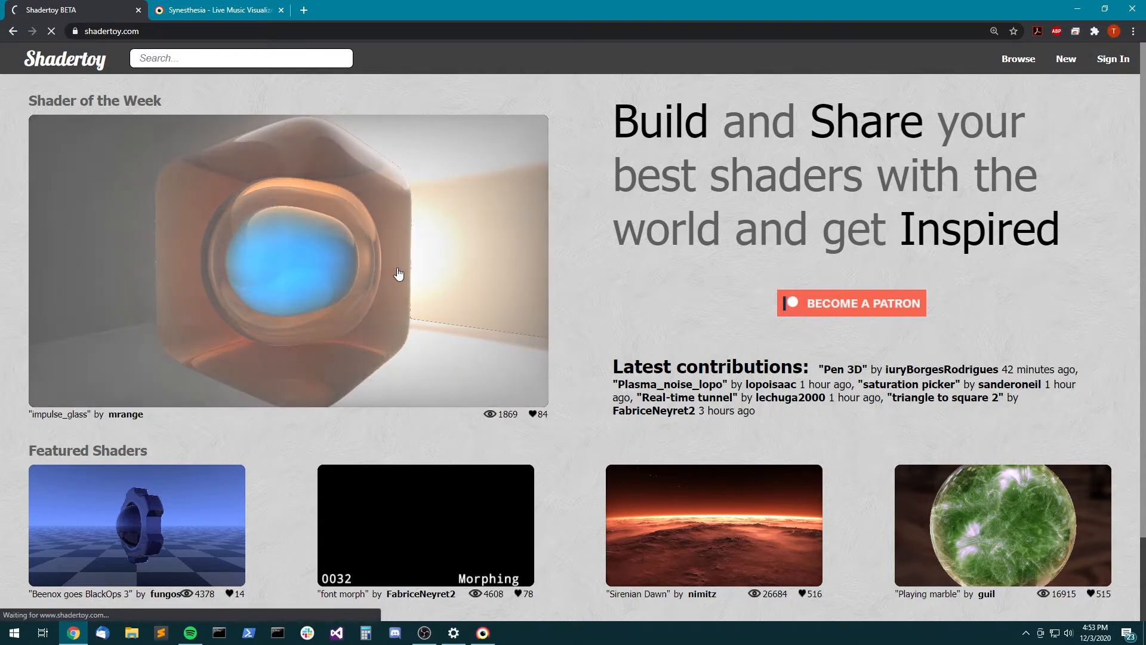
click(288, 262)
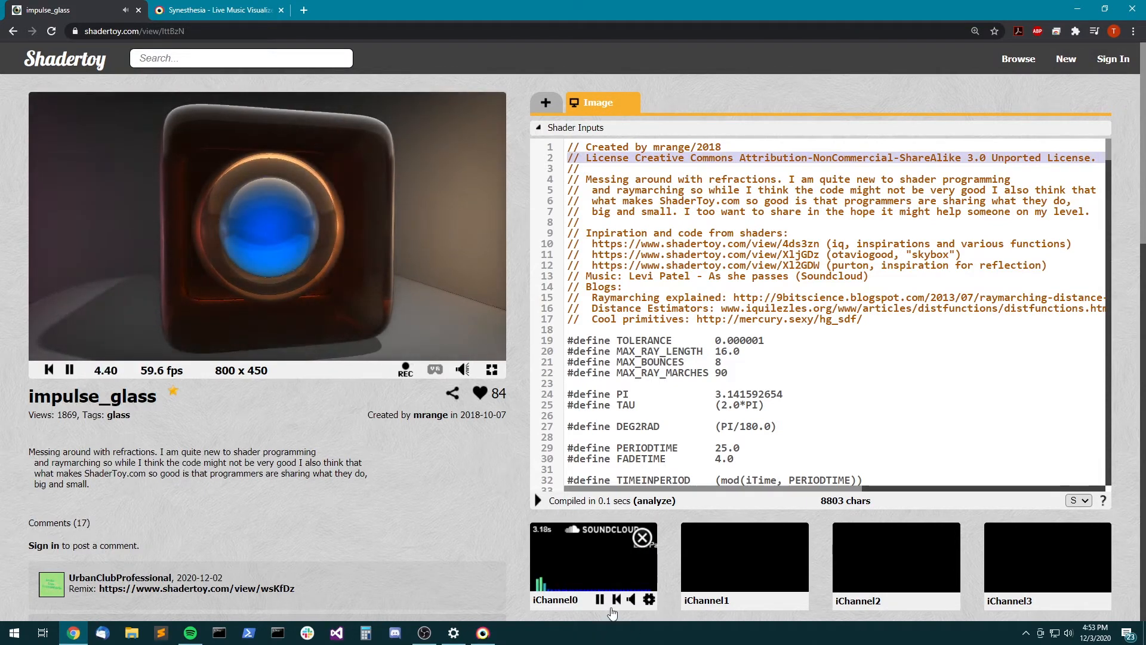
- Pause the iChannel0 SoundCloud music and scroll through the impulse_glass code to its Shader Inputs list
click(598, 598)
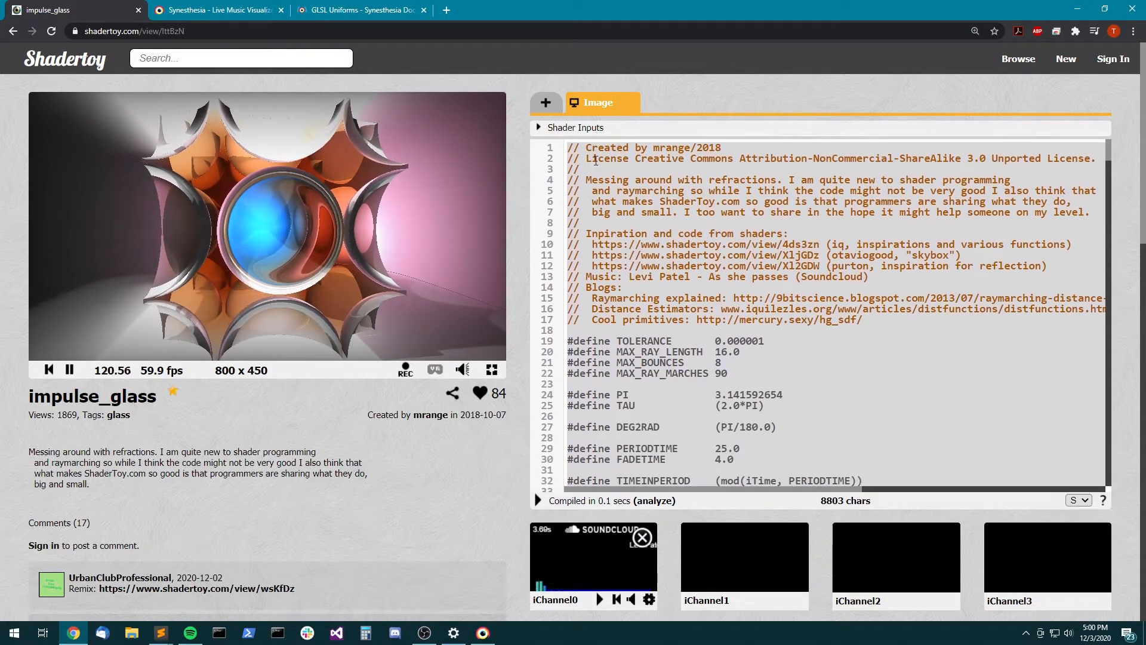
scroll(down, 3)
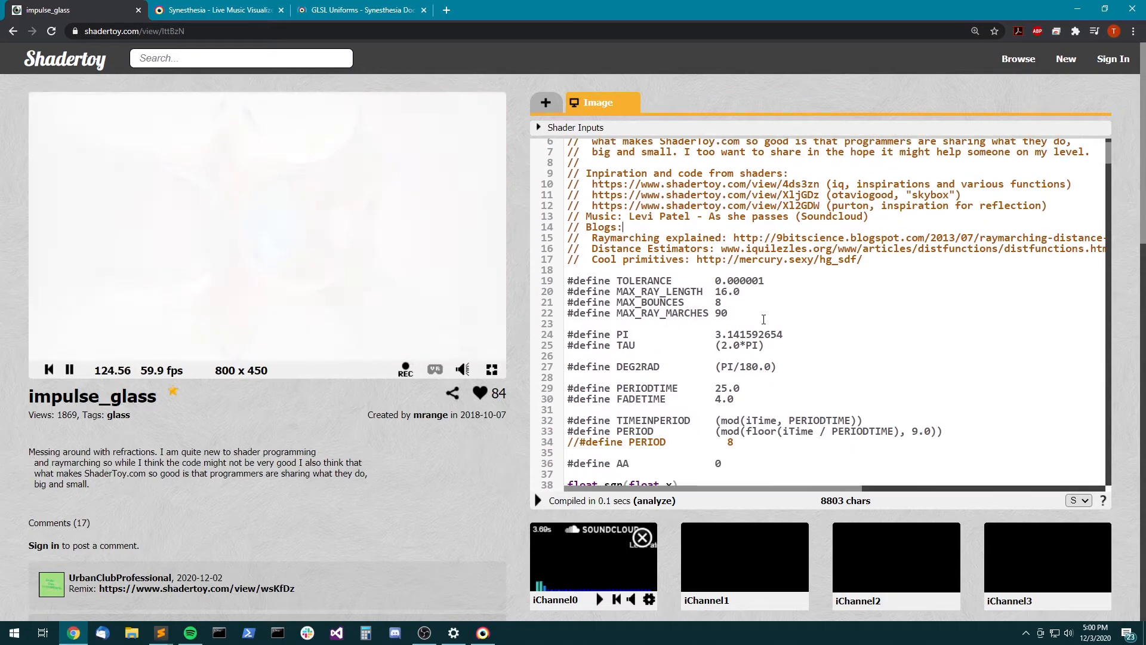
scroll(down, 3)
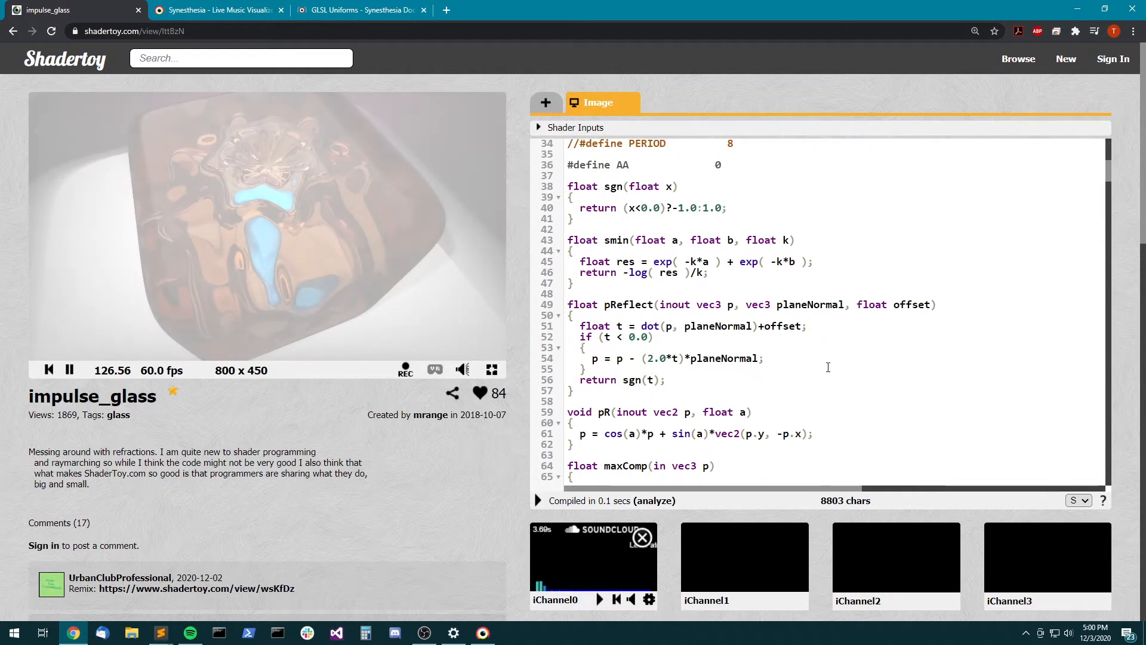
scroll(down, 3)
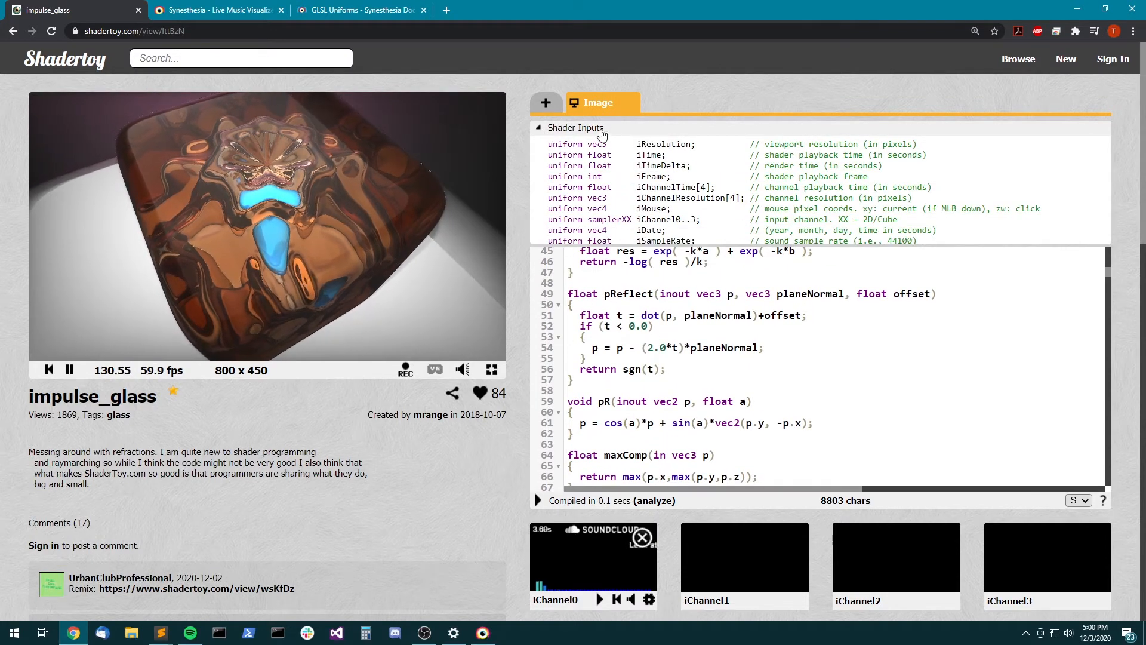
scroll(down, 3)
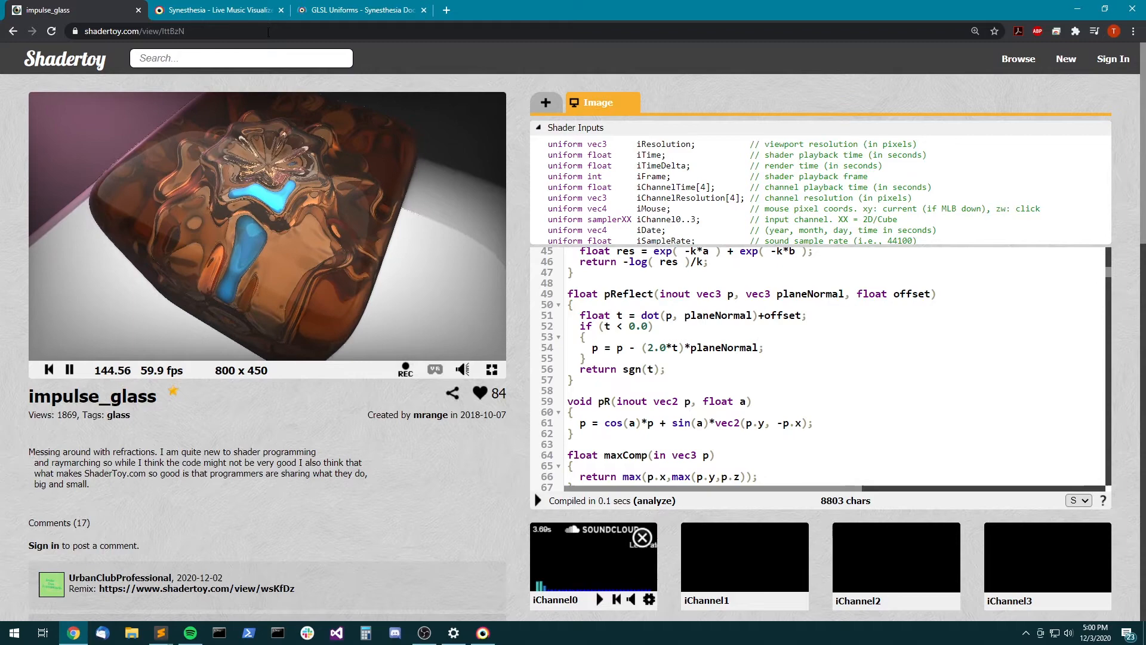
- Return to synesthesia.live and enter the Documentation's Creating Scenes section
click(217, 9)
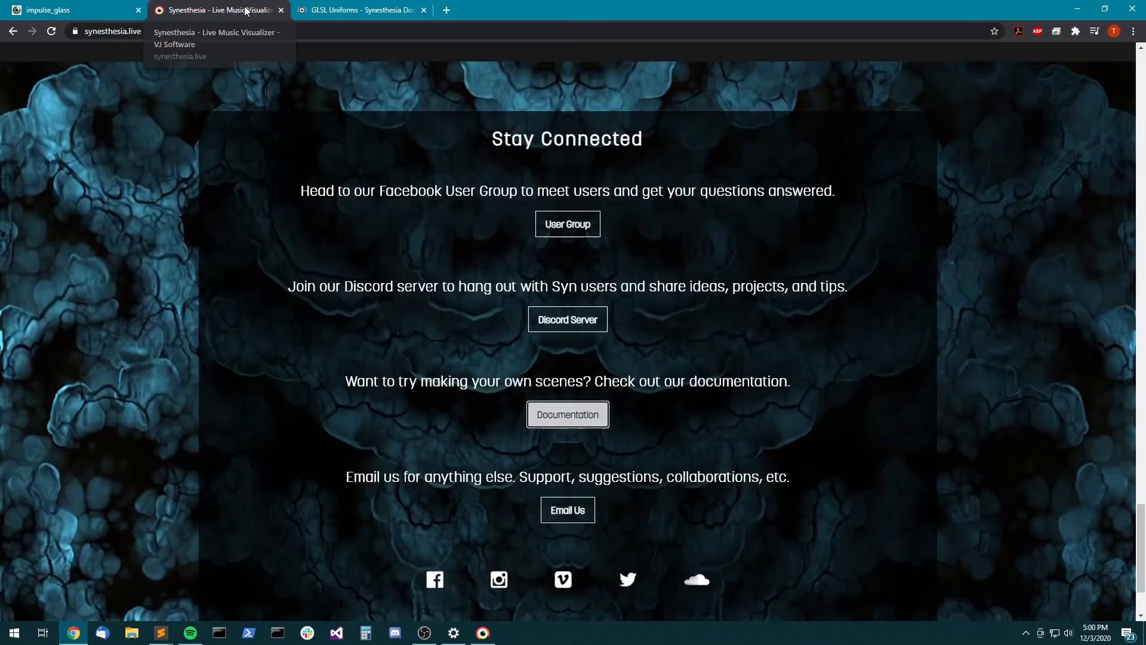
scroll(up, 3)
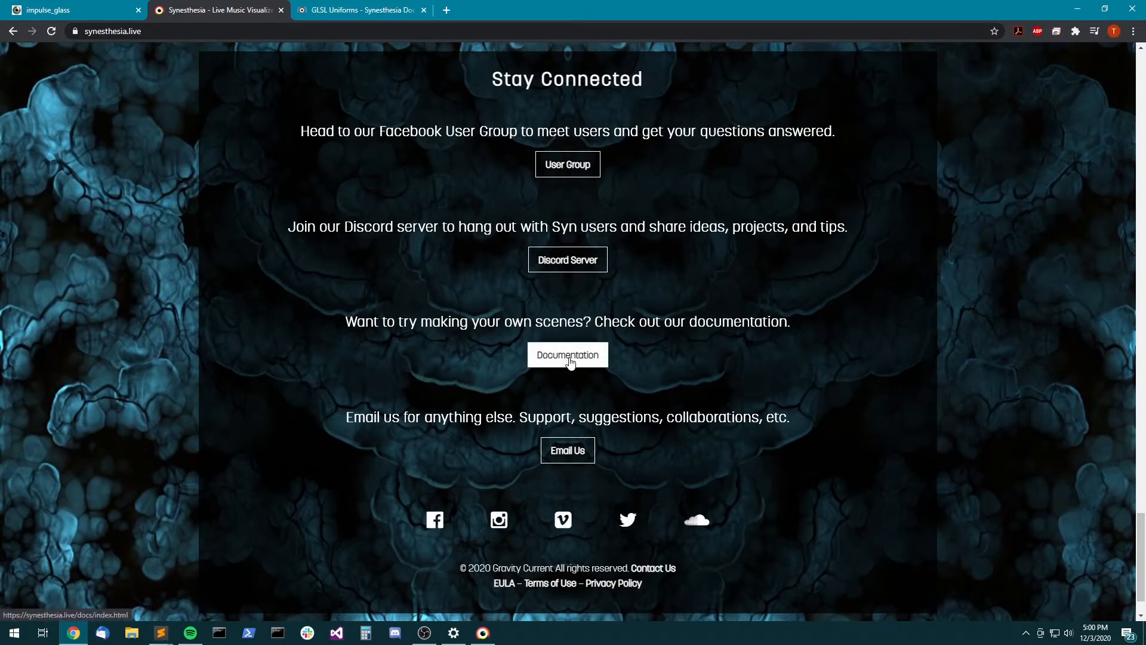
click(566, 358)
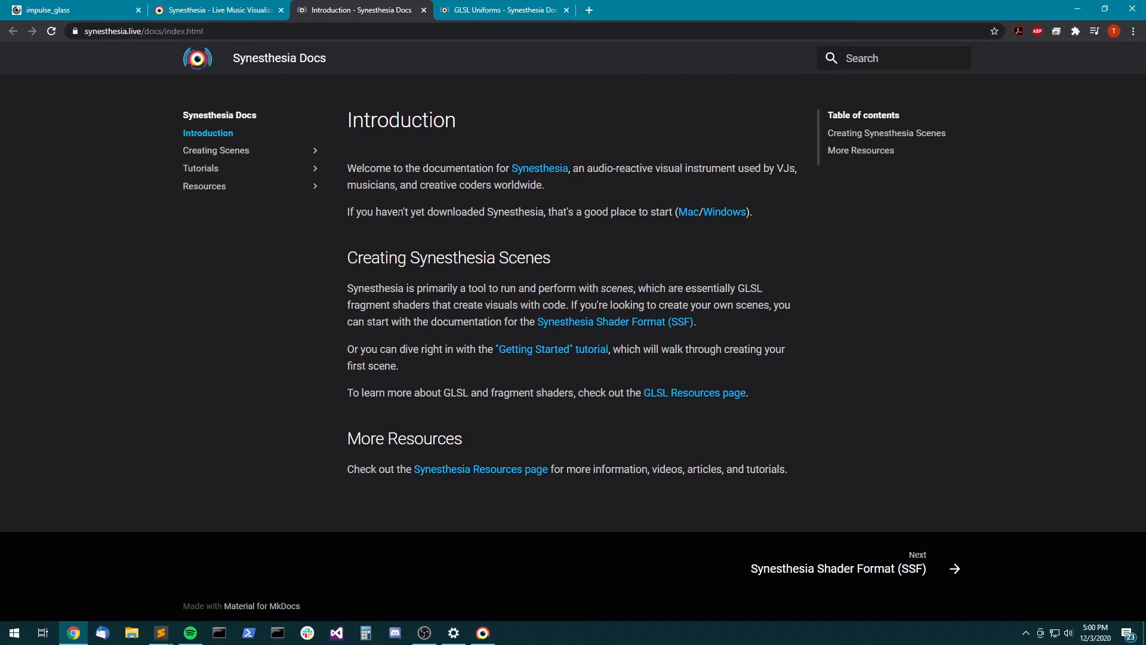
click(216, 151)
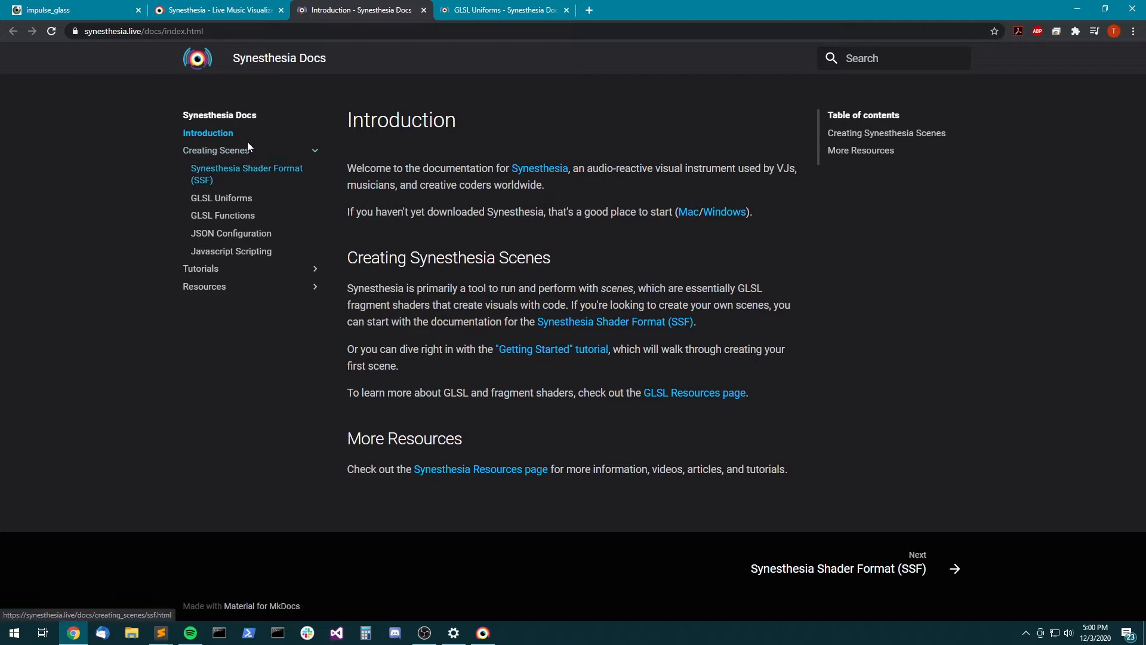
- View the GLSL Uniforms reference and select the FRAMECOUNT uniform name
click(222, 197)
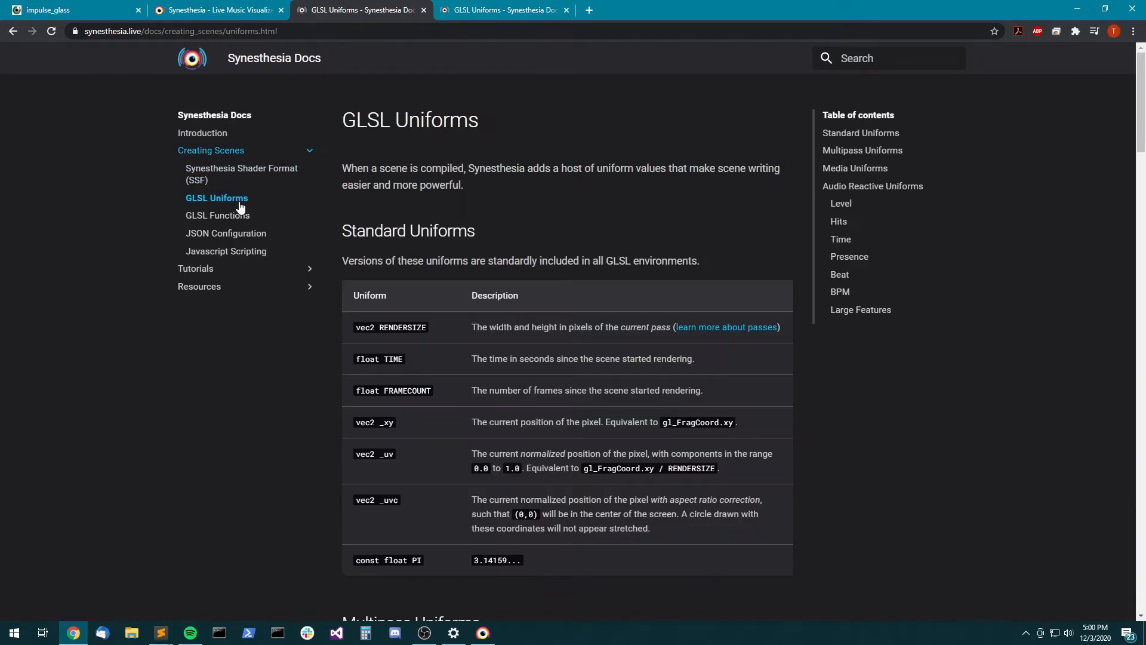
scroll(down, 3)
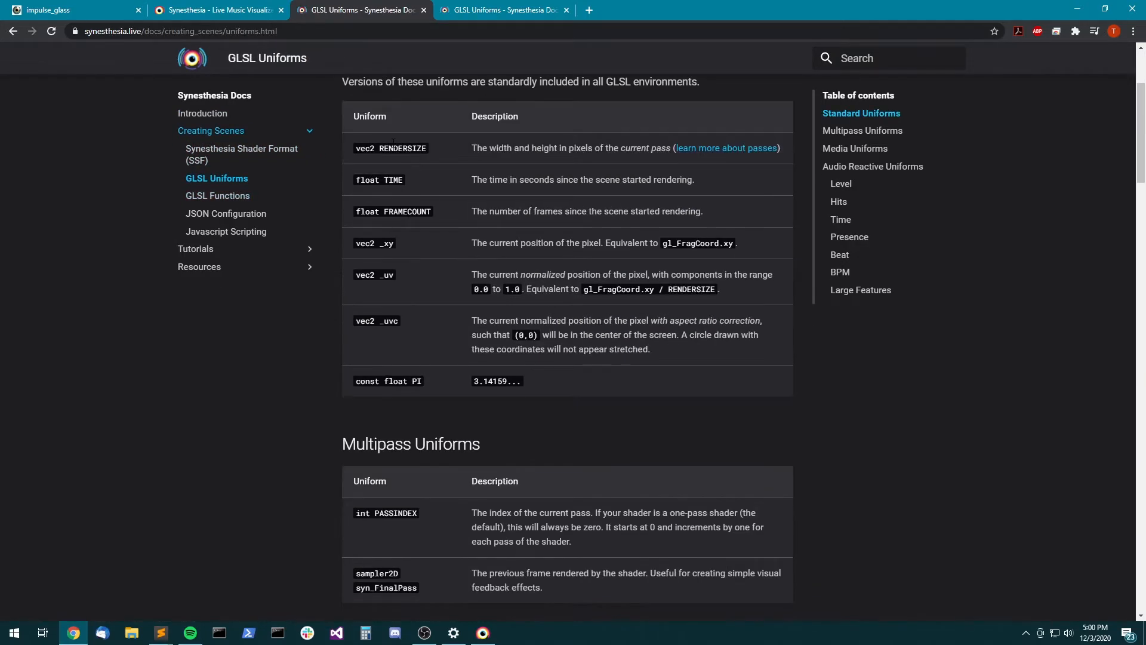
double_click(392, 180)
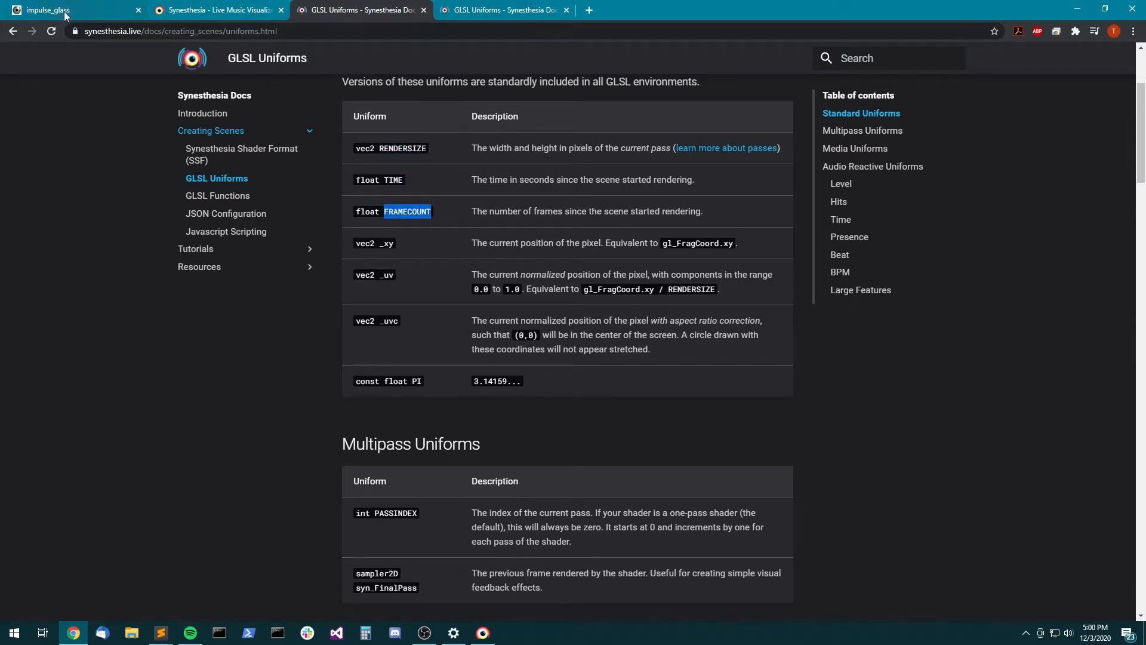
- Revisit the impulse_glass shader page, then return to Synesthesia's import area
click(44, 9)
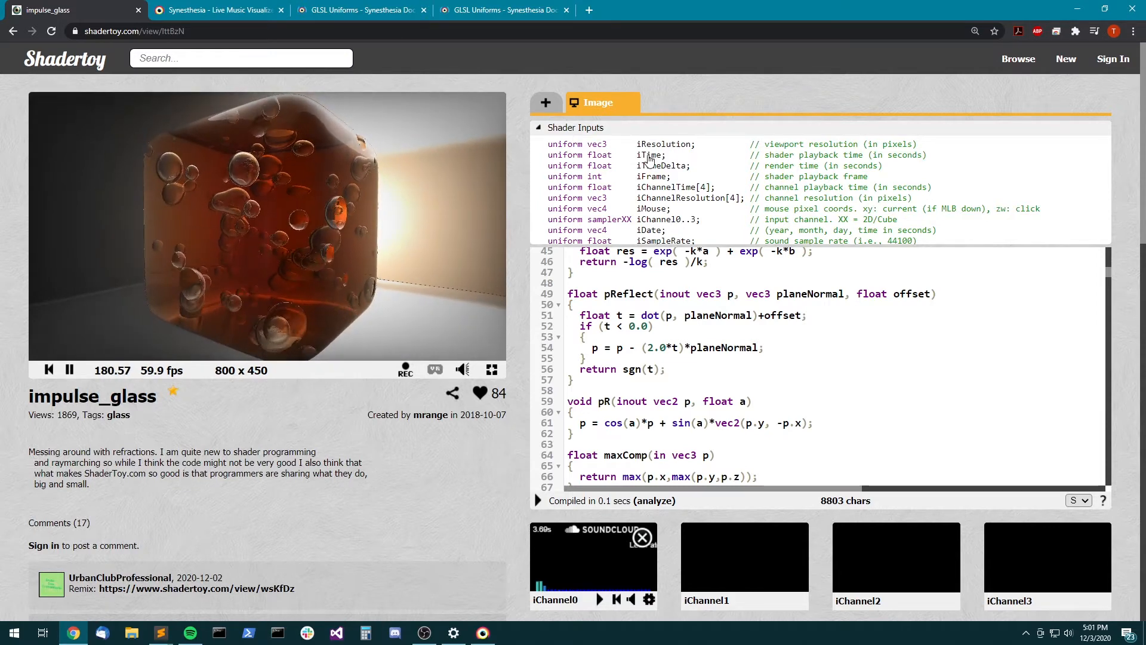
click(358, 9)
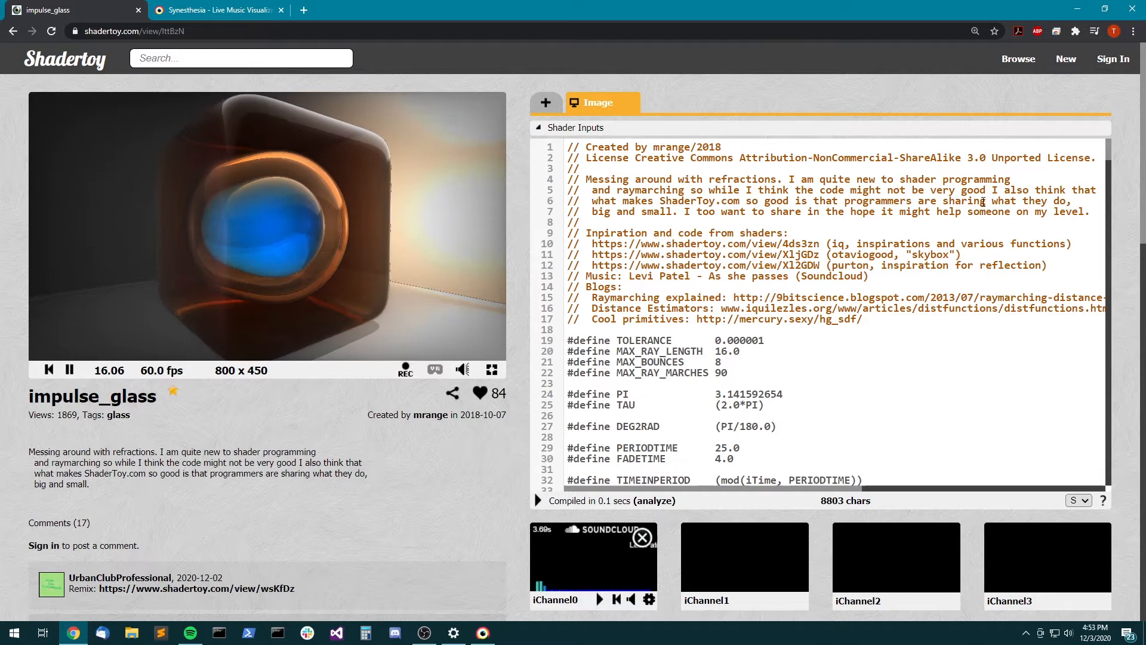
scroll(down, 3)
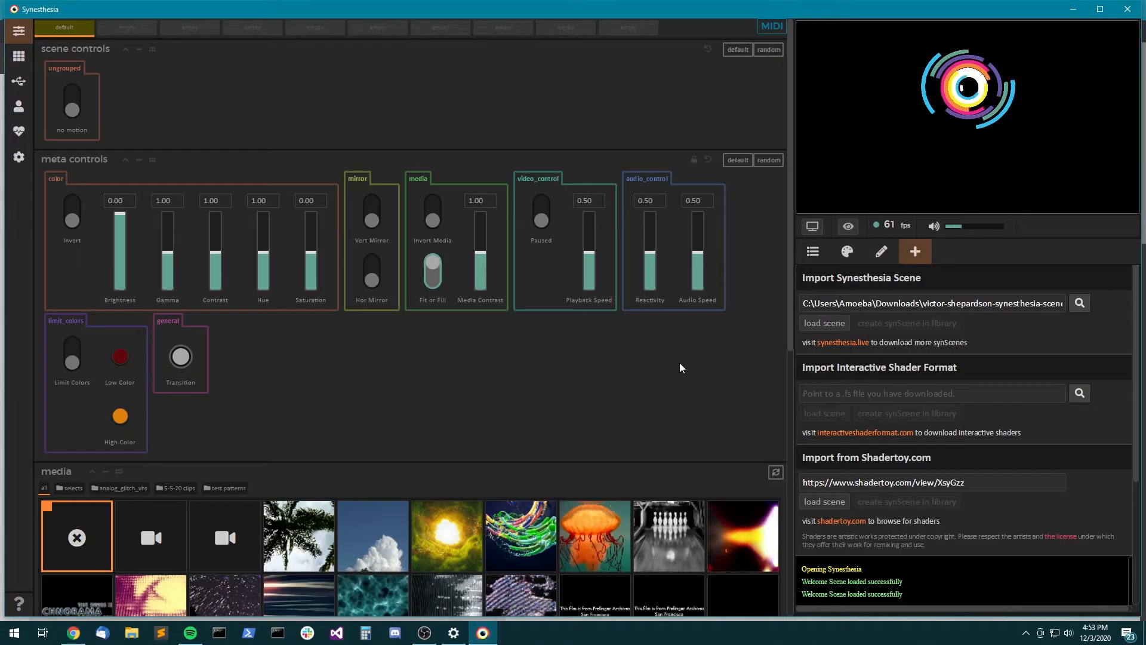
- Check the Custom Scene Folder in Settings, then create a new blank scene from the Library
click(17, 56)
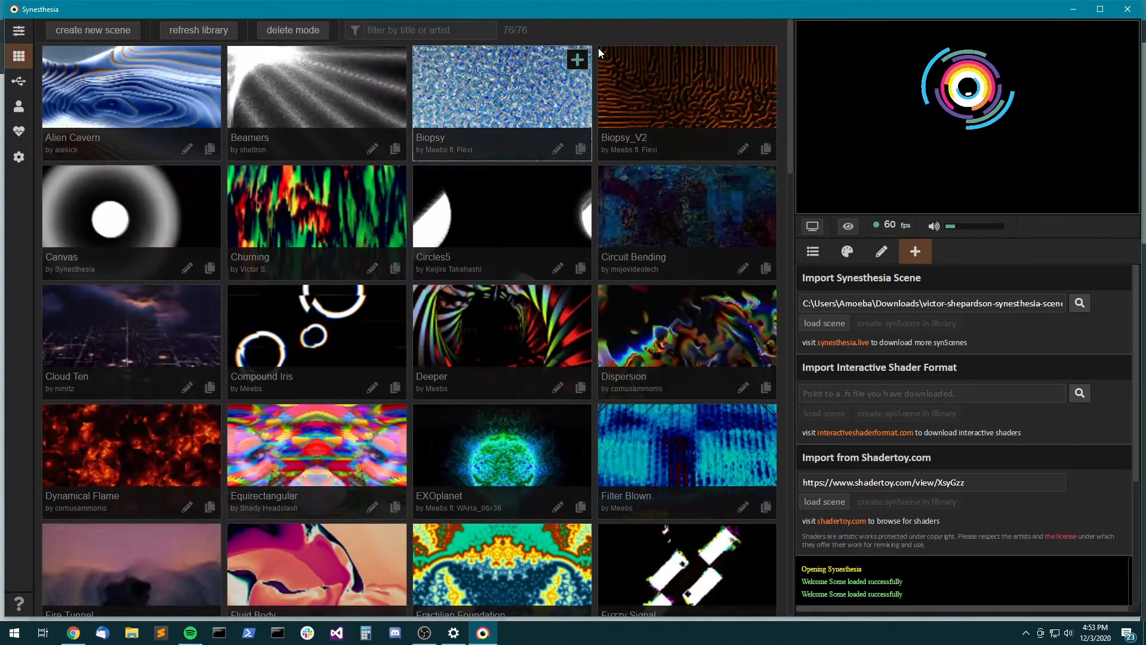
click(18, 155)
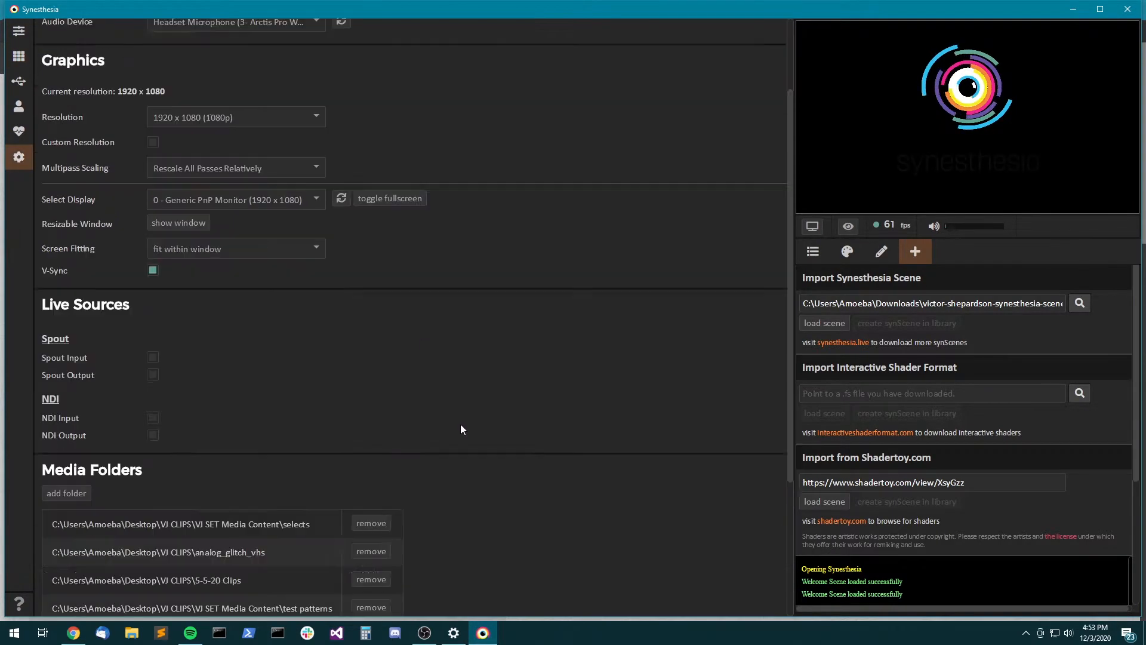
scroll(down, 3)
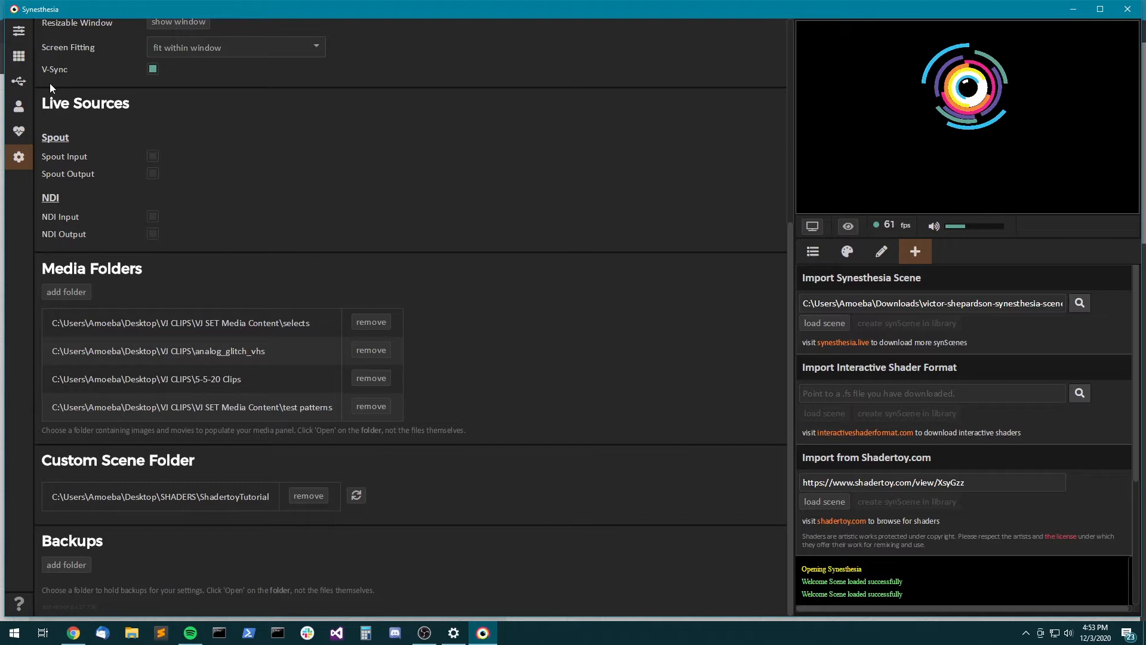
click(18, 56)
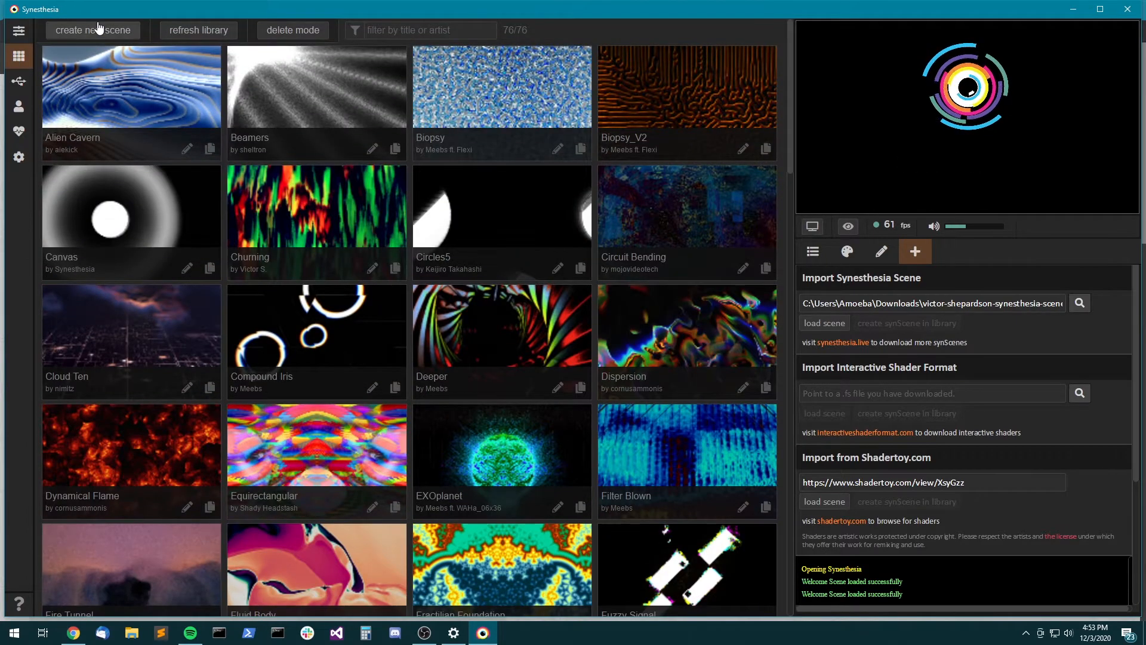
click(92, 30)
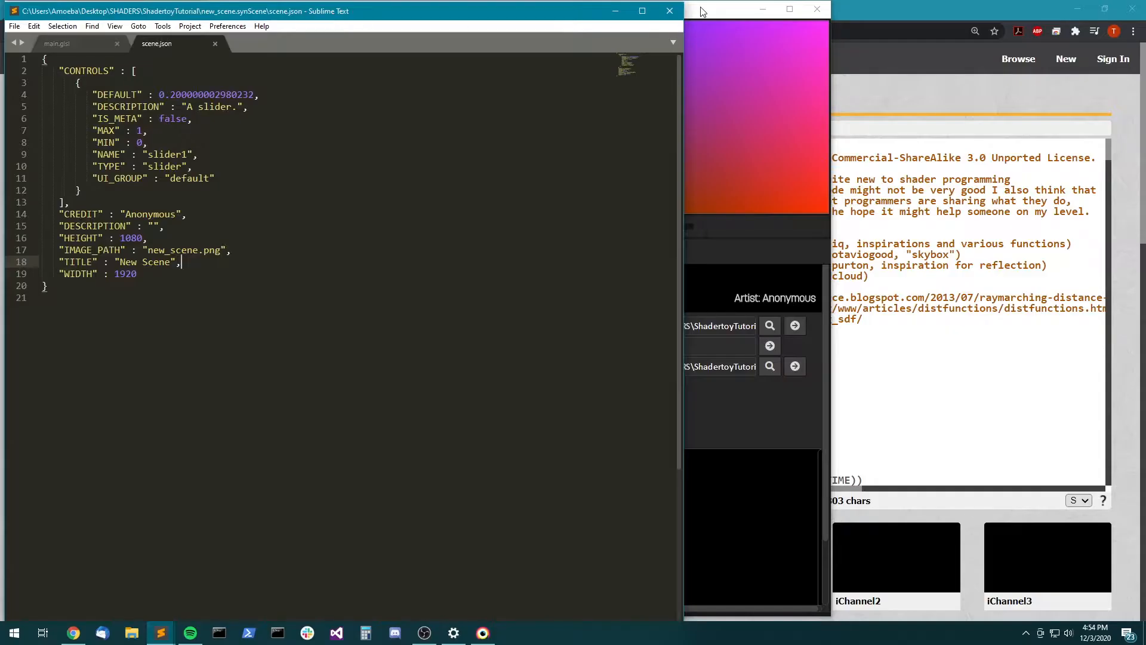
- Paste the impulse_glass Shadertoy code into main.glsl
click(757, 10)
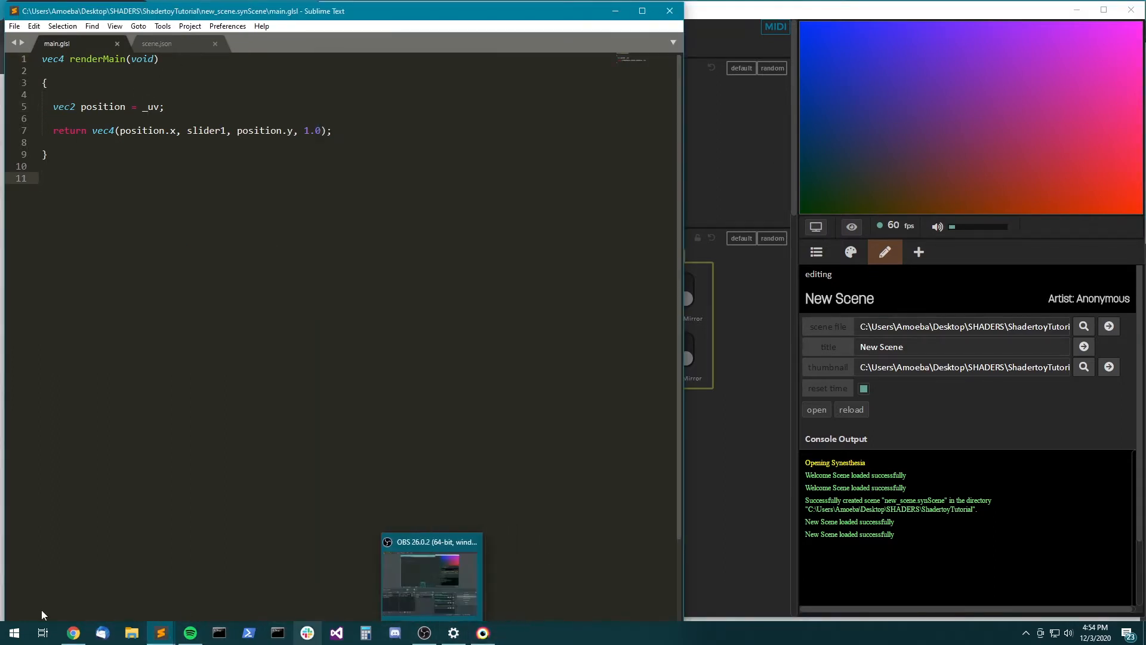
click(71, 633)
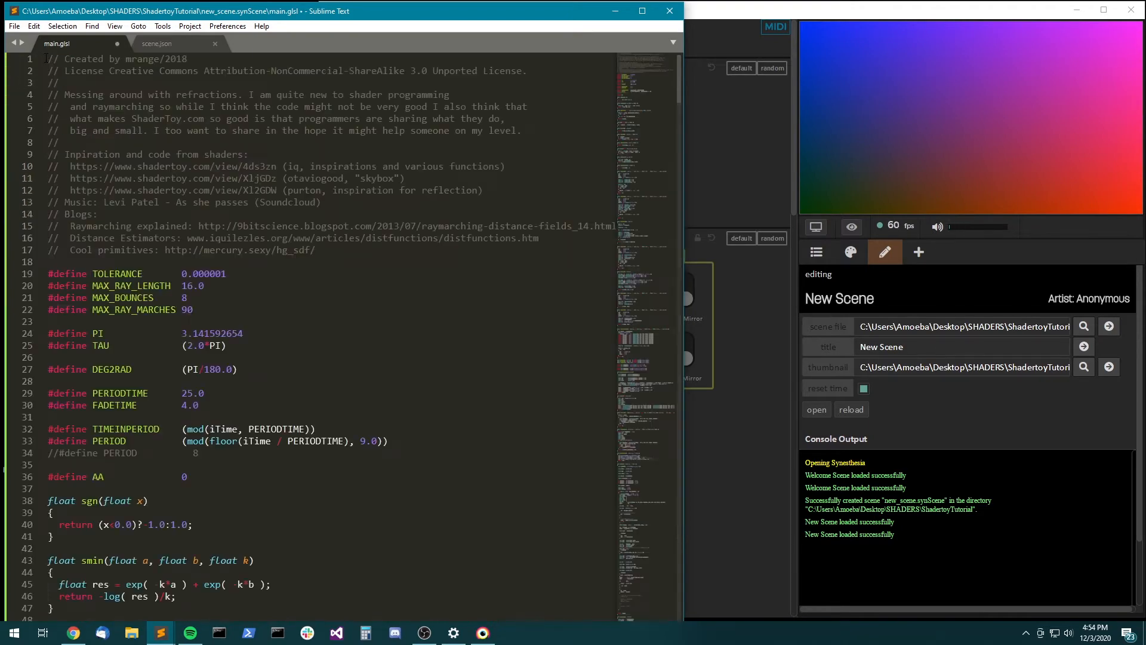
scroll(down, 3)
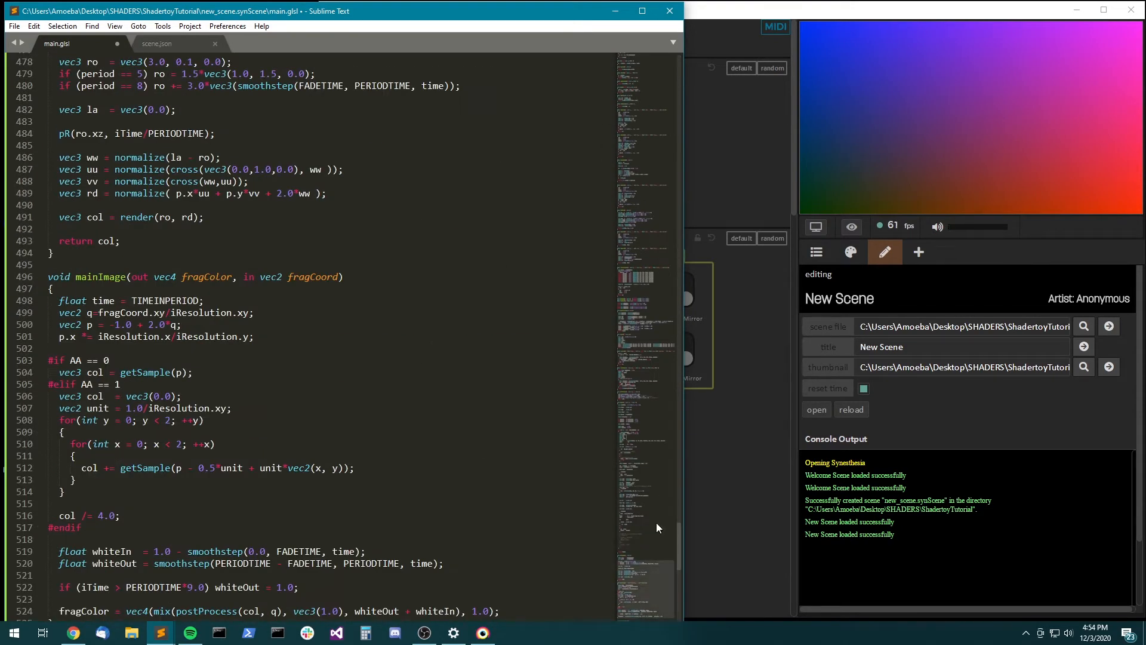
scroll(down, 3)
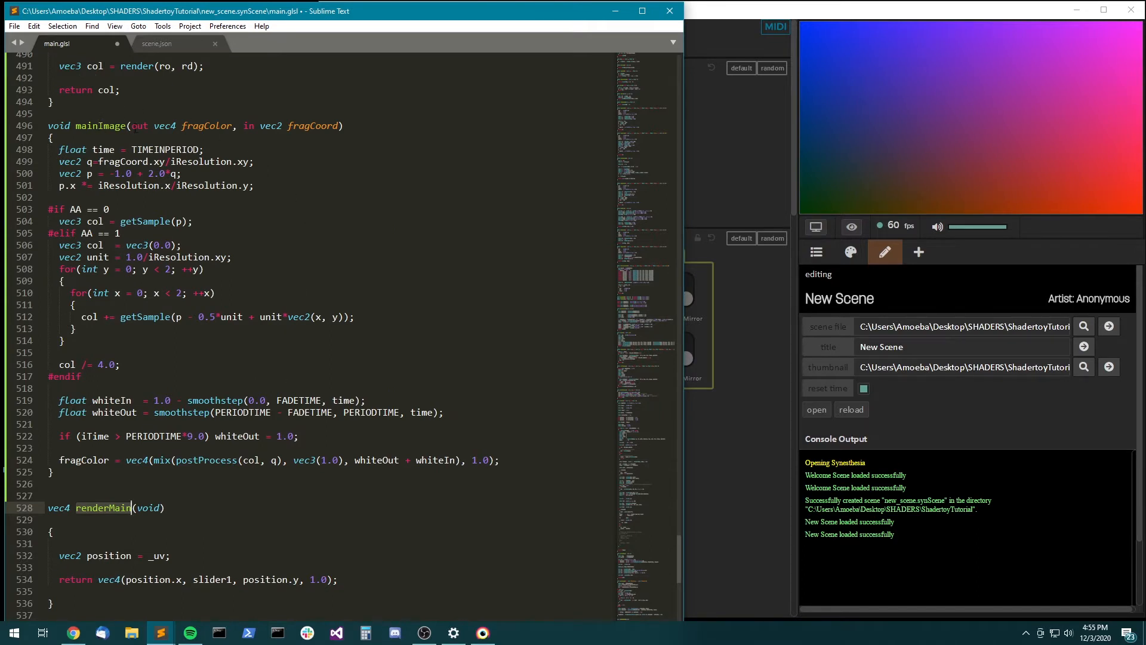
- Rename mainImage to vec4 renderMain(void) and end it with return fragColor;
double_click(99, 125)
text(vec4 renderMain(void)
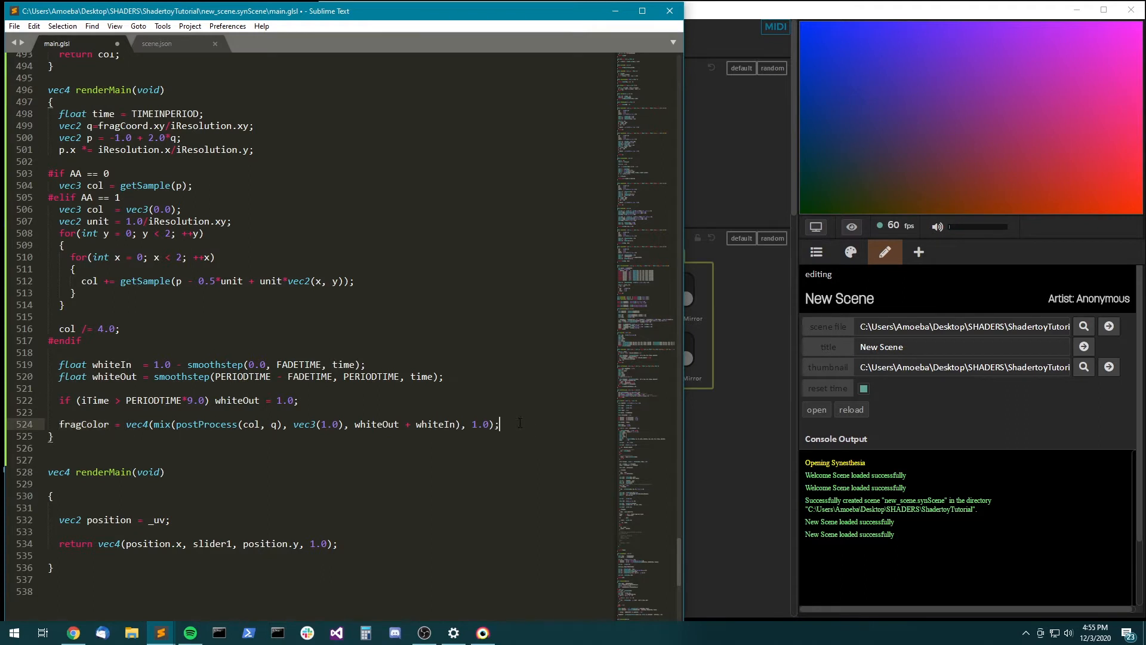
text(return)
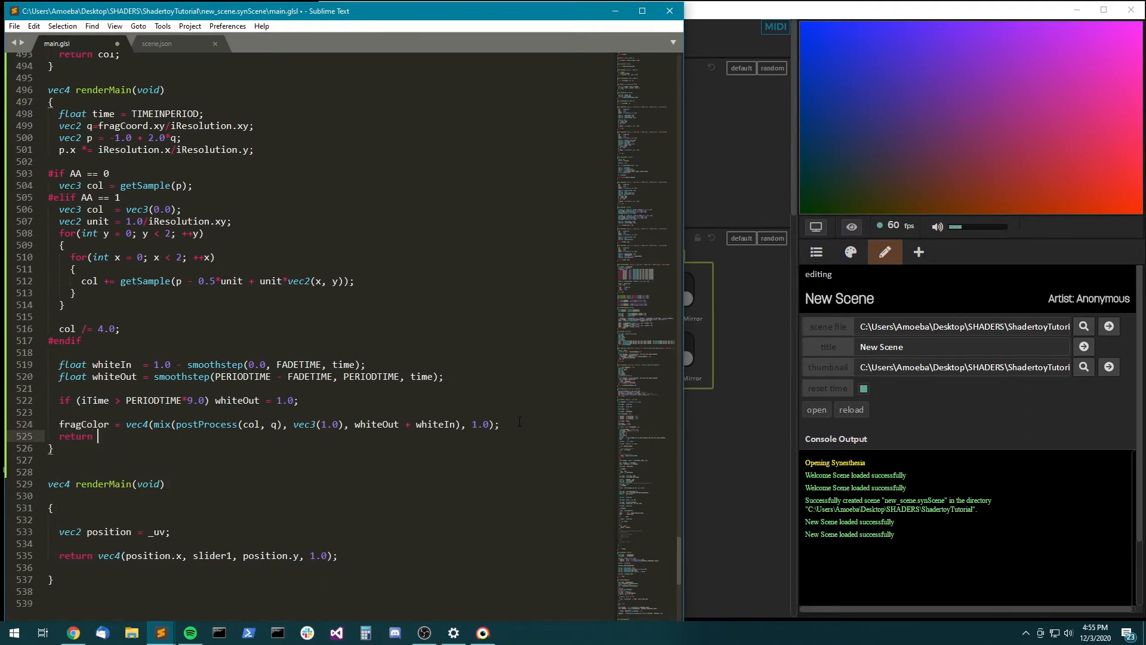
text(fragColor;)
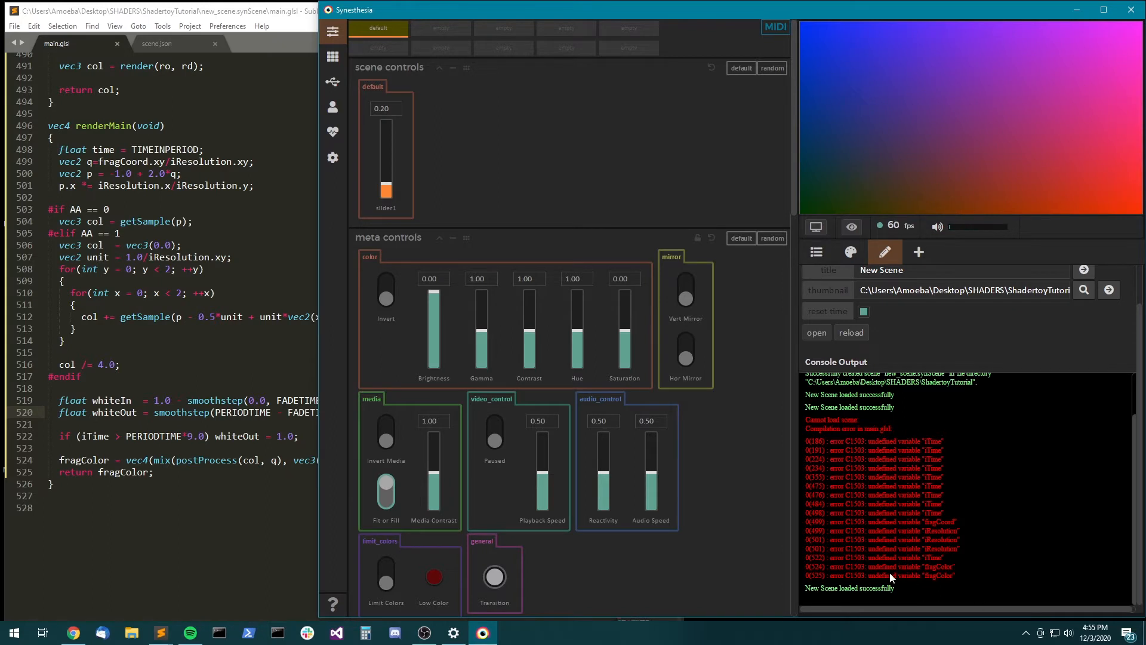
- Declare vec4 fragColor = vec4(0.0); as the first line of renderMain
double_click(815, 576)
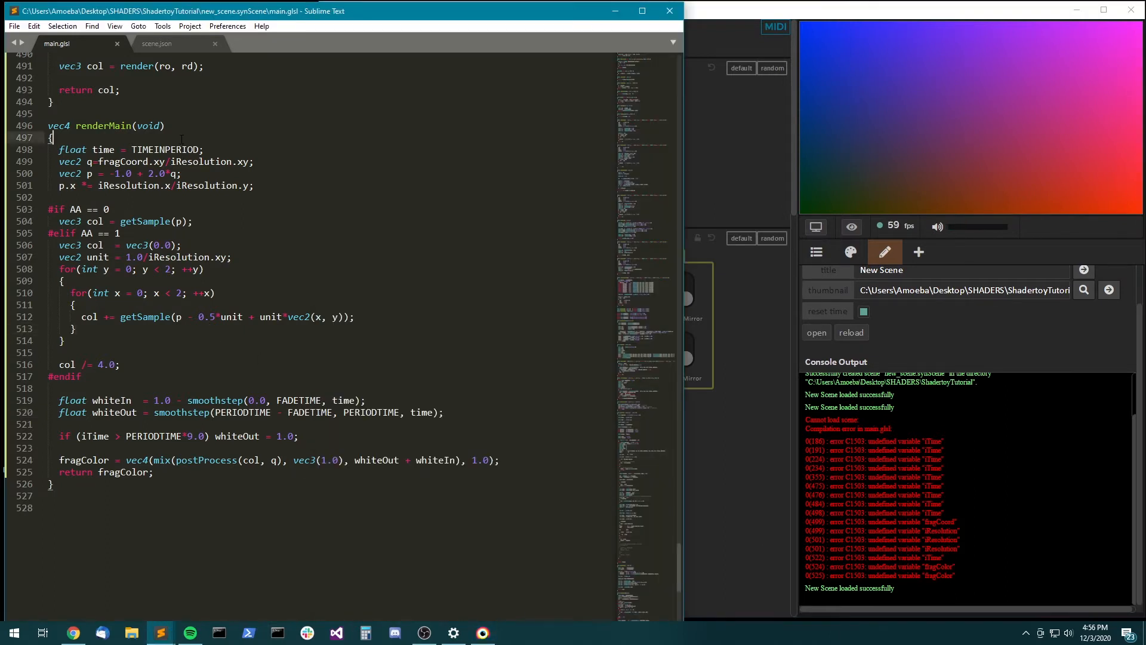
text(vec4 fragColor = vec4(0.0);)
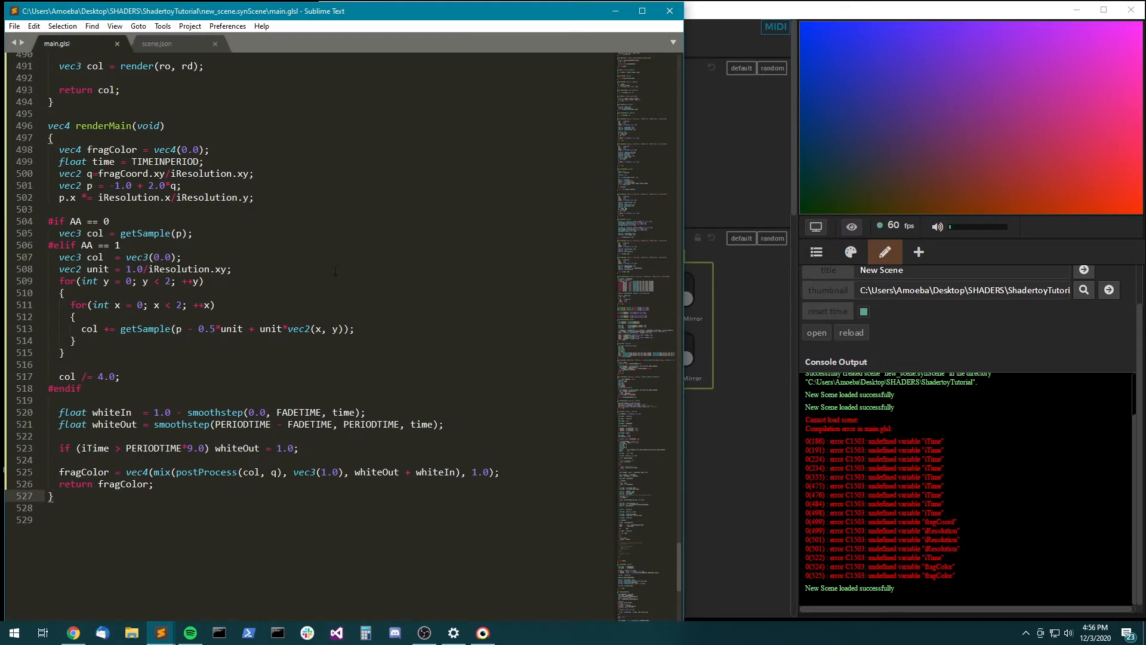
click(481, 633)
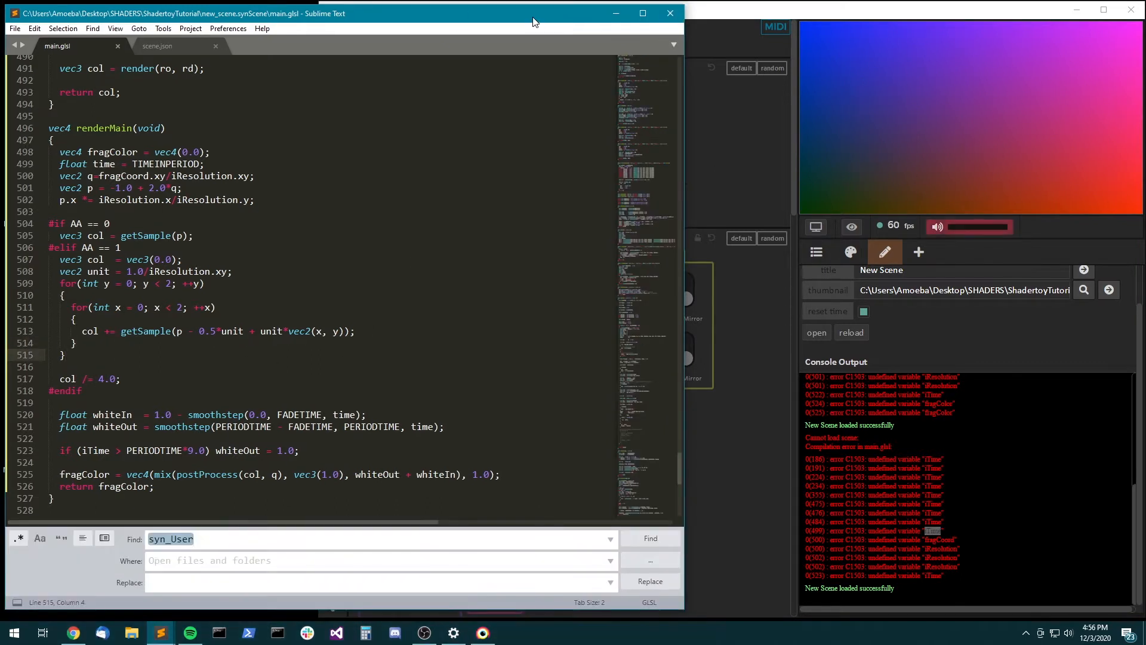
- Replace all six occurrences of iTime with TIME and check Synesthesia for remaining errors
text(iTime)
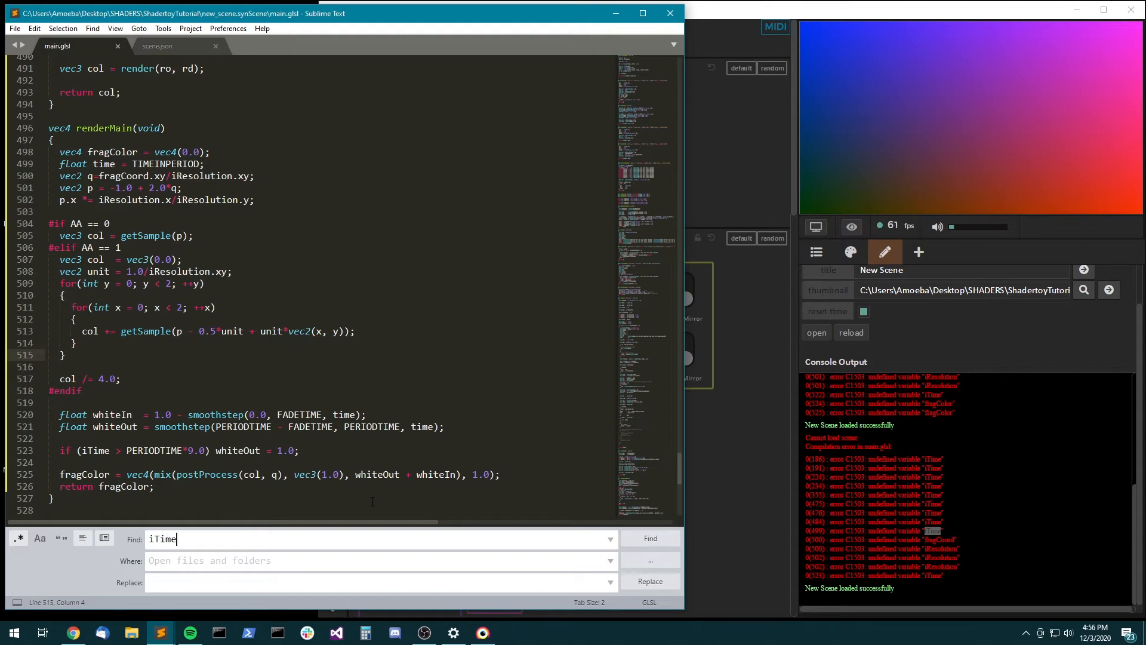
text(T)
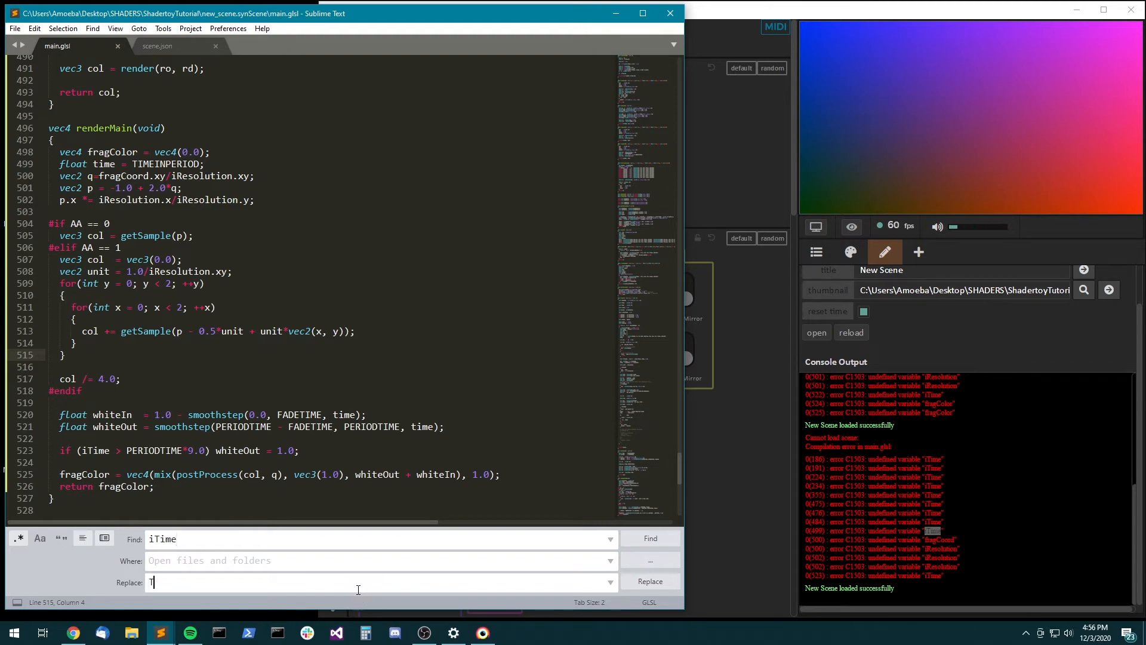
text(IME)
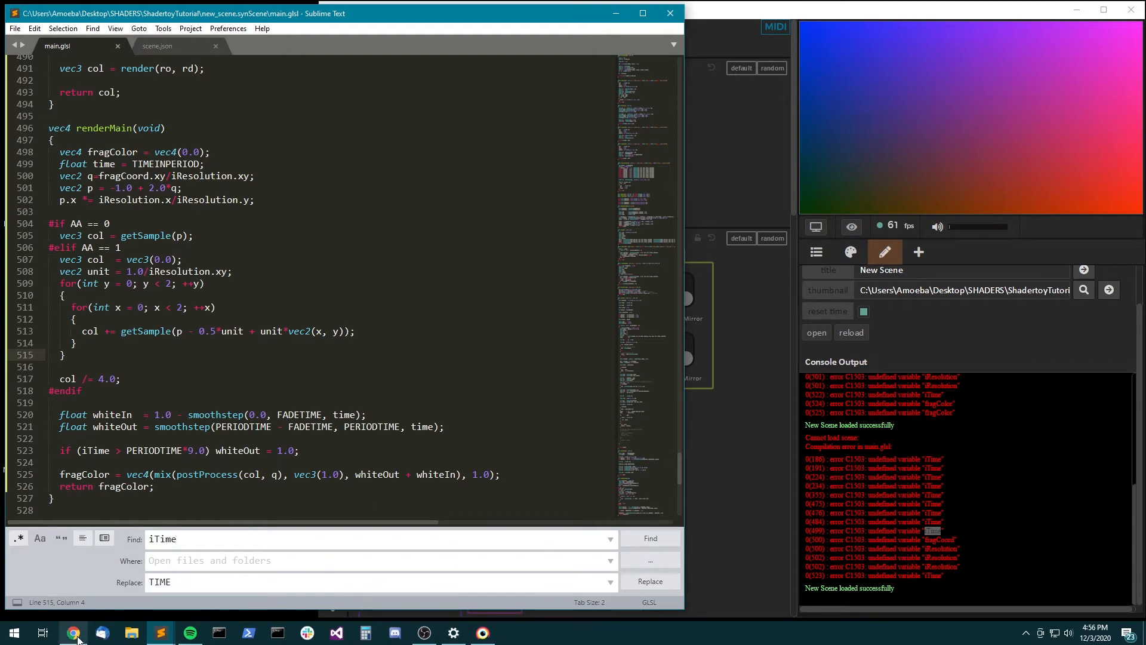
click(649, 580)
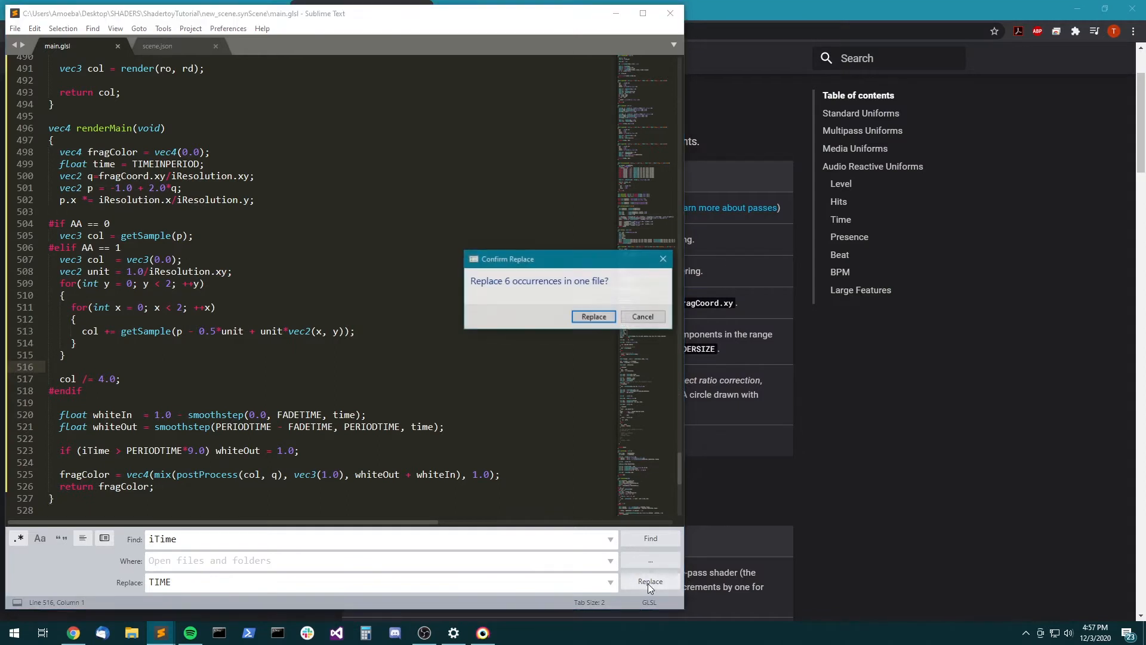
click(593, 315)
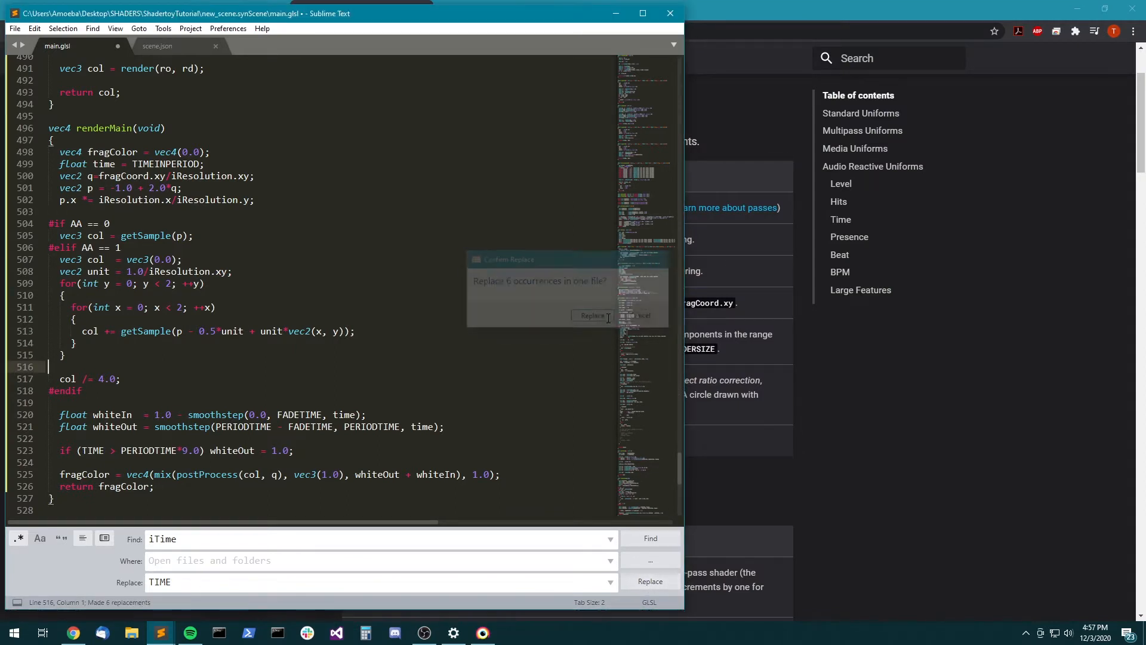
click(592, 315)
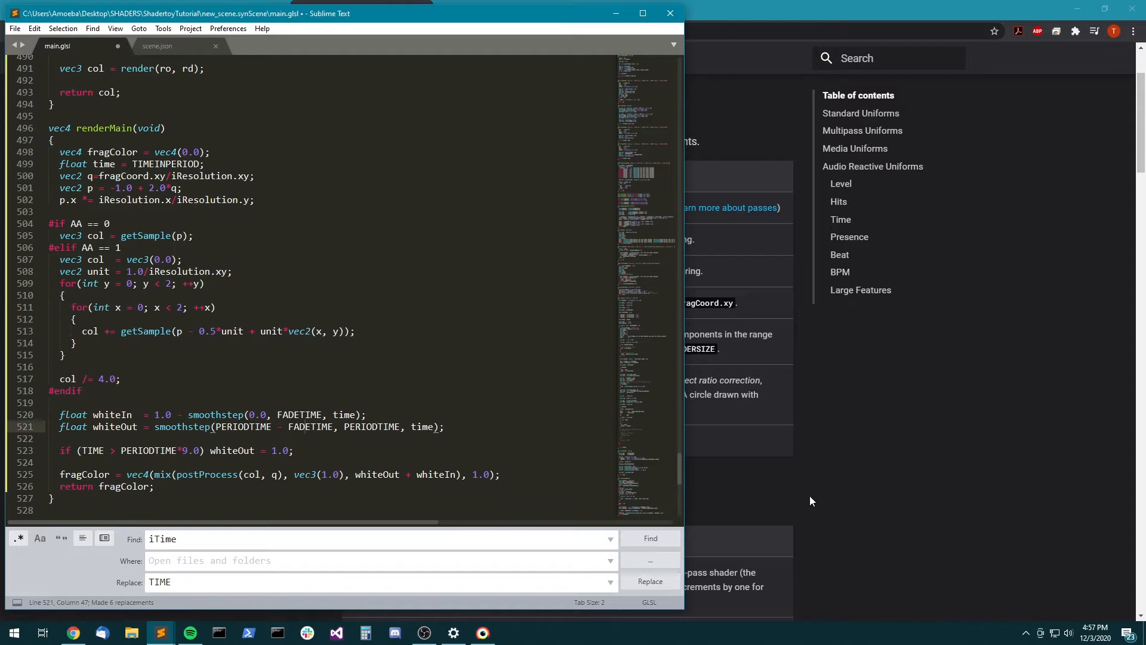
click(481, 633)
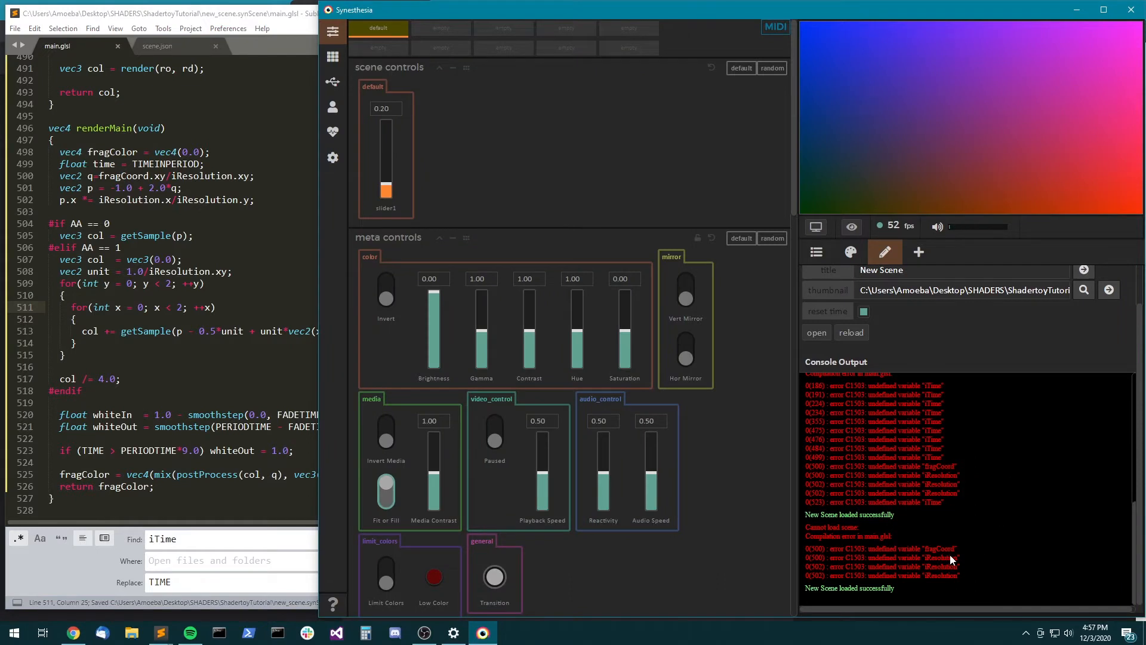
- Set q directly to Synesthesia's _uv instead of fragCoord divided by iResolution
double_click(938, 549)
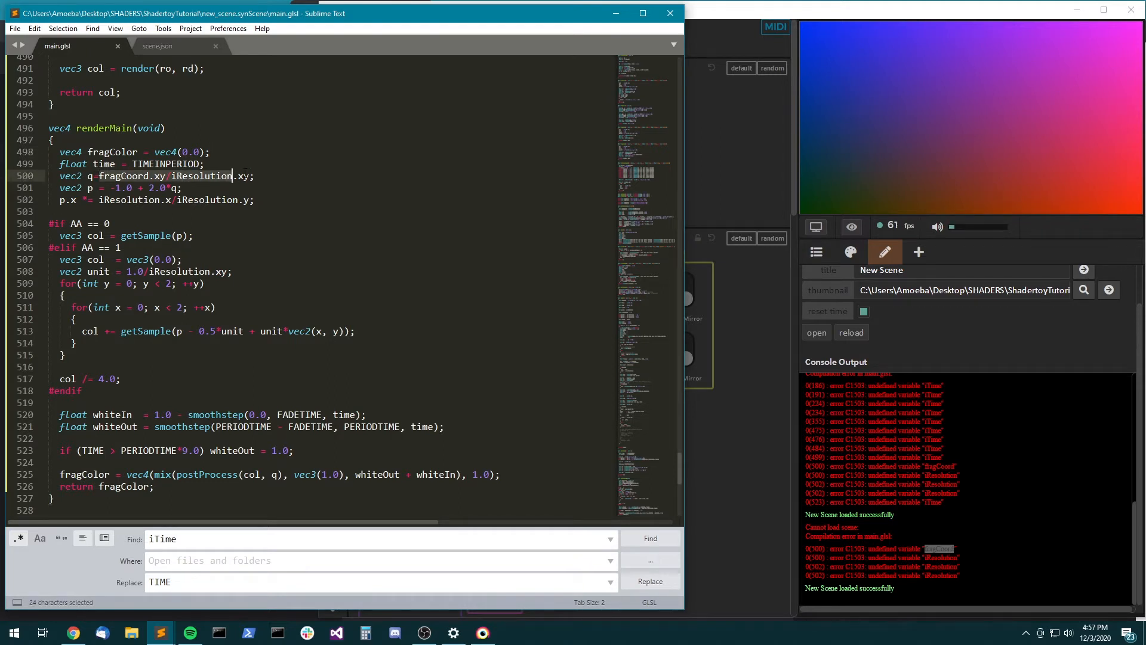
click(248, 175)
text(_xy)
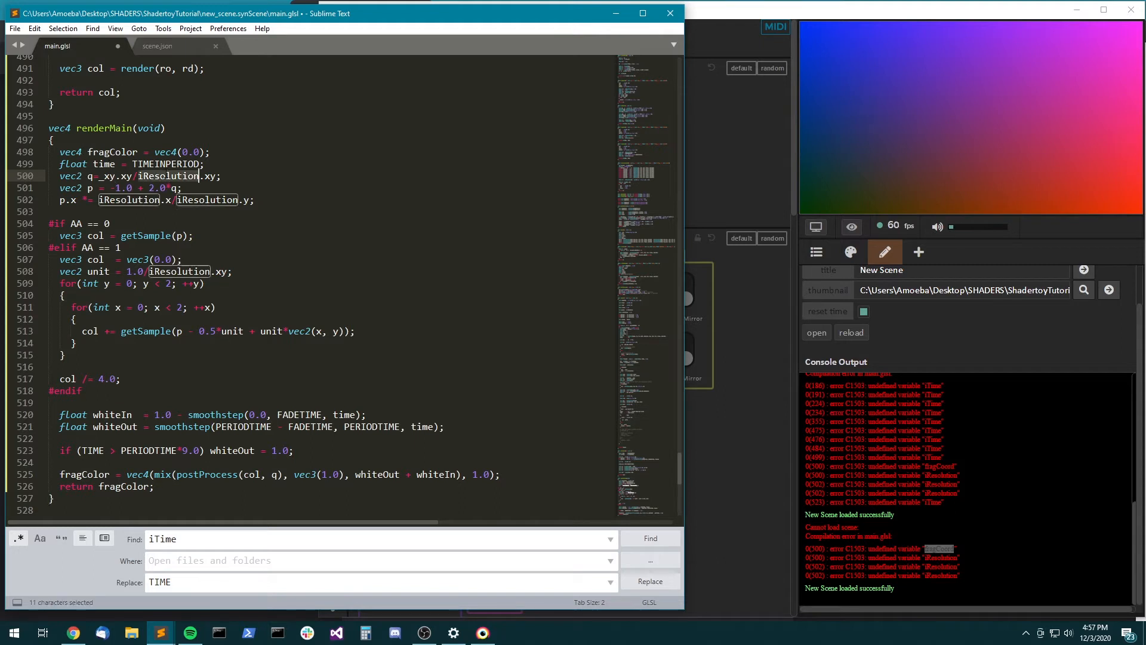
text(RENDERSIZE)
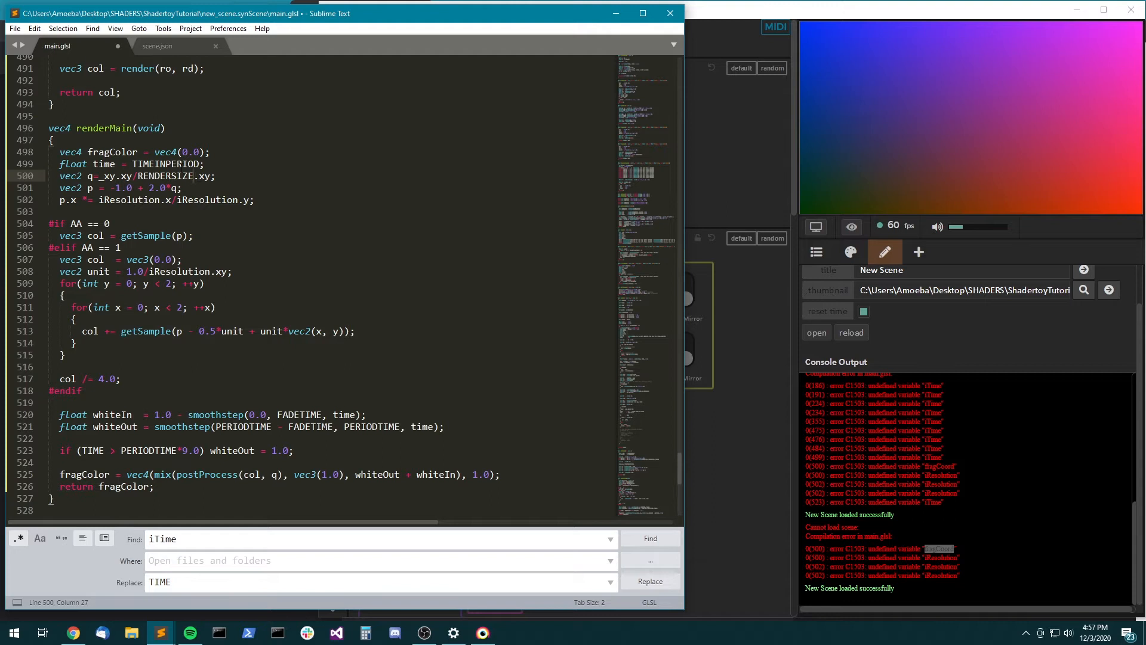
double_click(162, 177)
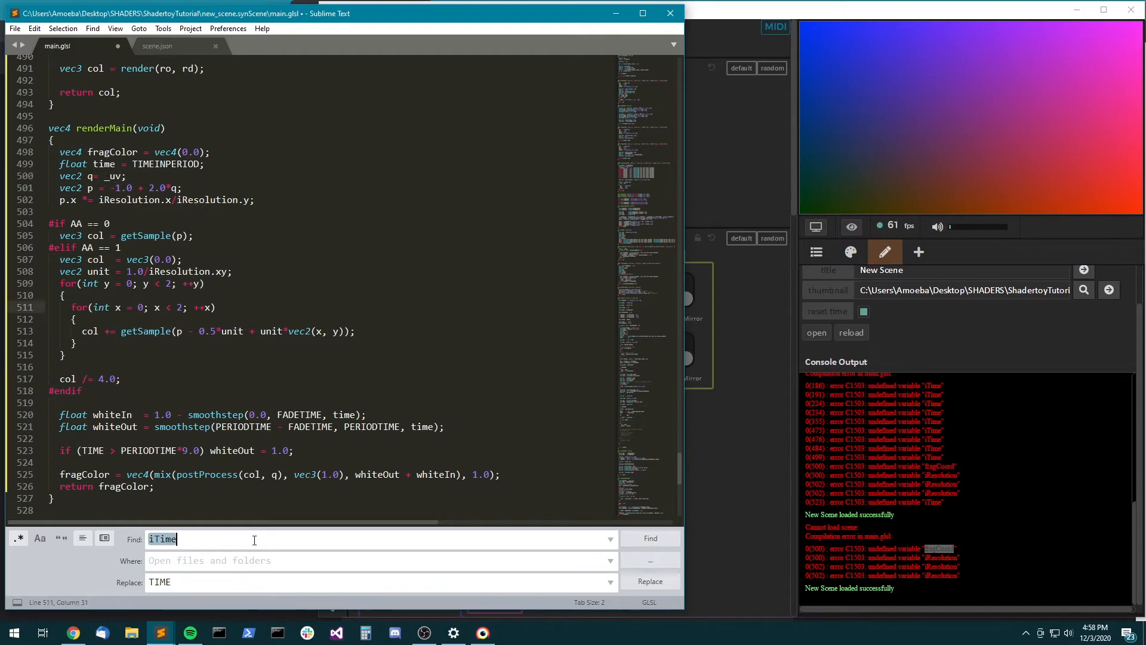
click(481, 632)
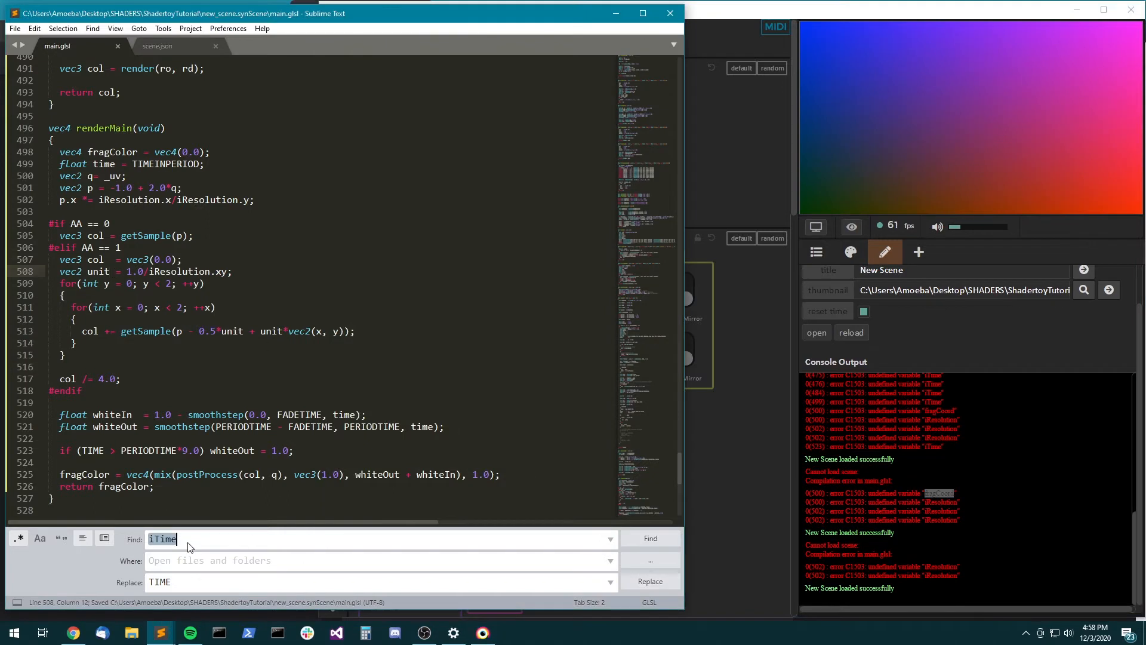
- Replace every iResolution in main.glsl with RENDERSIZE so the glass cube renders
text(iResolution)
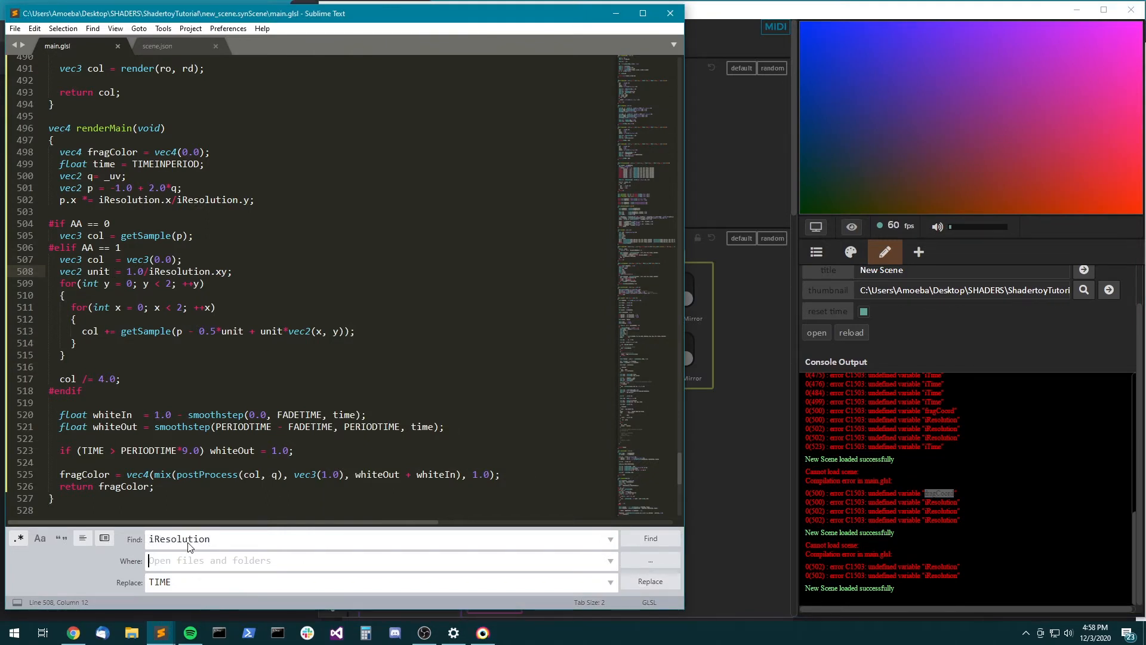
text(RENDERSIZ)
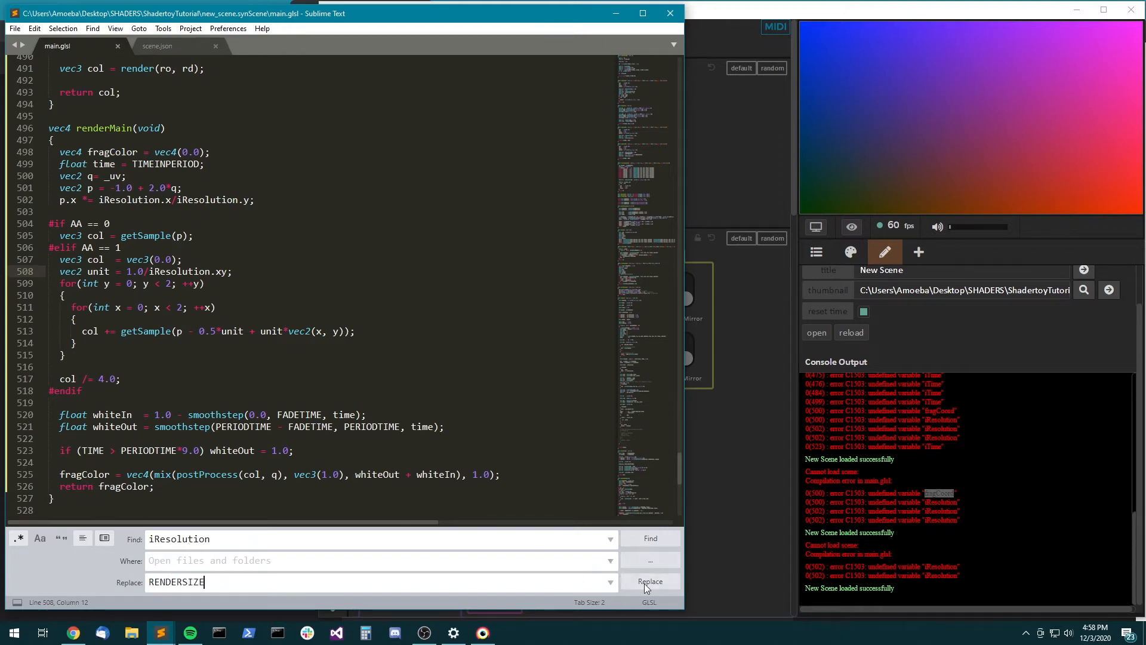
click(648, 581)
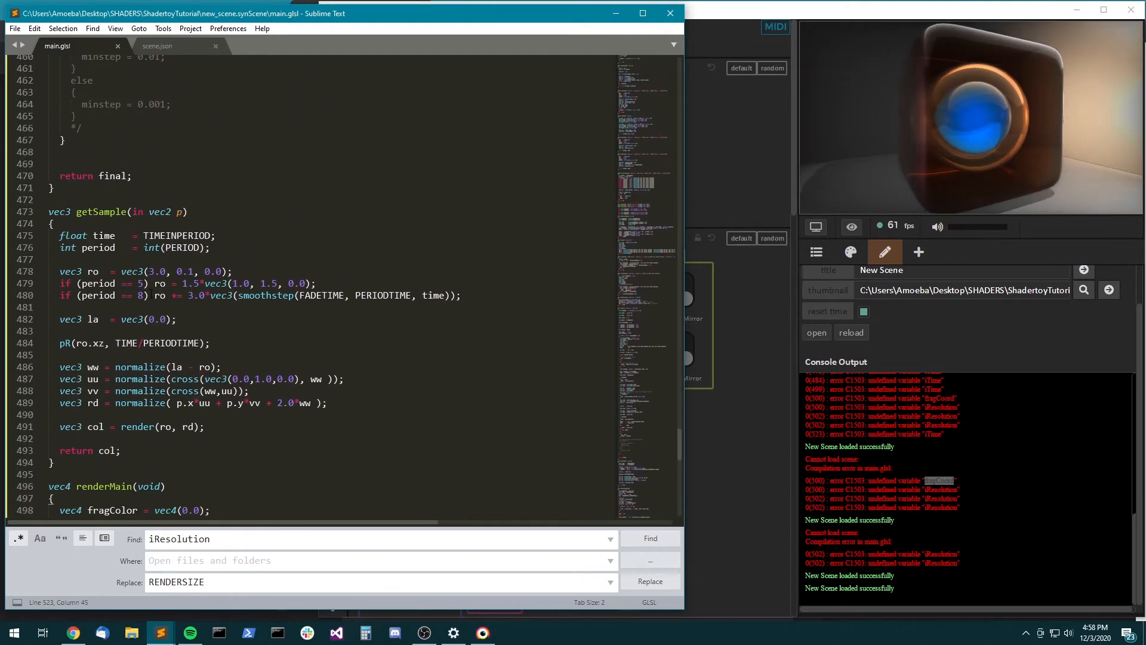
- Bring the scene.json file back into view
click(157, 46)
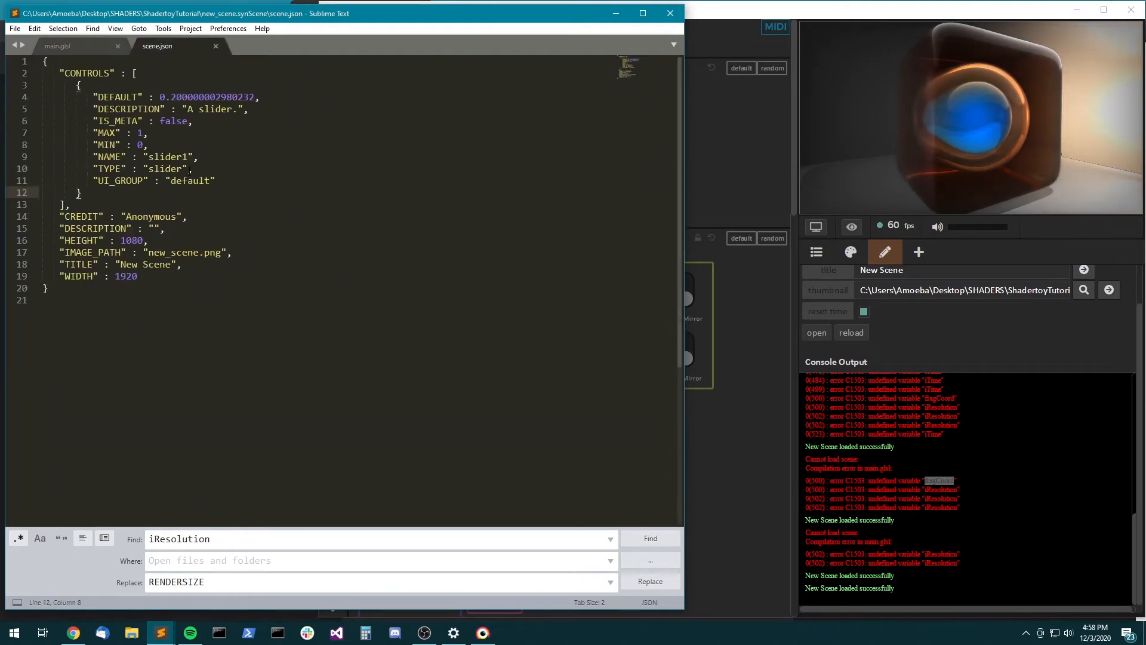
- Review the GLSL Uniforms docs down to syn_BassLevel, Hits and syn_Time, then return to main.glsl
click(56, 45)
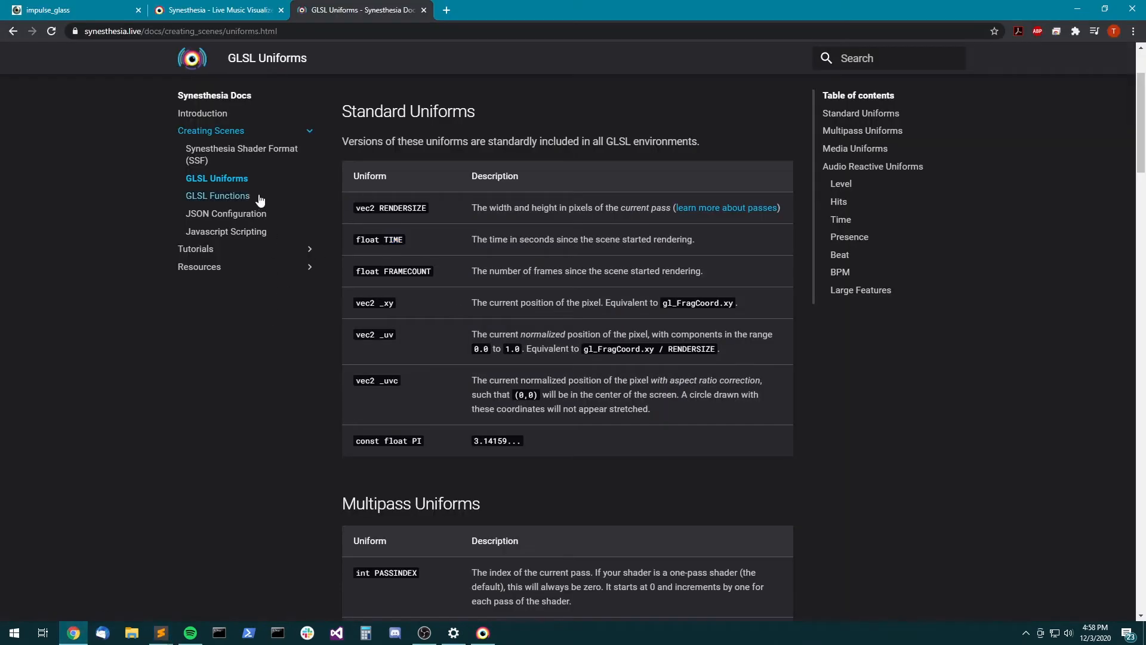
scroll(down, 3)
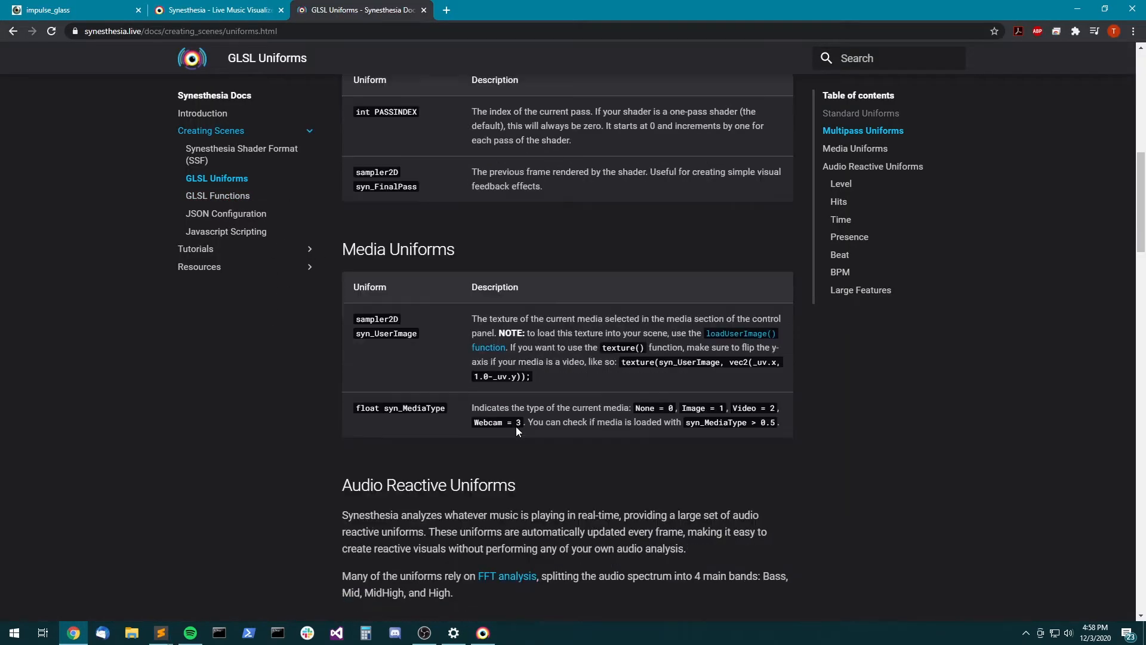
scroll(down, 3)
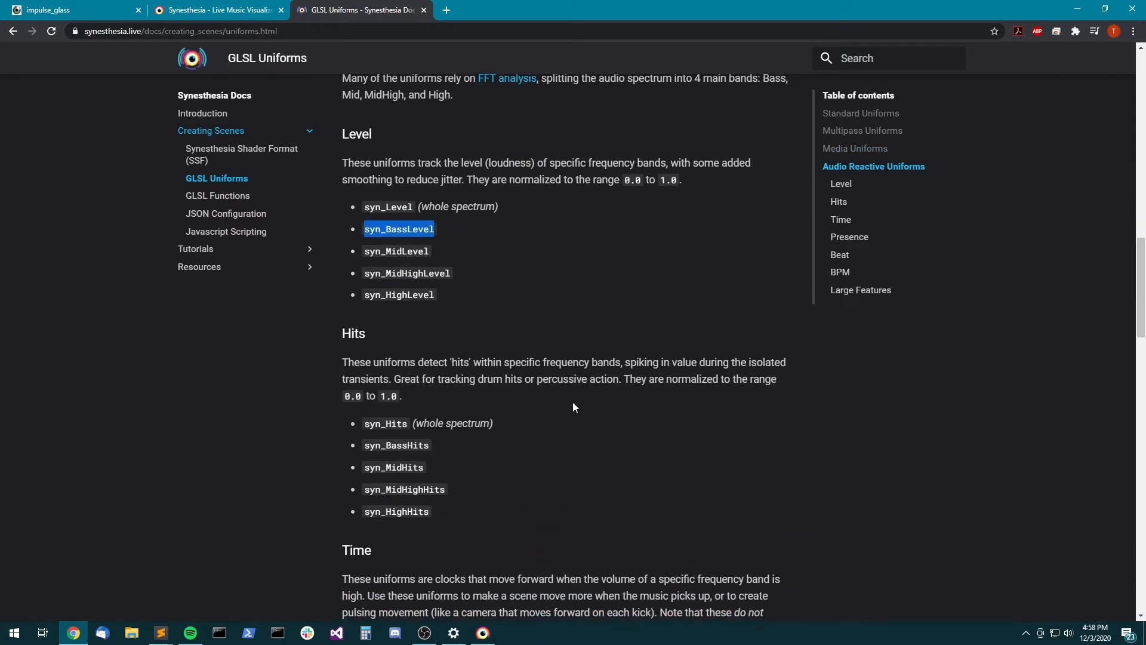
scroll(down, 3)
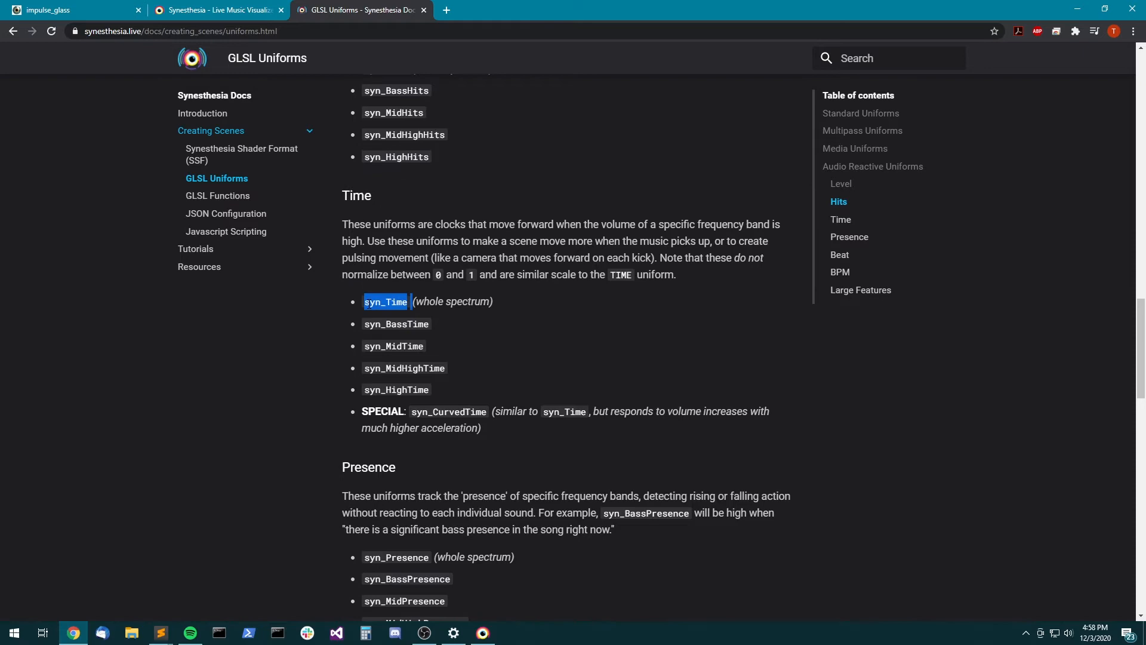
click(159, 633)
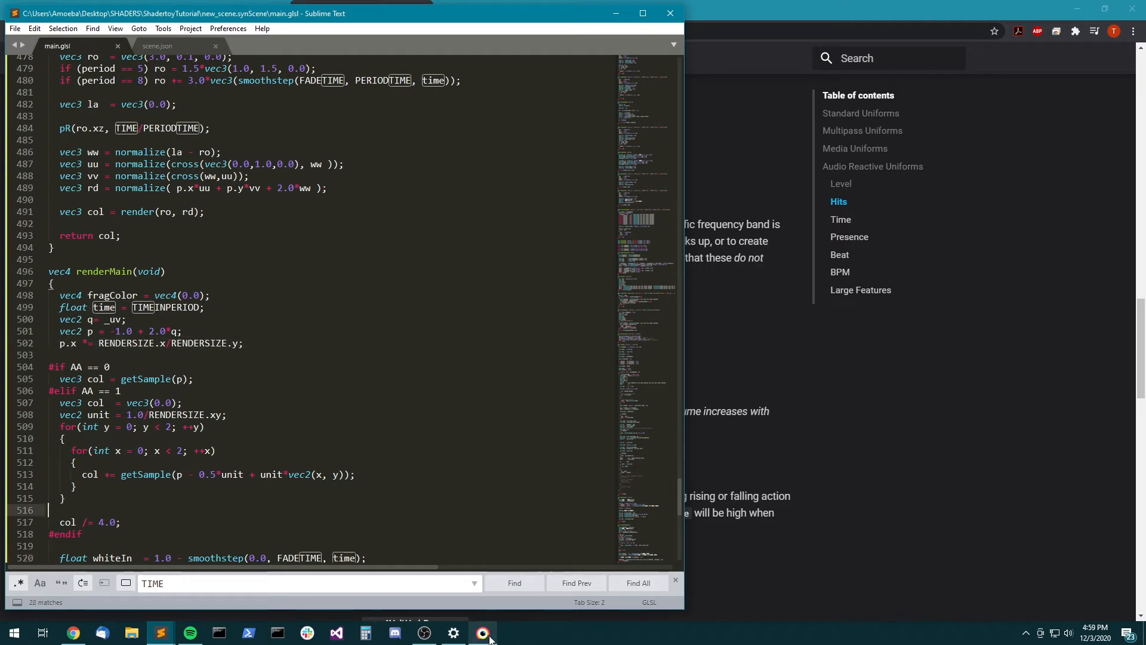
click(481, 633)
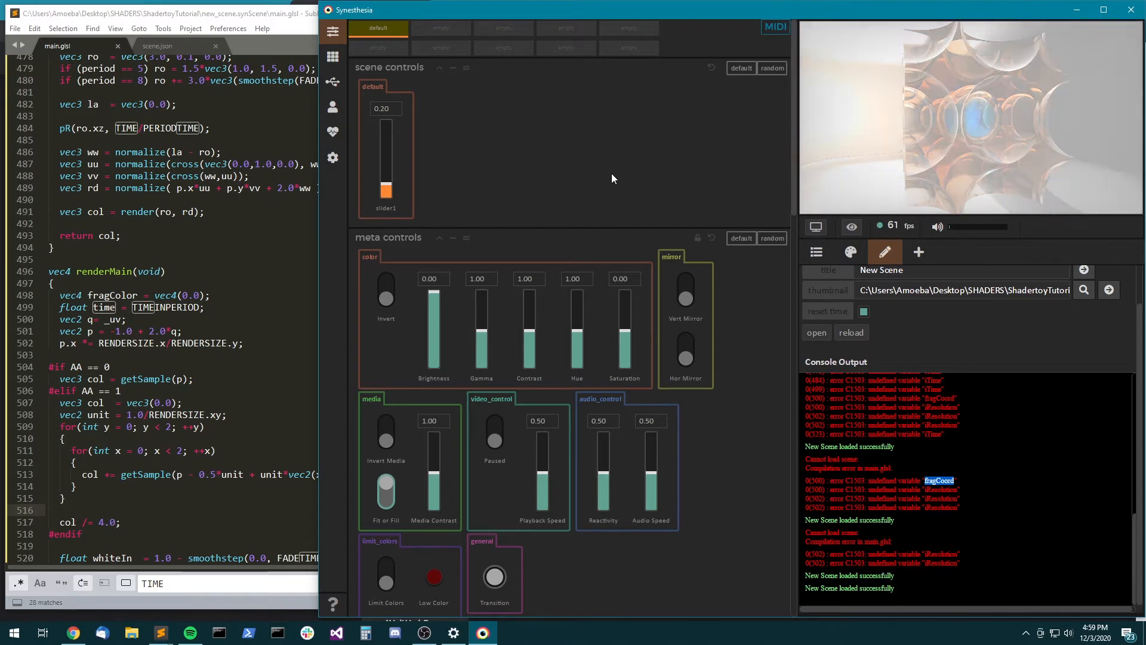
click(158, 631)
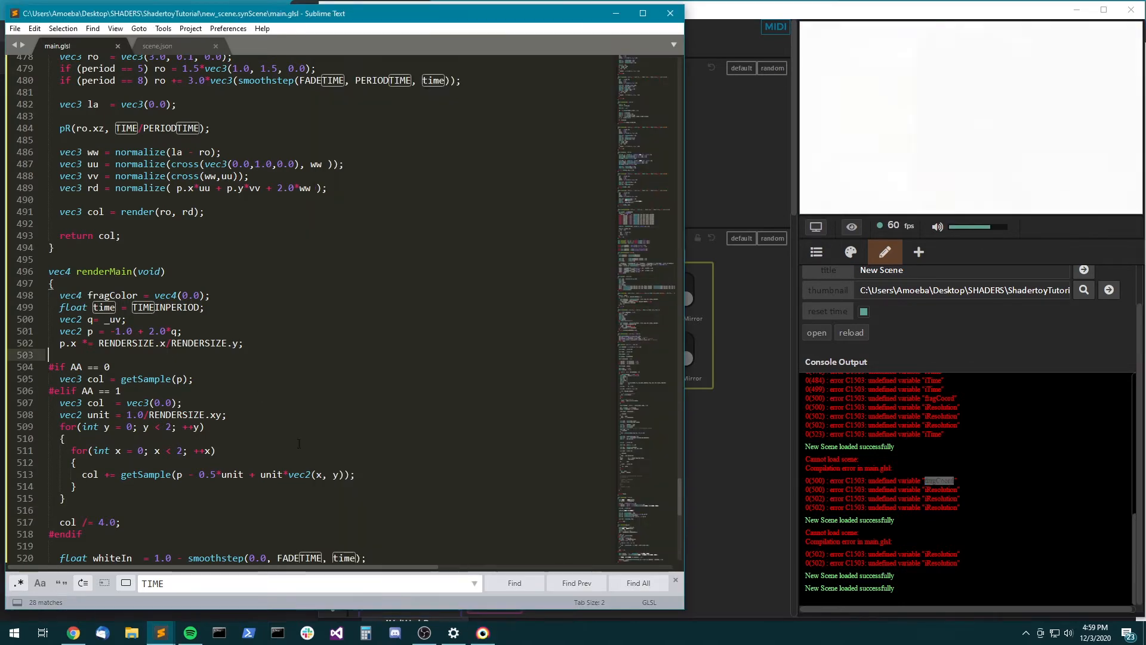
click(481, 633)
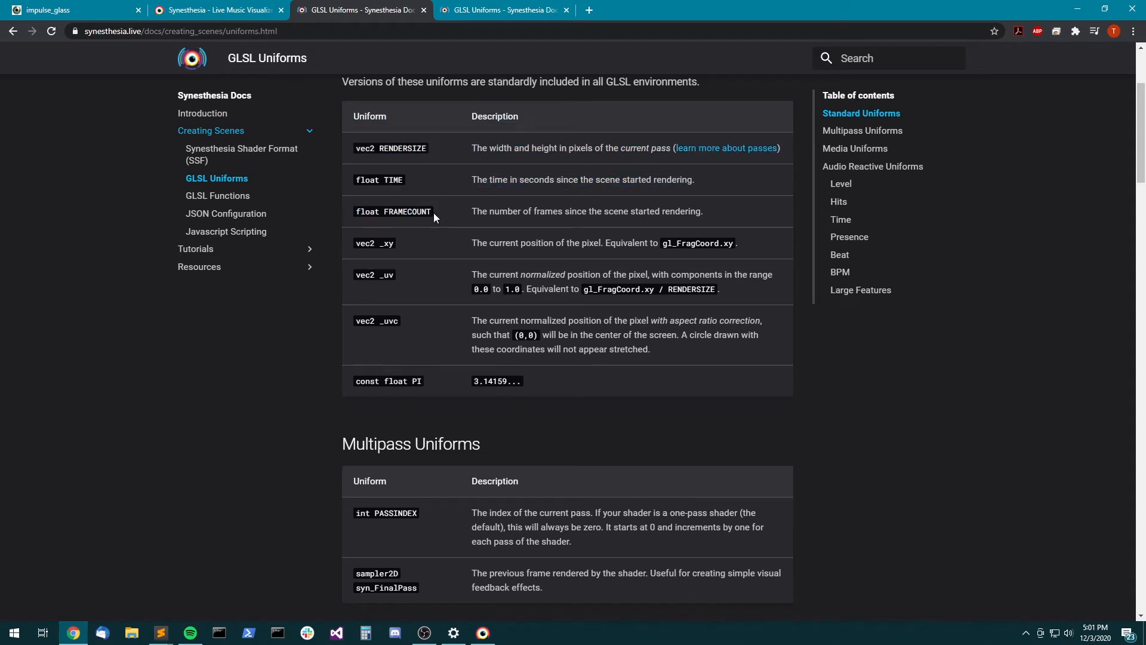
- Flip between the GLSL Uniforms docs and the impulse_glass Shadertoy code to compare standard uniforms
click(216, 10)
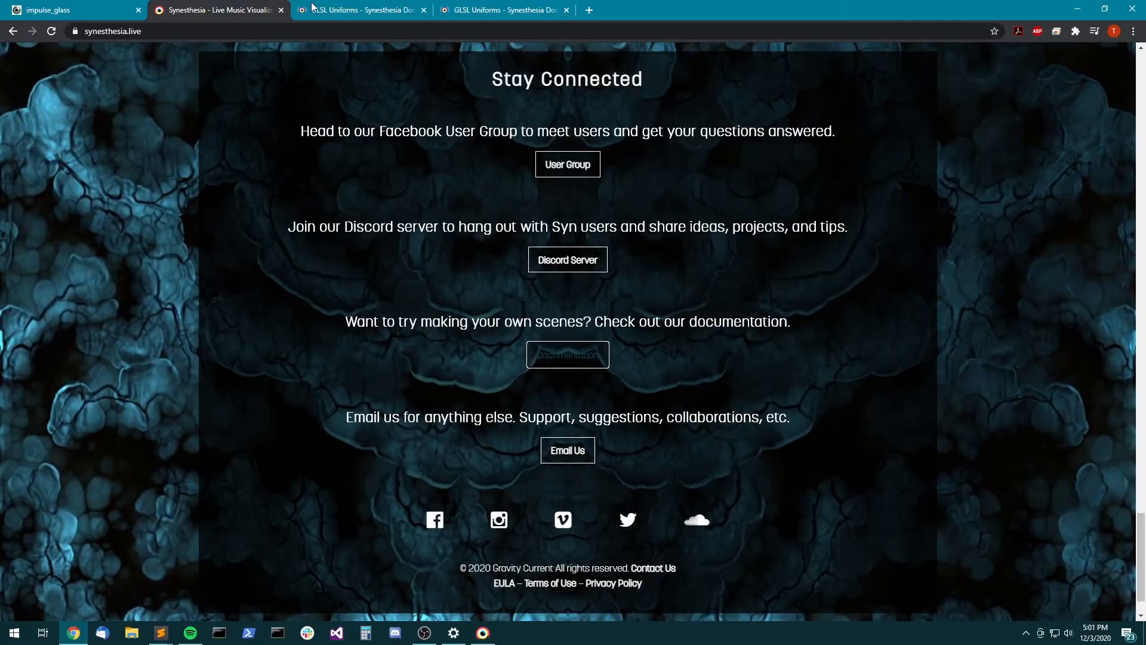
click(358, 9)
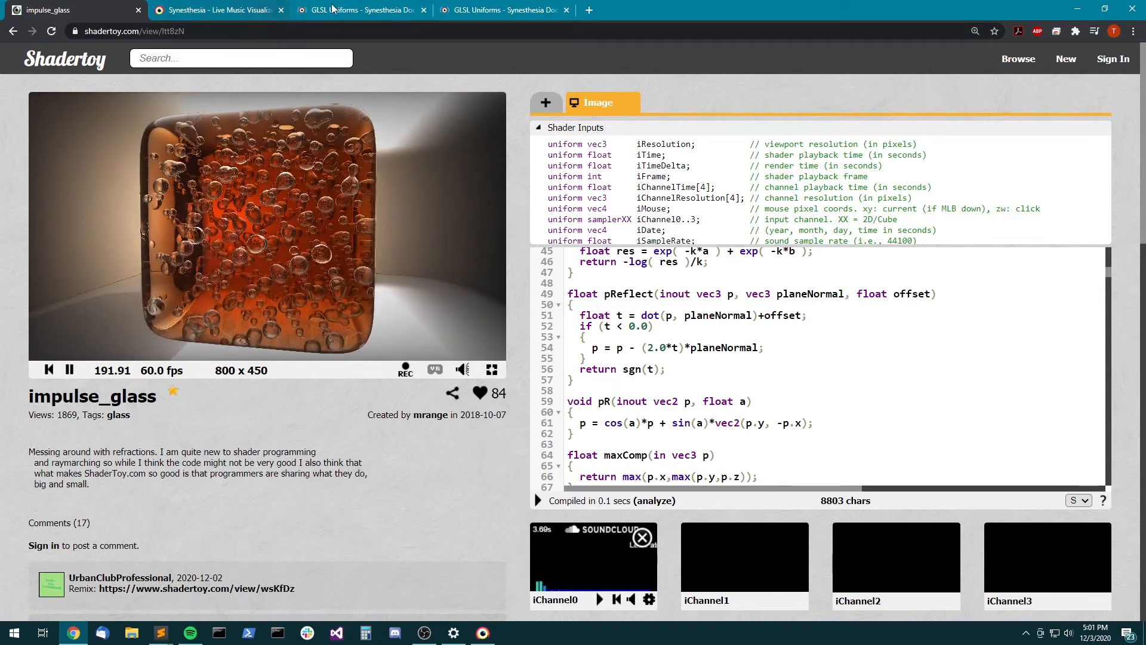
click(358, 9)
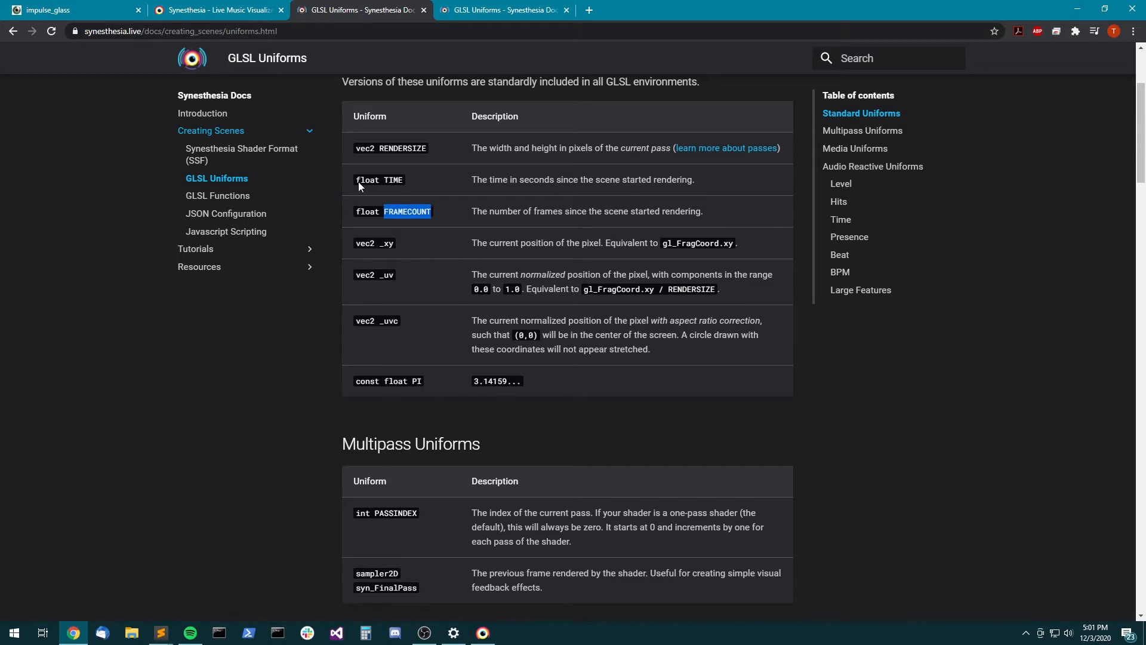
mouse_move(419, 275)
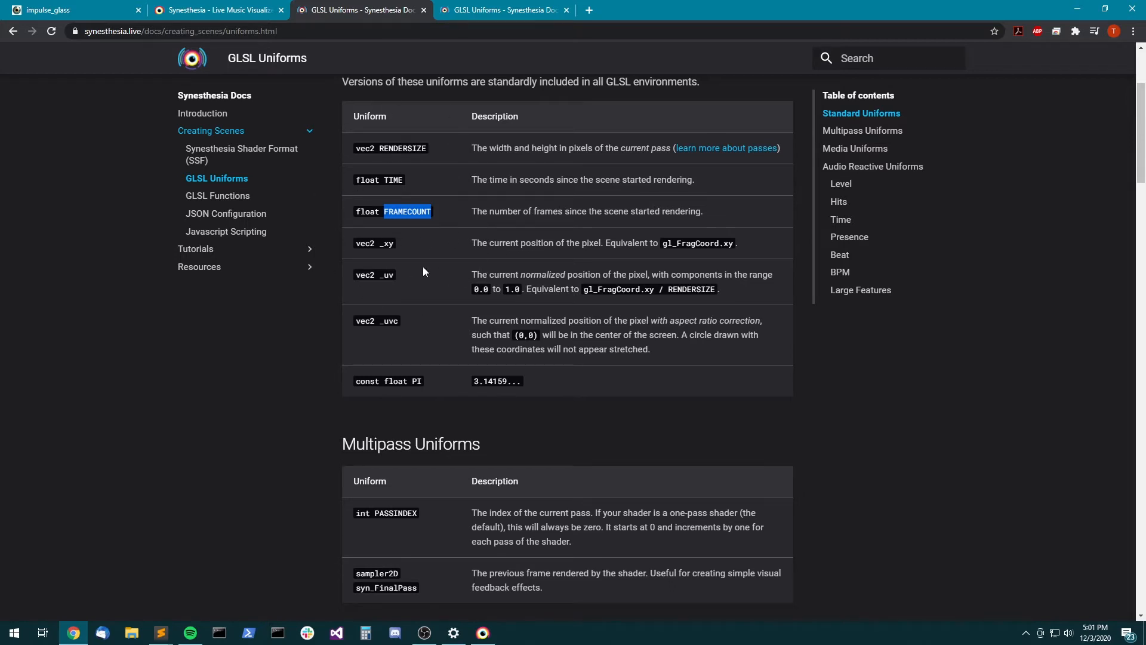
click(73, 10)
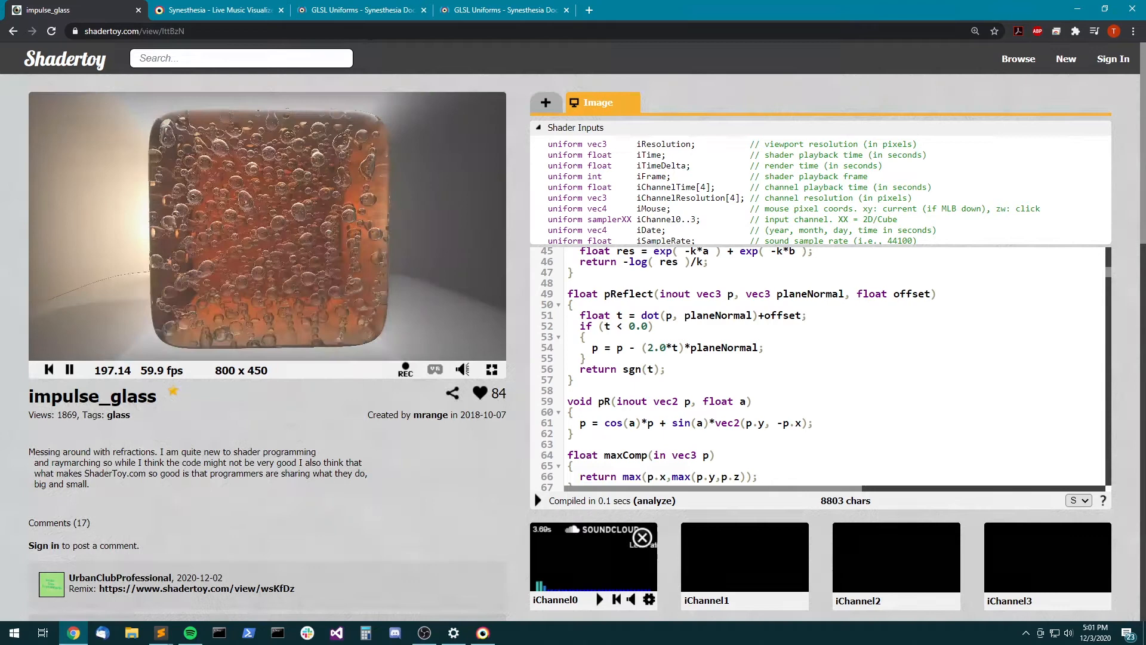
click(360, 10)
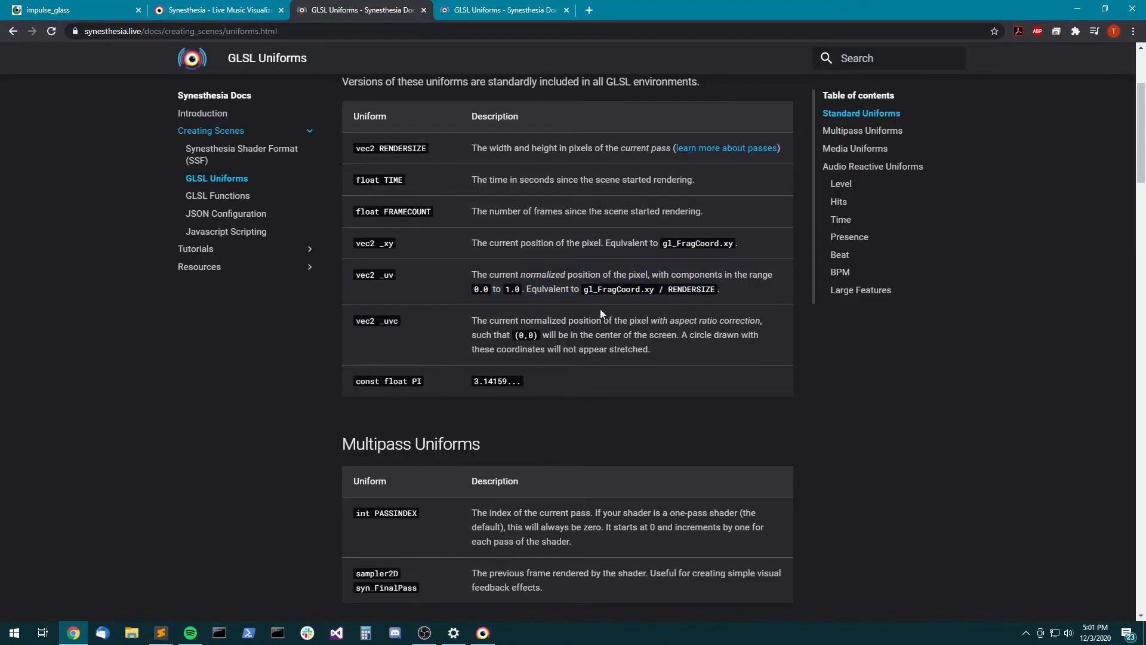
mouse_move(448, 392)
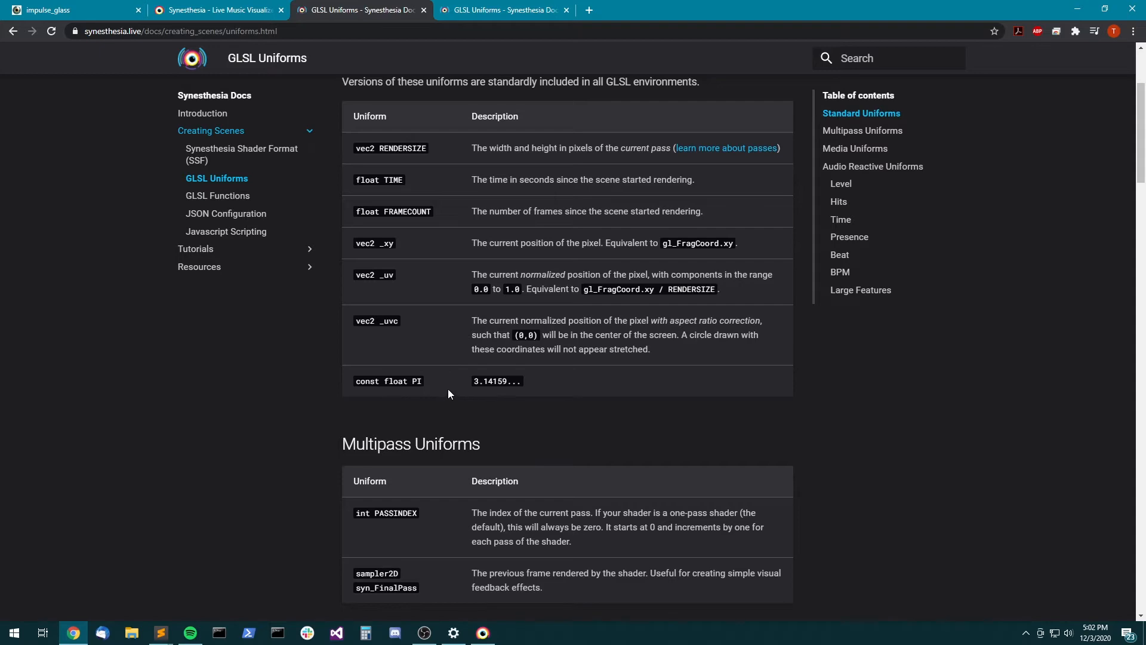
- Select the PI uniform in the docs table and return to the impulse_glass shader page
double_click(415, 381)
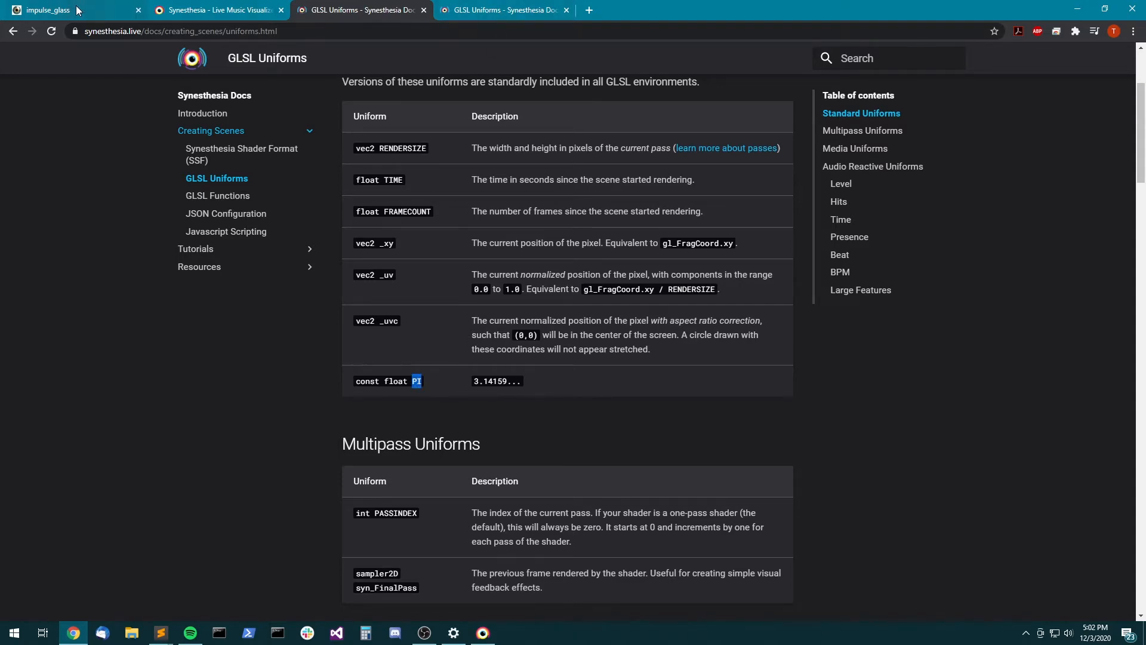
click(73, 10)
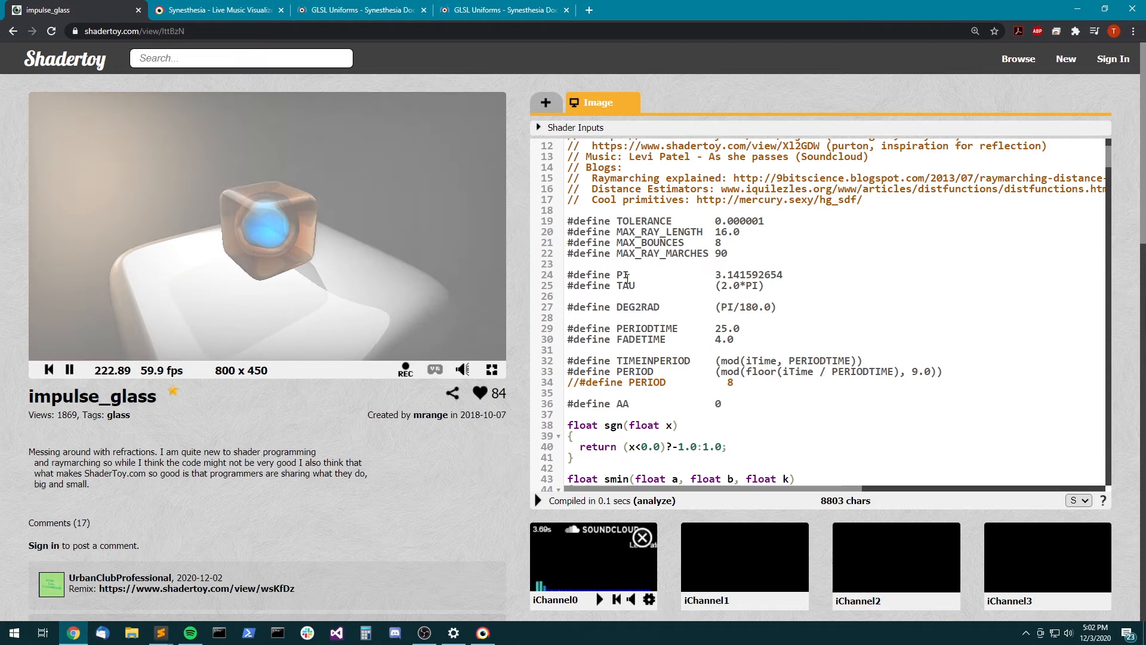
- Select the PI #define line in the impulse_glass shader code
double_click(621, 275)
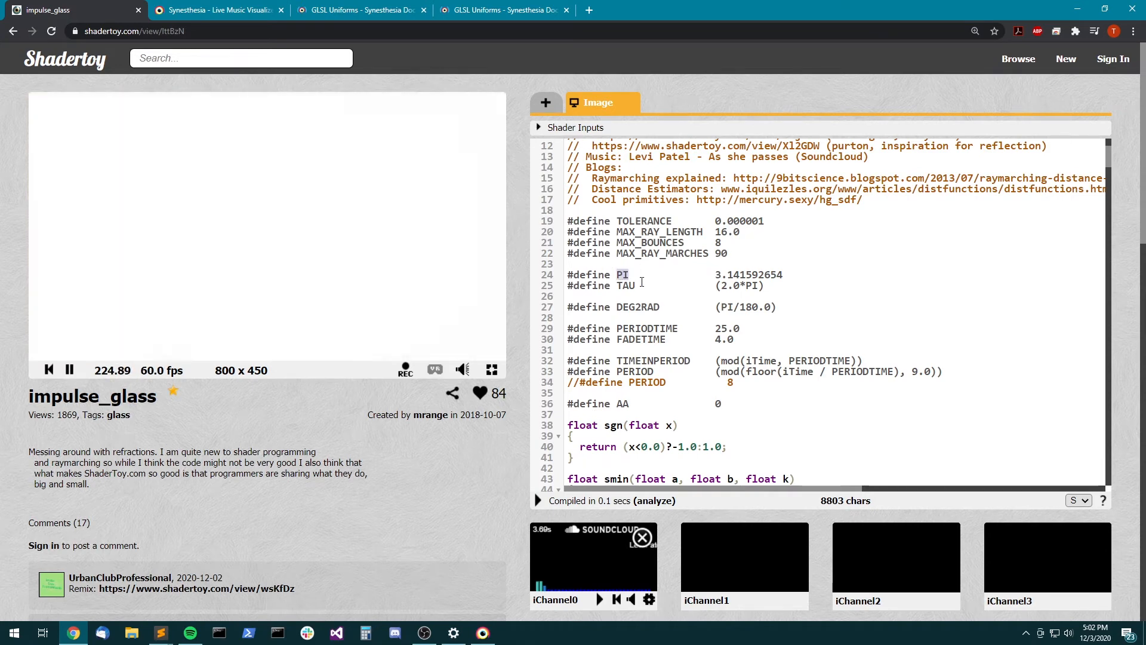
triple_click(672, 275)
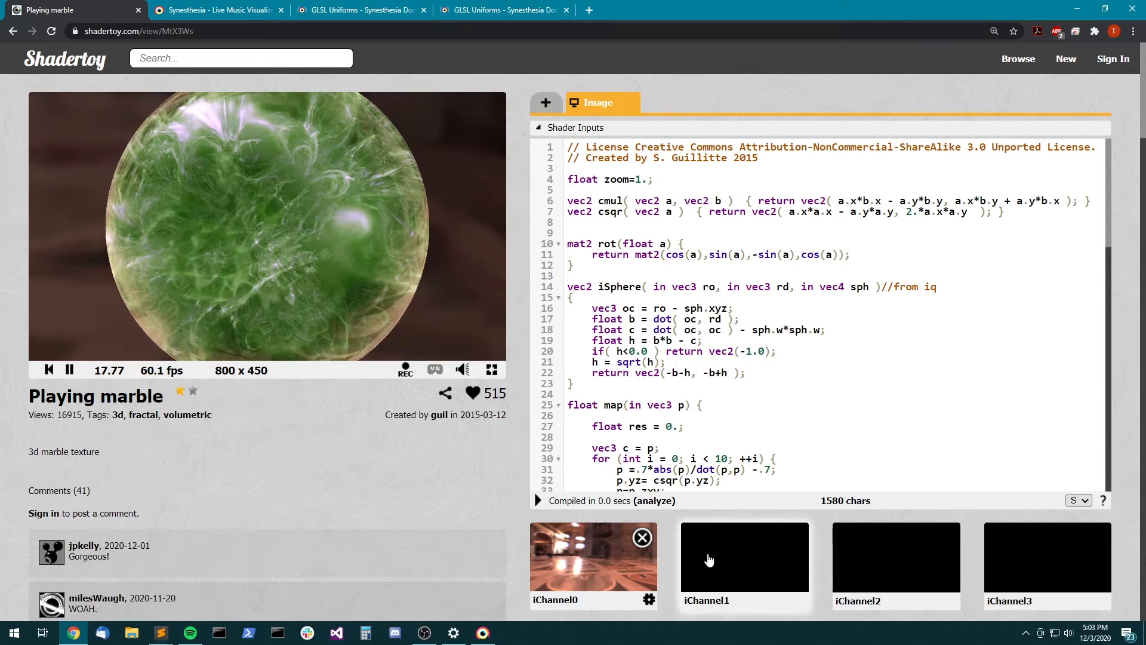
- Load the Abstract 1 texture into the marble shader's iChannel1 slot
click(744, 562)
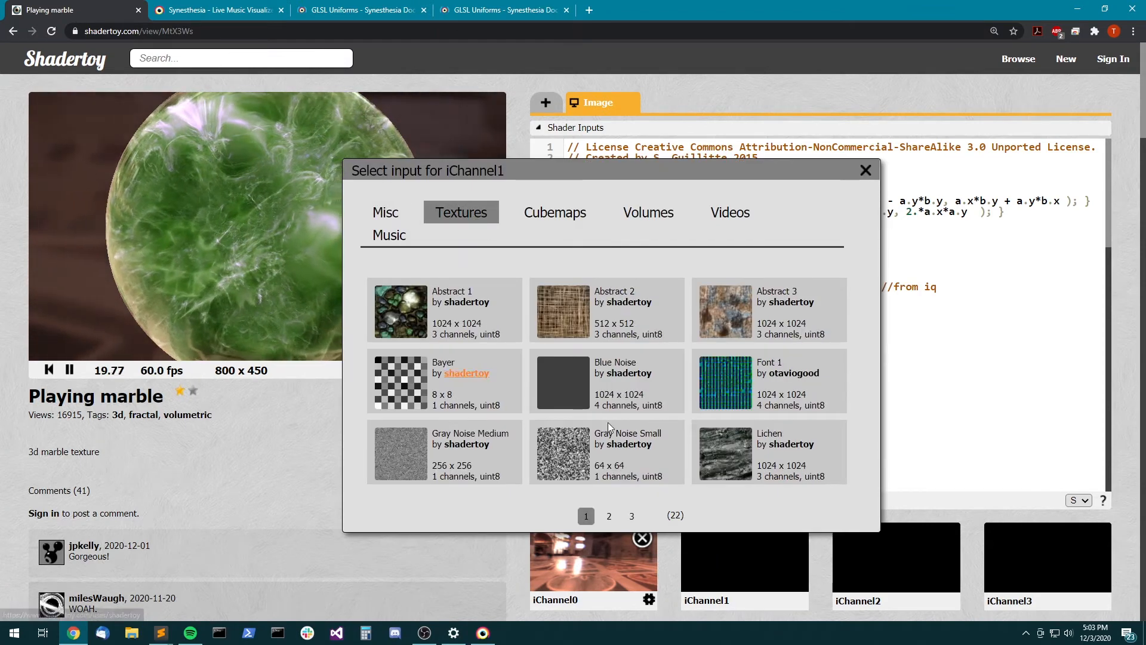
mouse_move(348, 320)
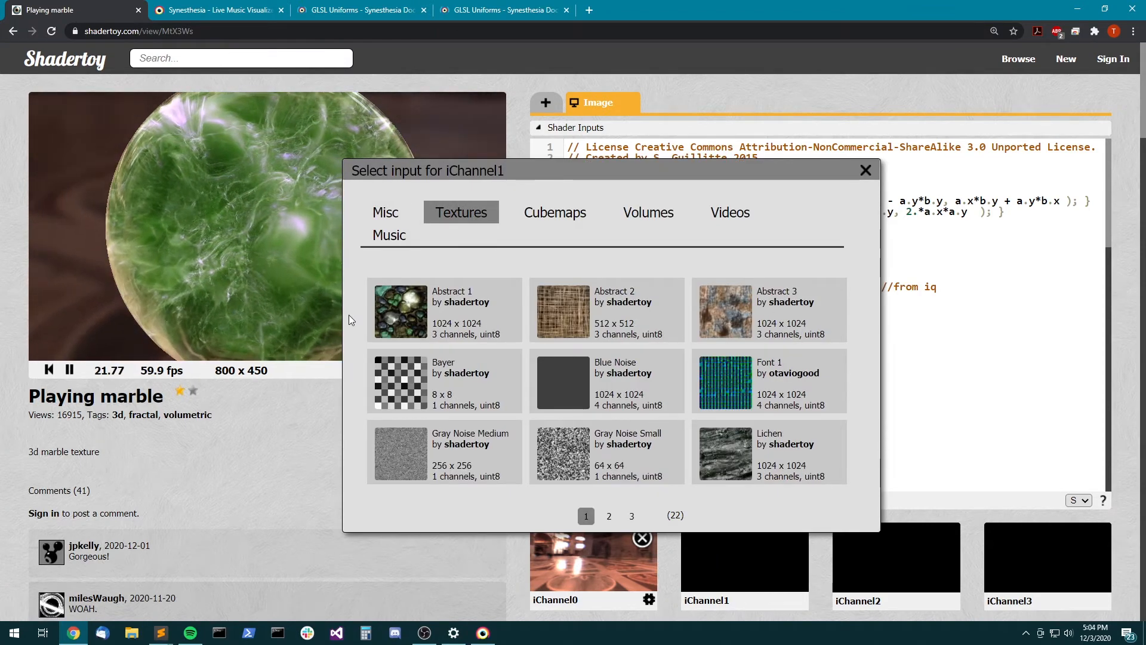
scroll(down, 3)
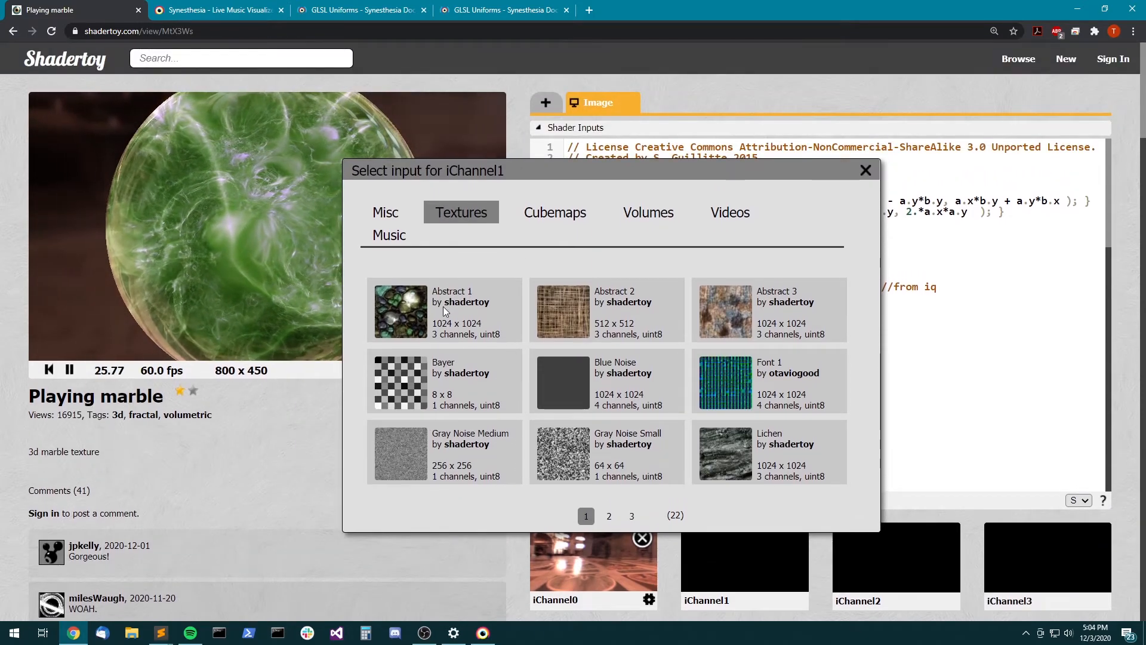
click(401, 310)
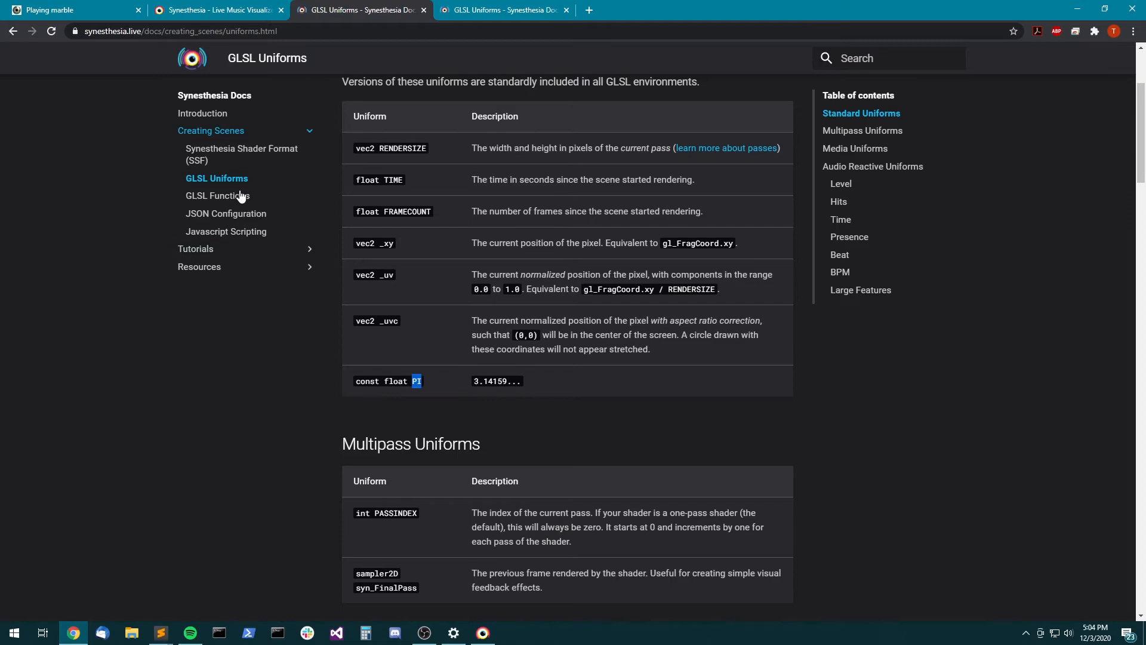
- Show Synesthesia's new-scene panel with Import from Shadertoy.com, then return to the browser
click(59, 10)
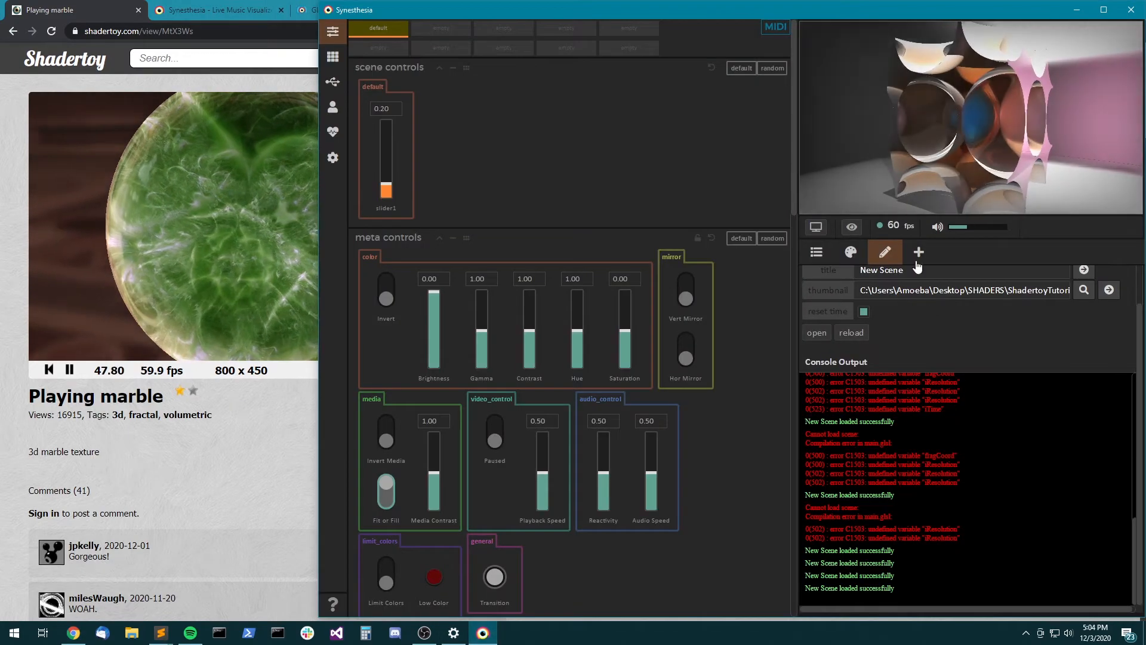
click(918, 252)
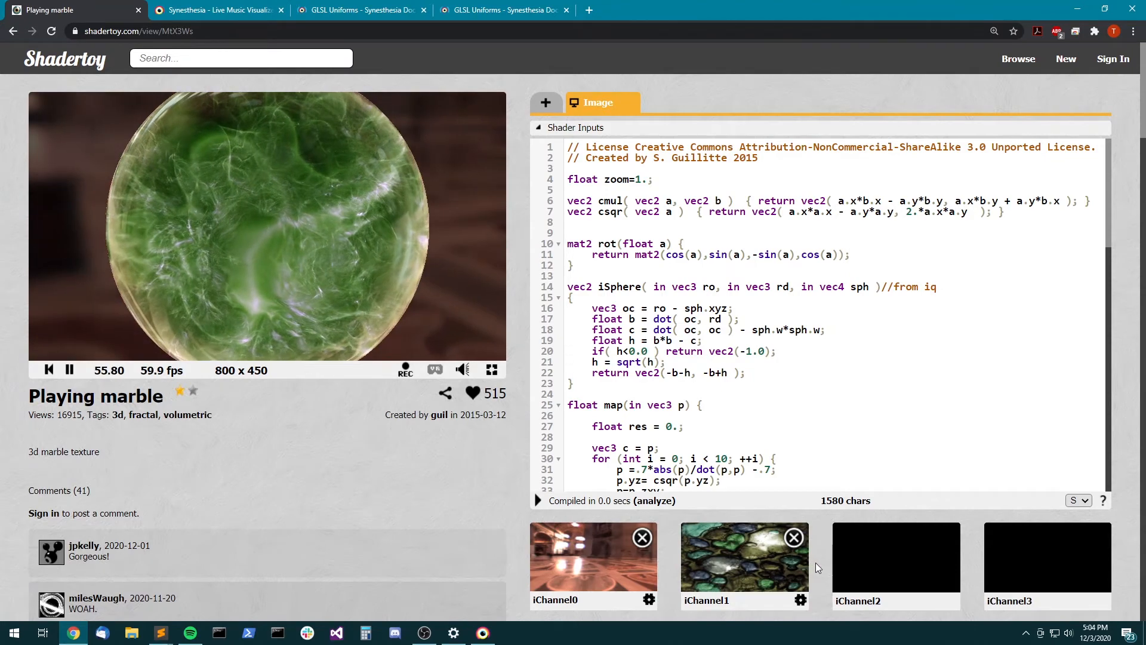
click(481, 632)
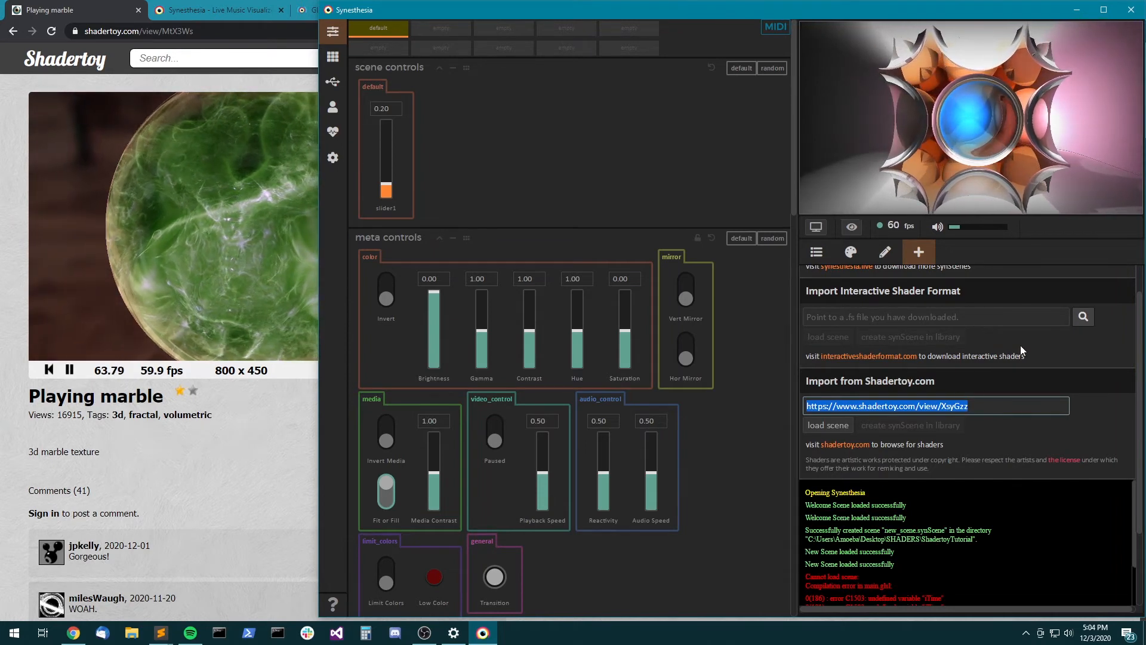
mouse_move(1056, 514)
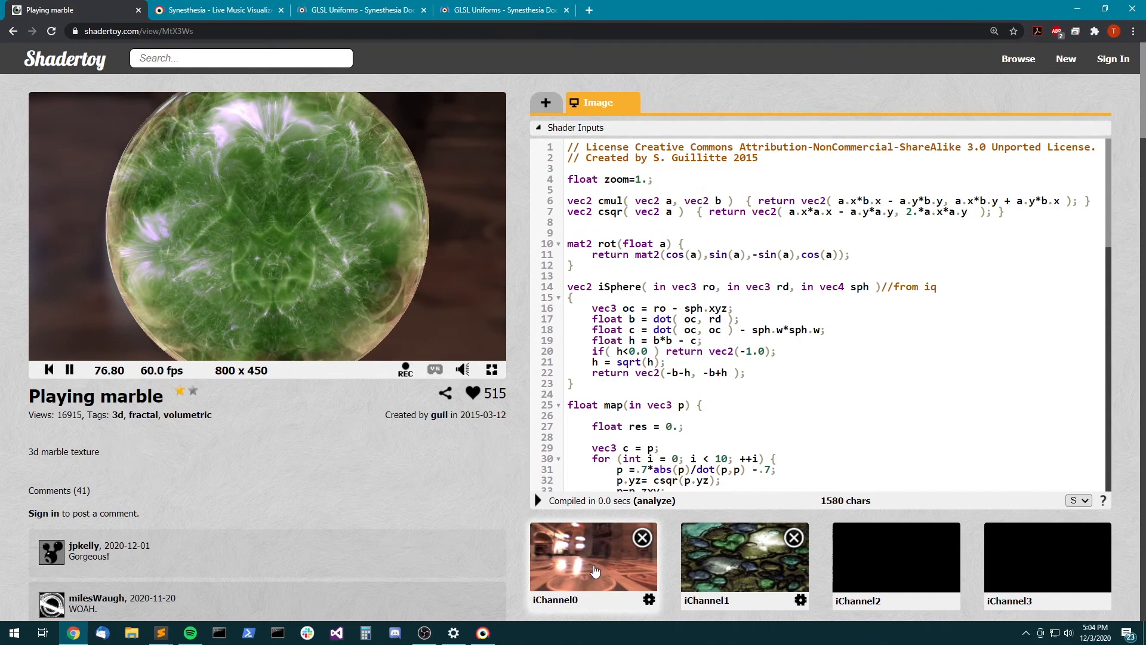
click(593, 557)
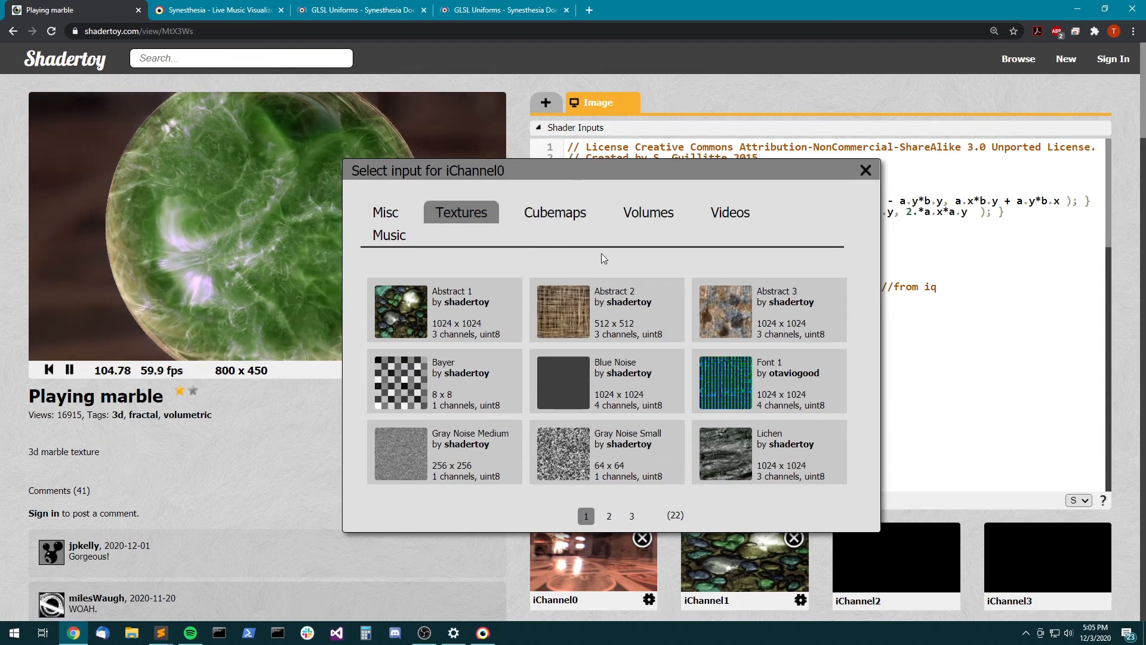
click(865, 171)
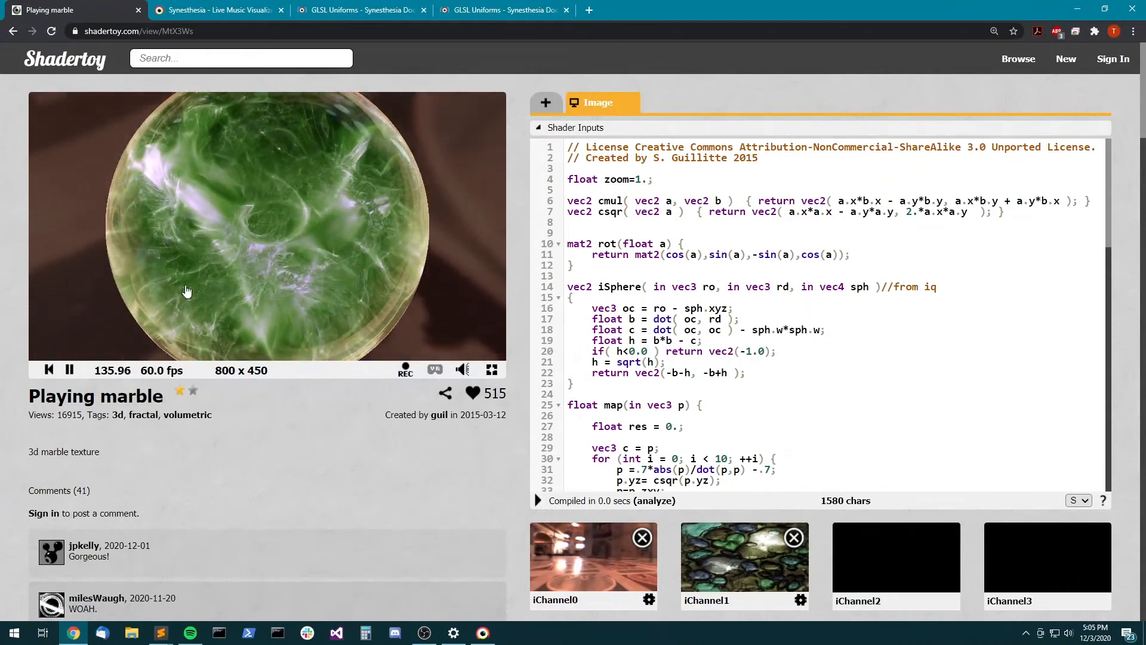
mouse_move(305, 220)
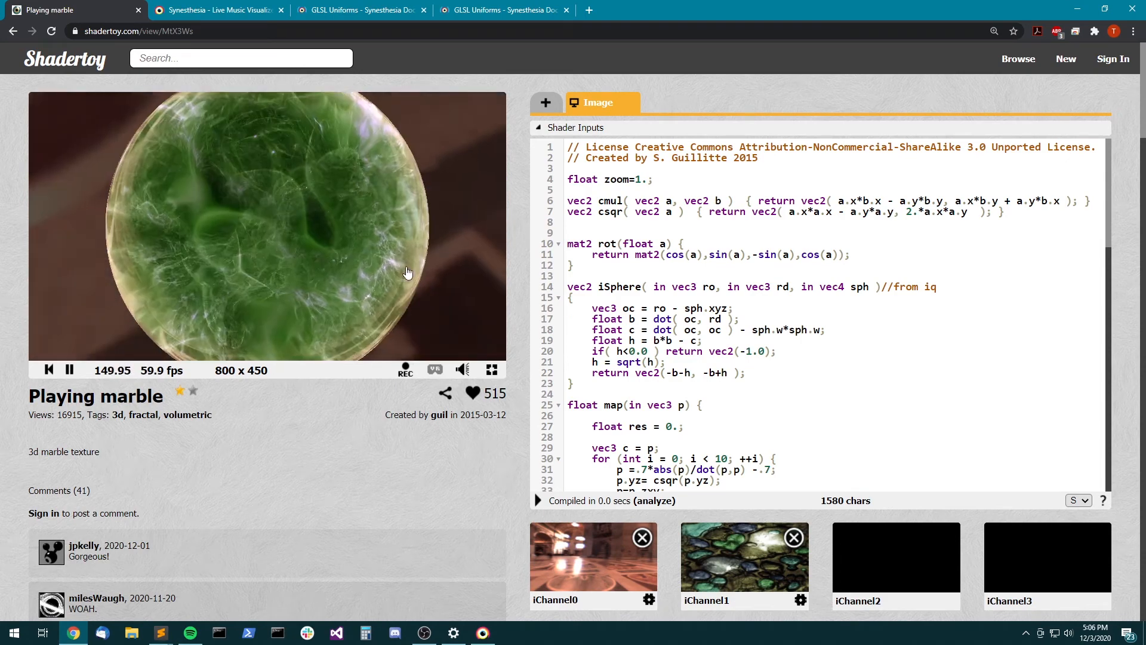
- Bring up the iChannel2 input chooser for the marble shader
scroll(down, 3)
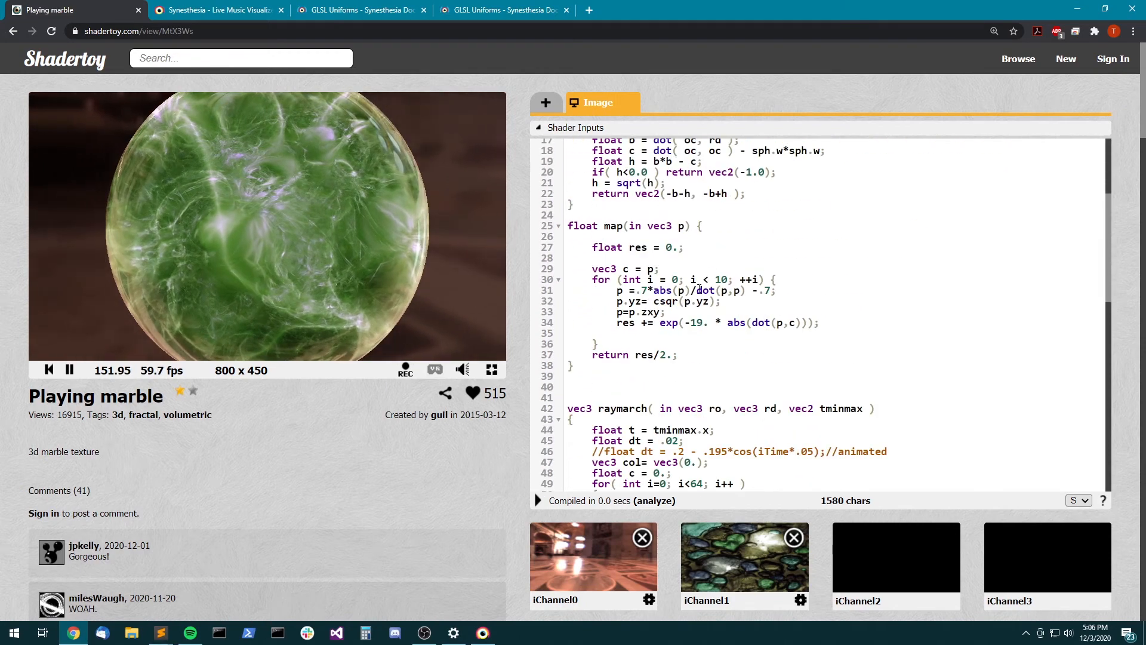
click(575, 128)
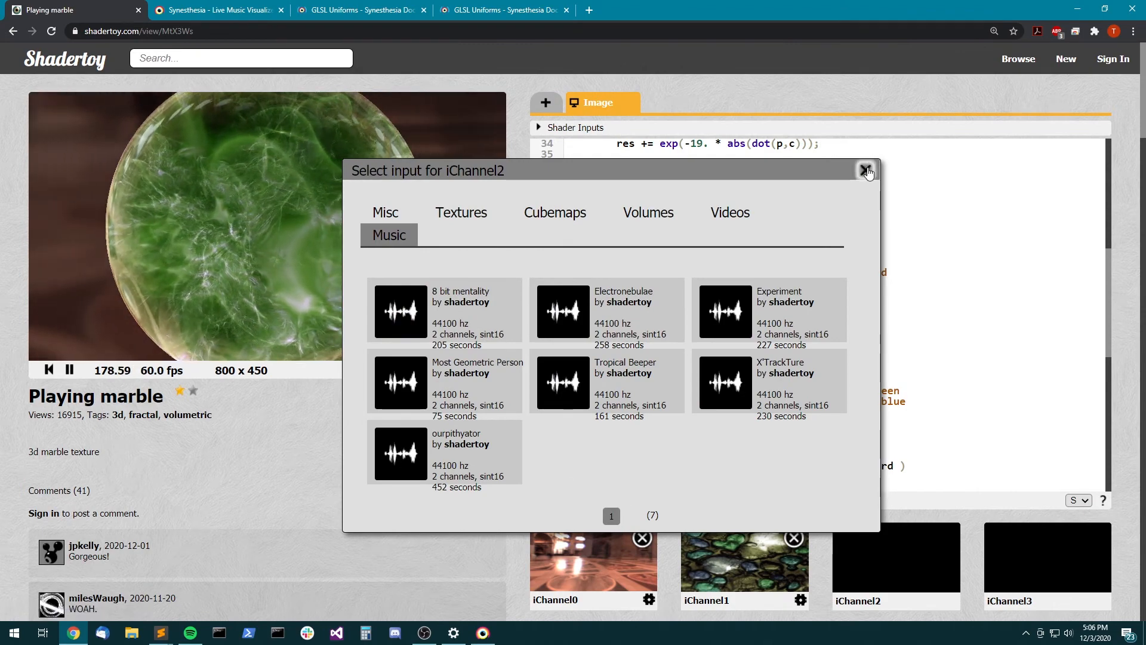
- Dismiss the chooser and insert texture(iChannel0, vec2()).r inside the raymarch loop
click(867, 170)
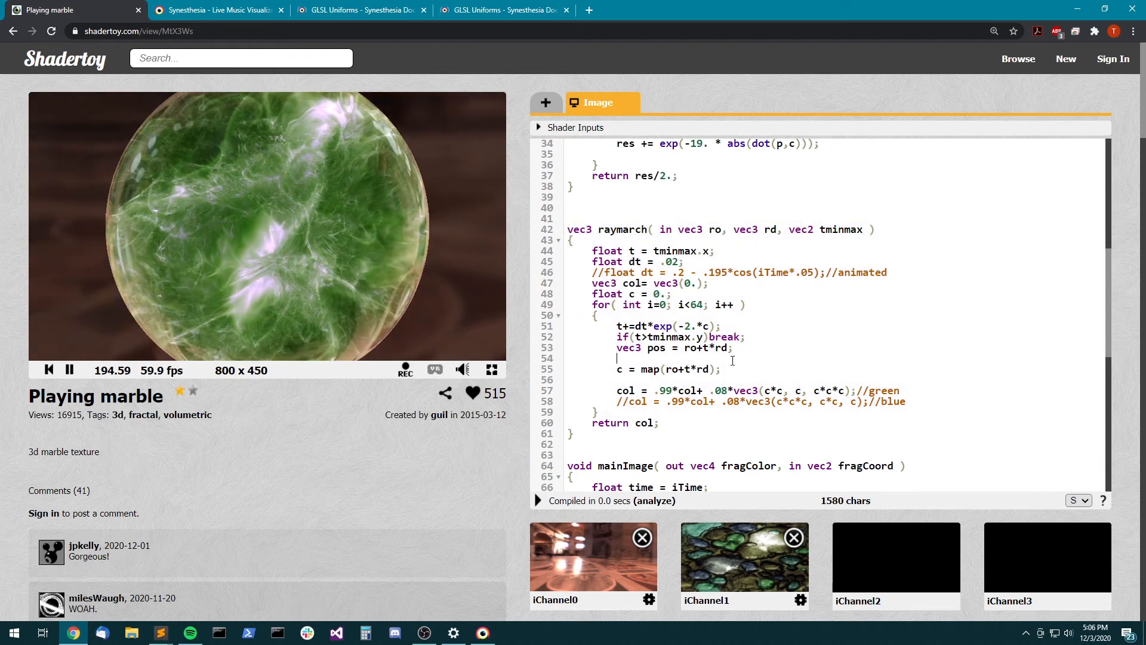
text(texture()
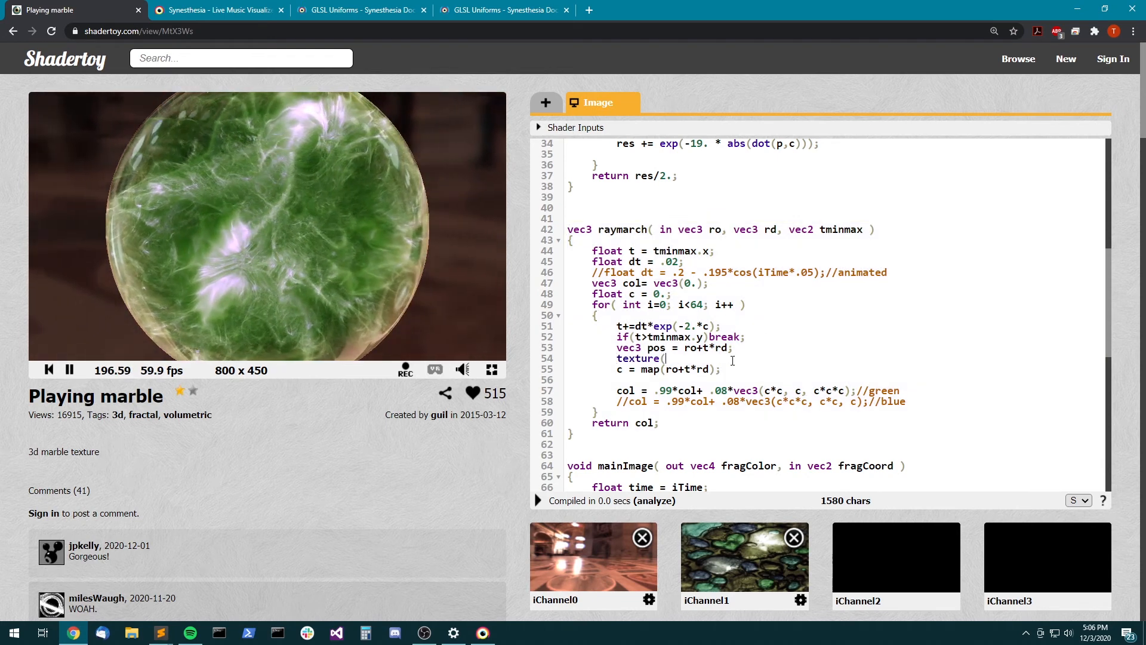
text(iChannel0,)
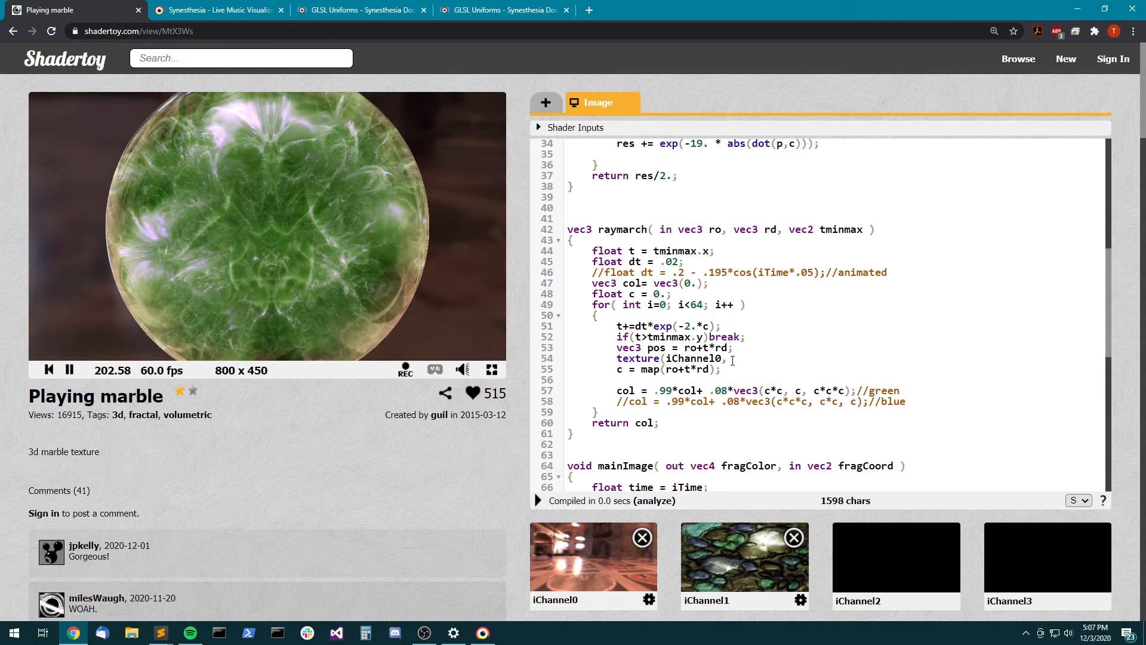
text(vec2()))
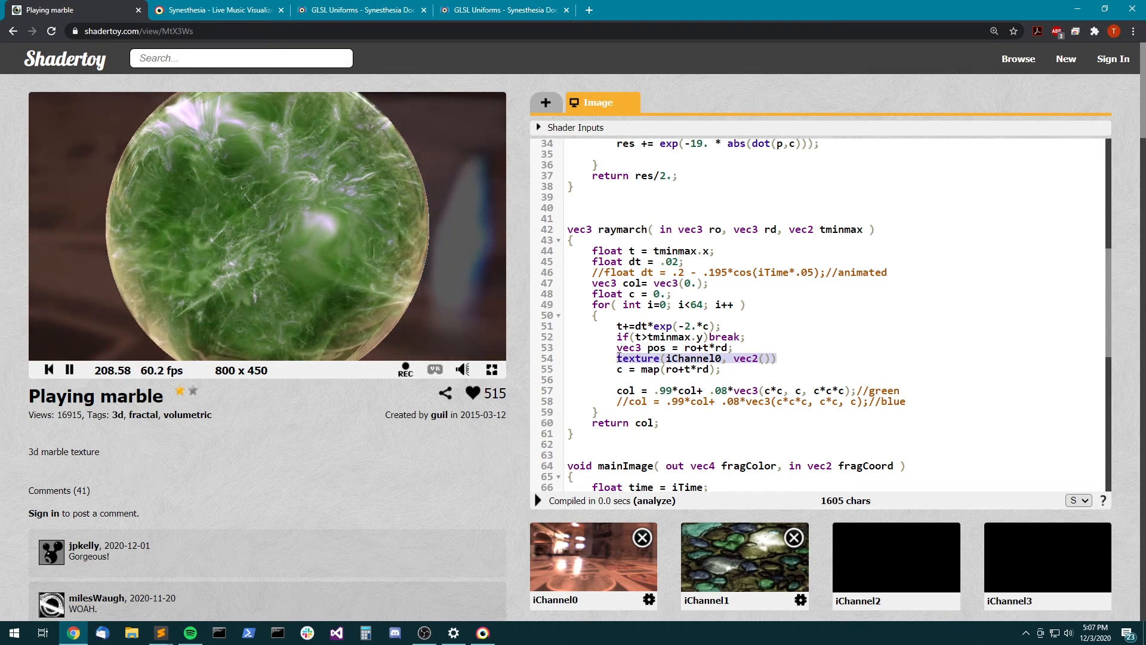
text(.r)
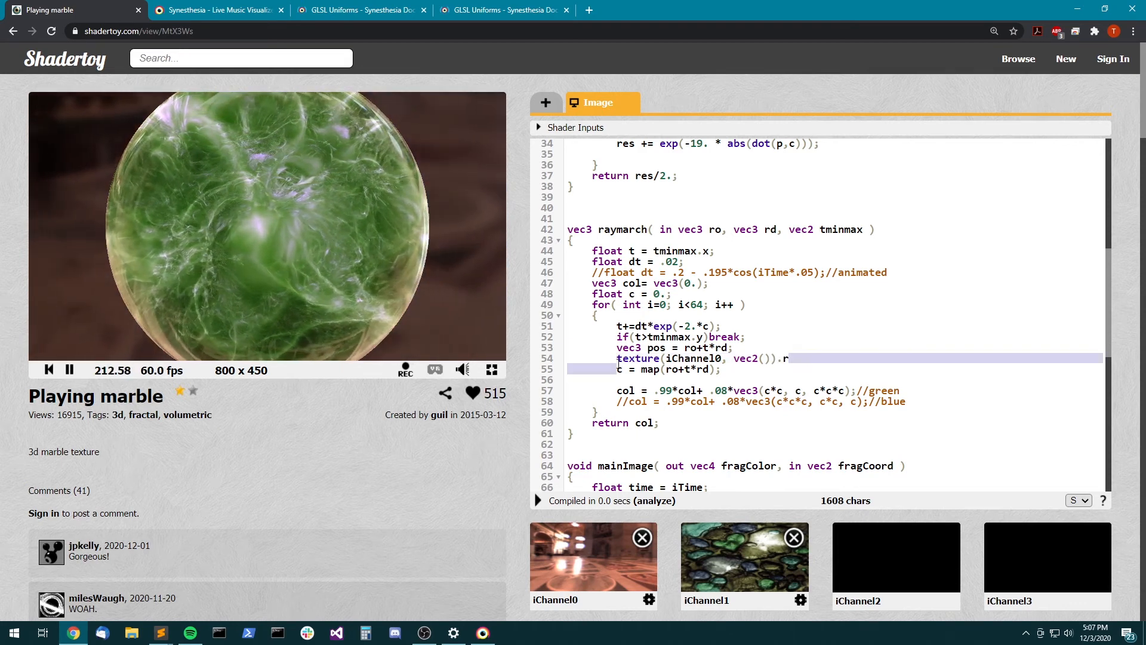
- Replace that call with syn_HighHits and select the word on line 54
text(syn_)
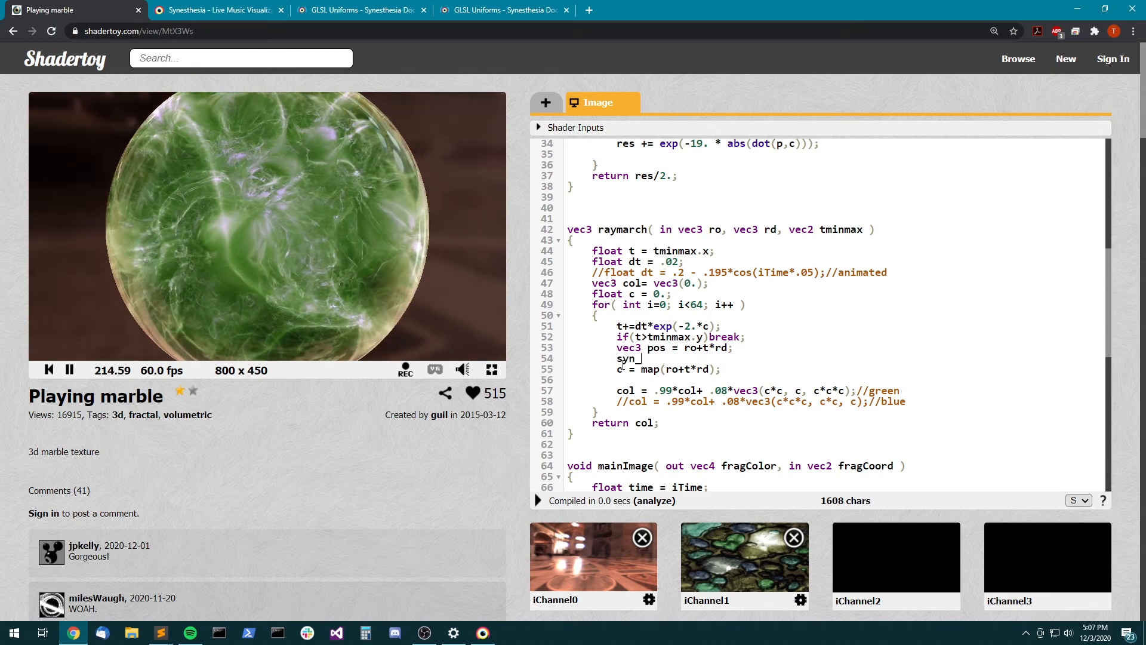
text(_HighHits)
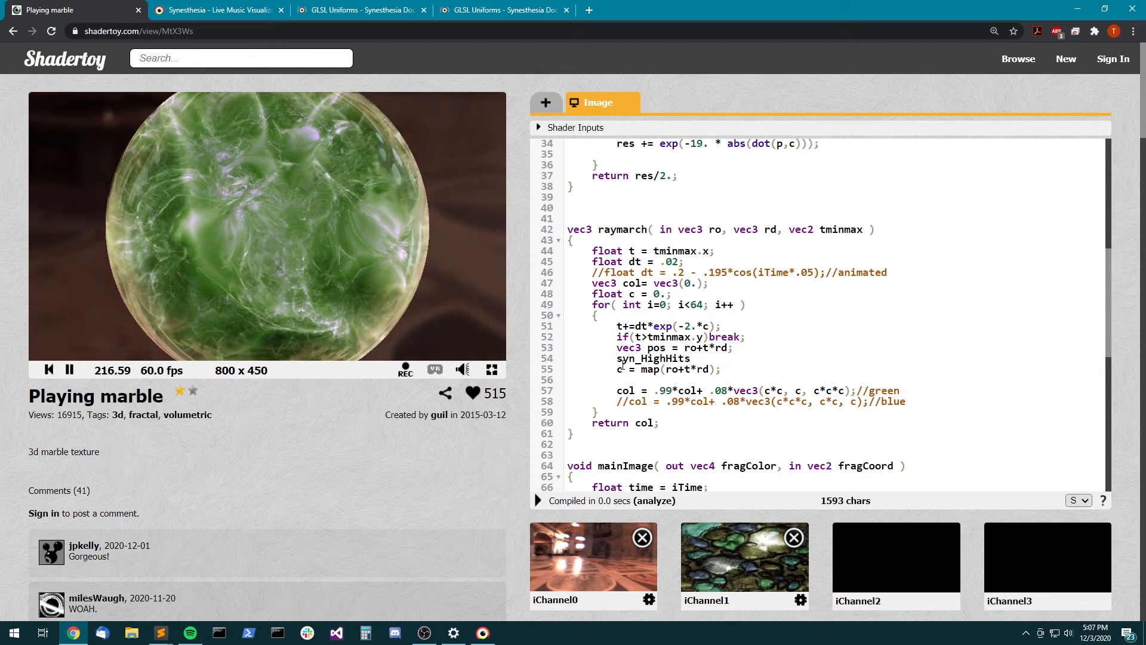
double_click(653, 358)
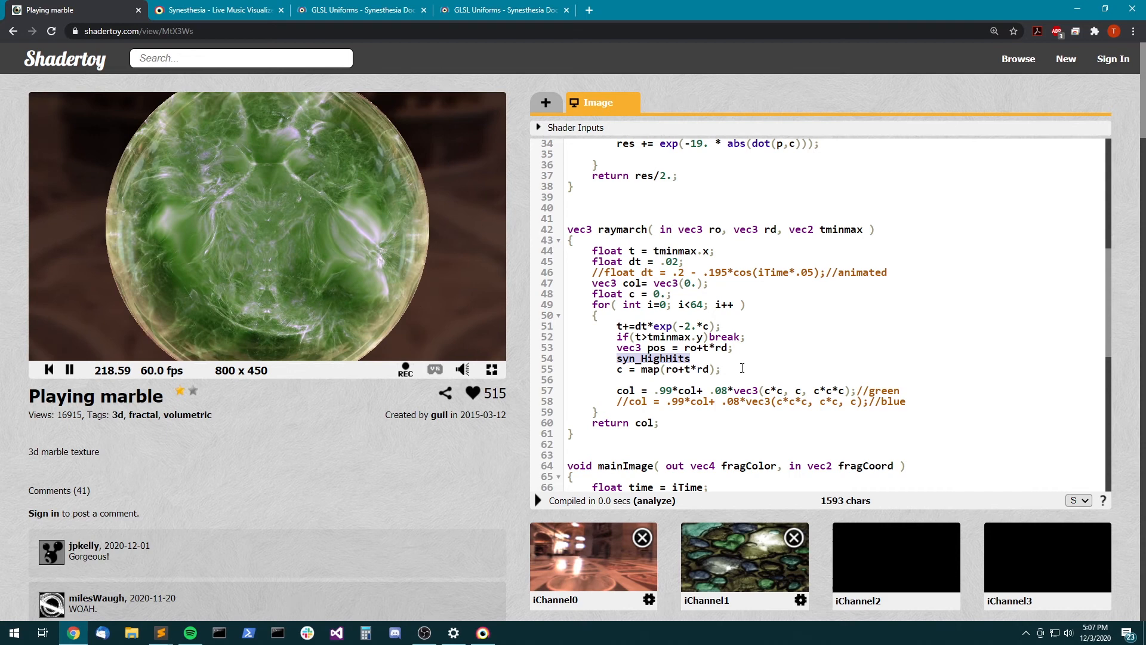